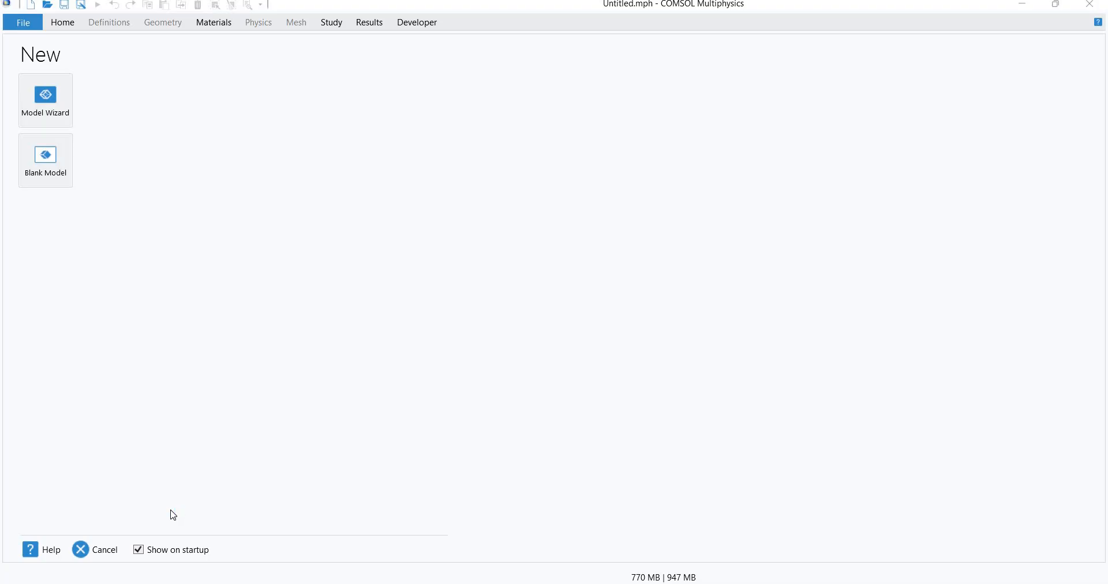
mouse_move(92, 18)
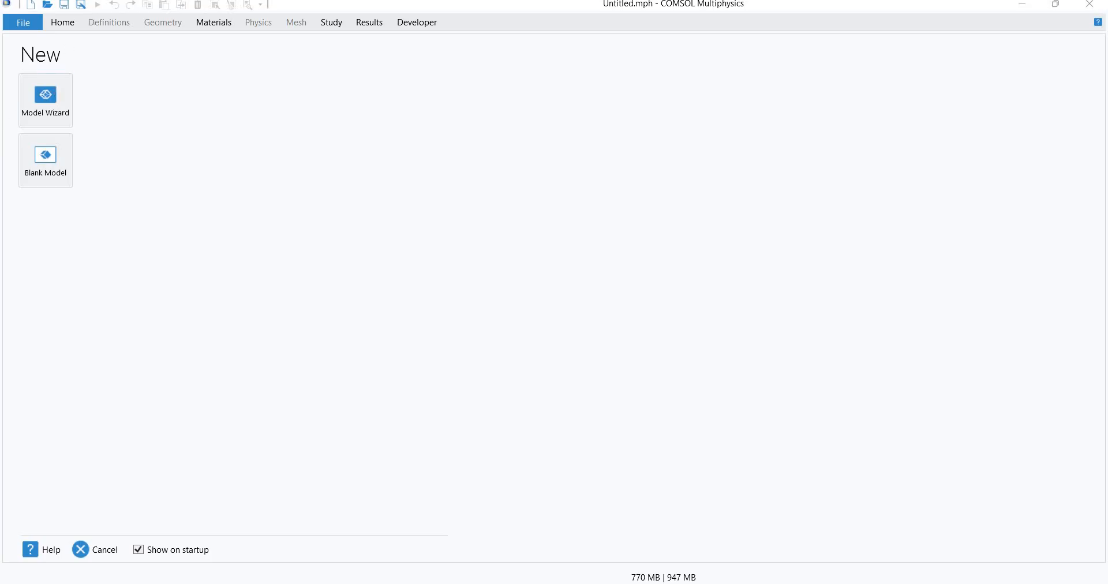
Start a 3D Model Wizard model and add Microwave Heating under Electromagnetic Heating.
left_click(45, 100)
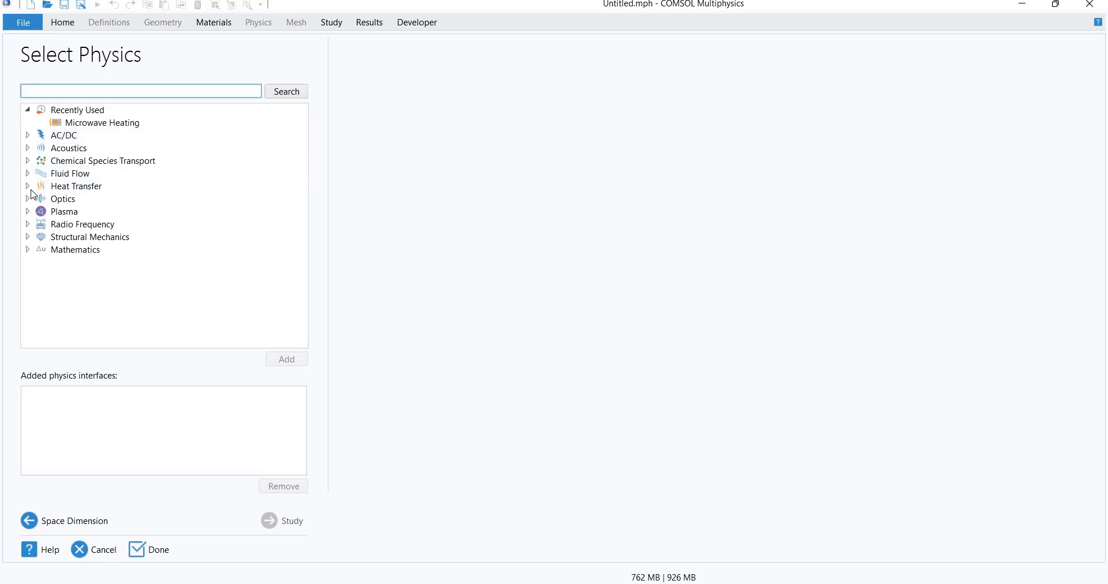
left_click(28, 186)
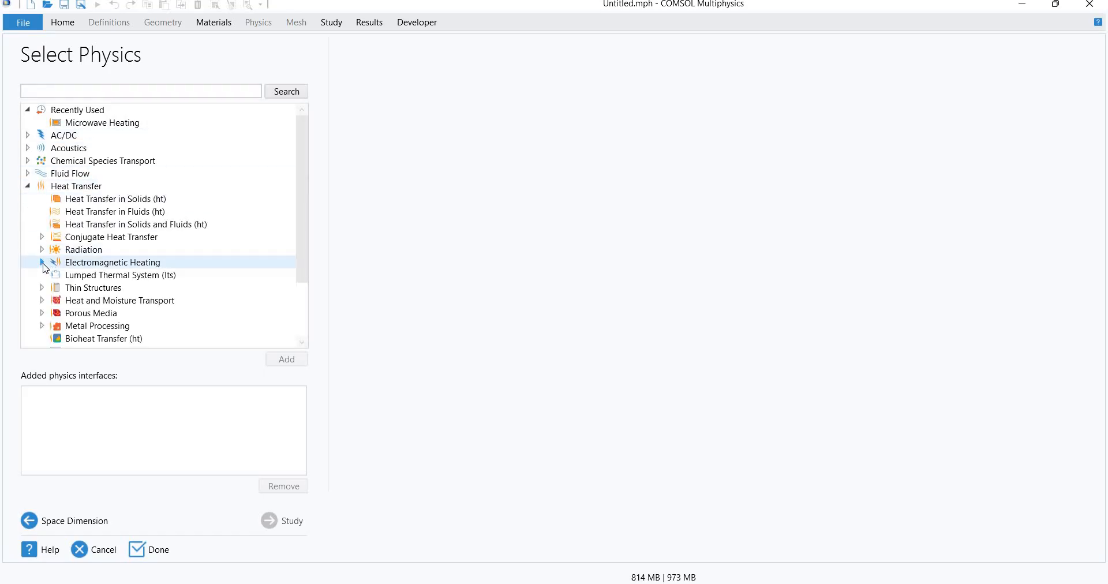
left_click(42, 262)
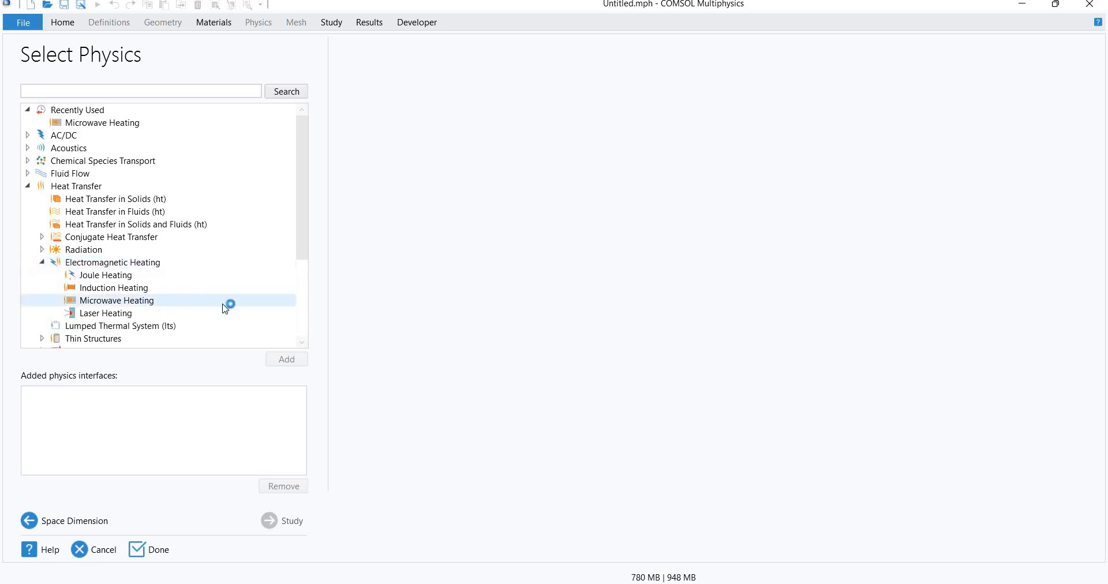
left_click(117, 300)
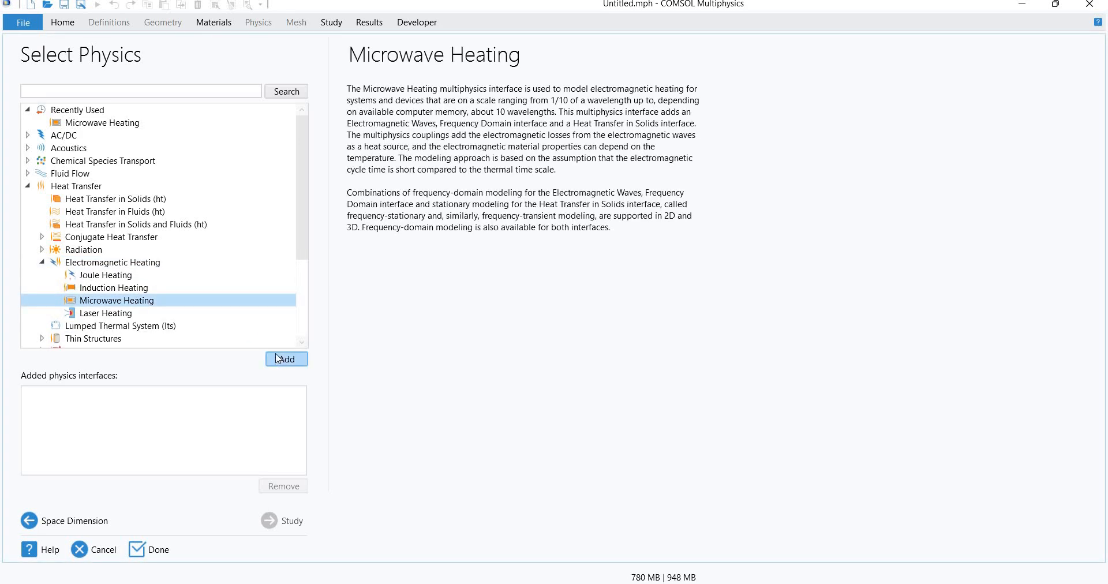
mouse_move(265, 326)
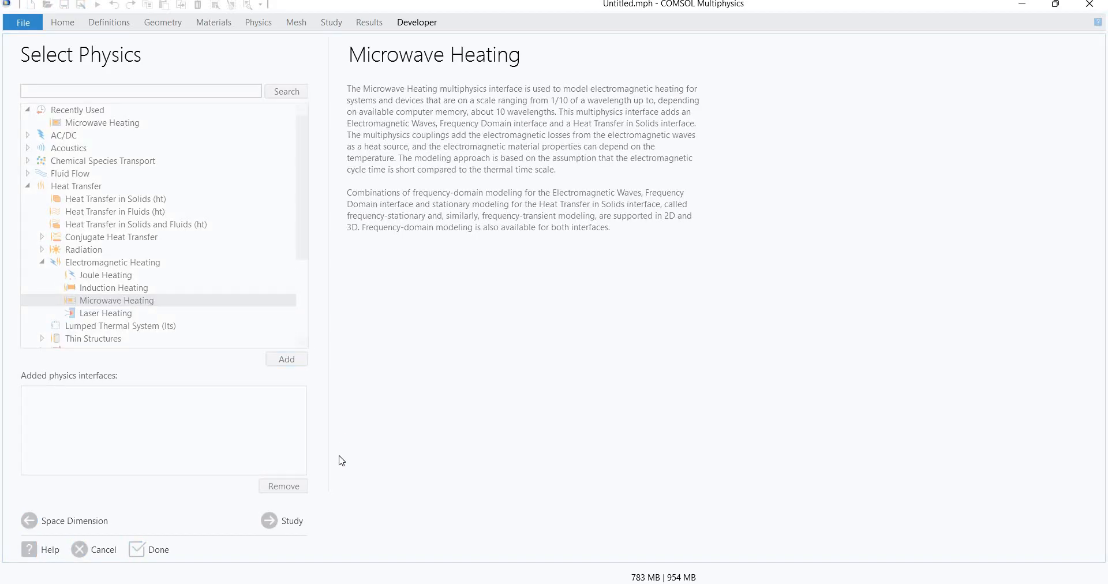
mouse_move(361, 341)
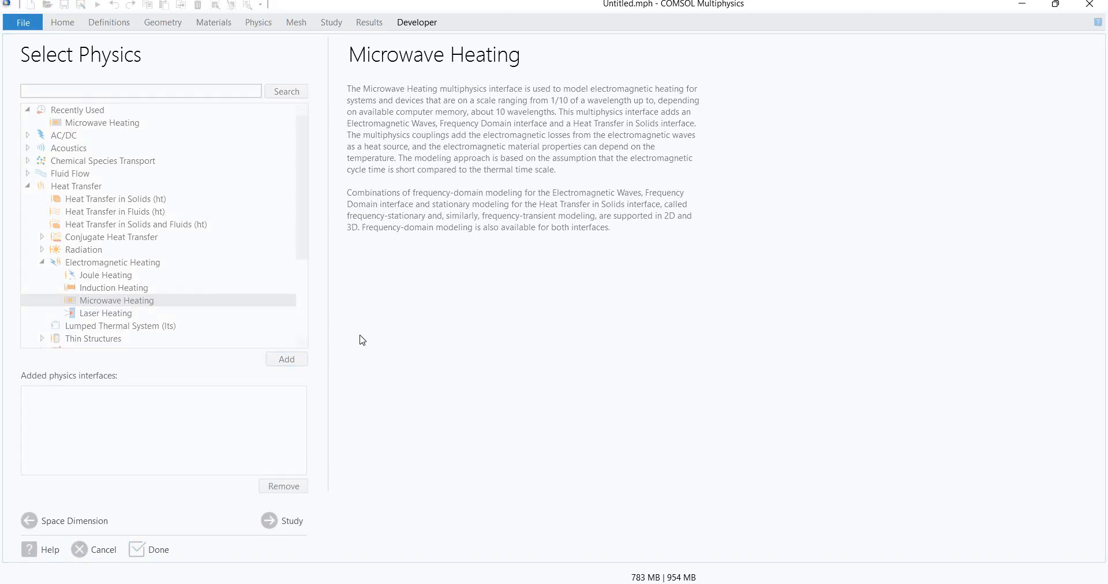
left_click(286, 359)
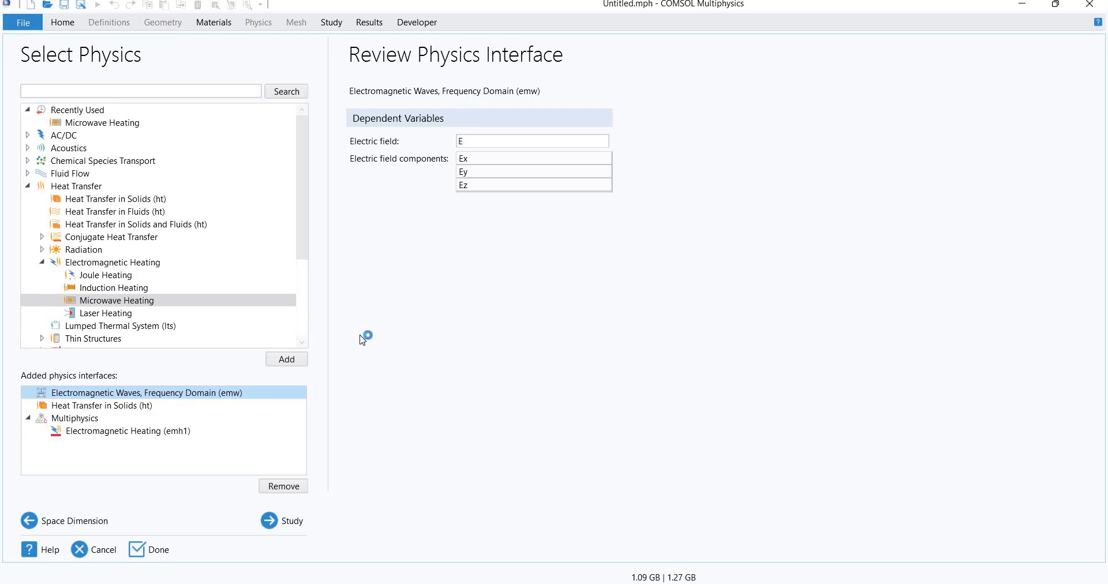
mouse_move(297, 519)
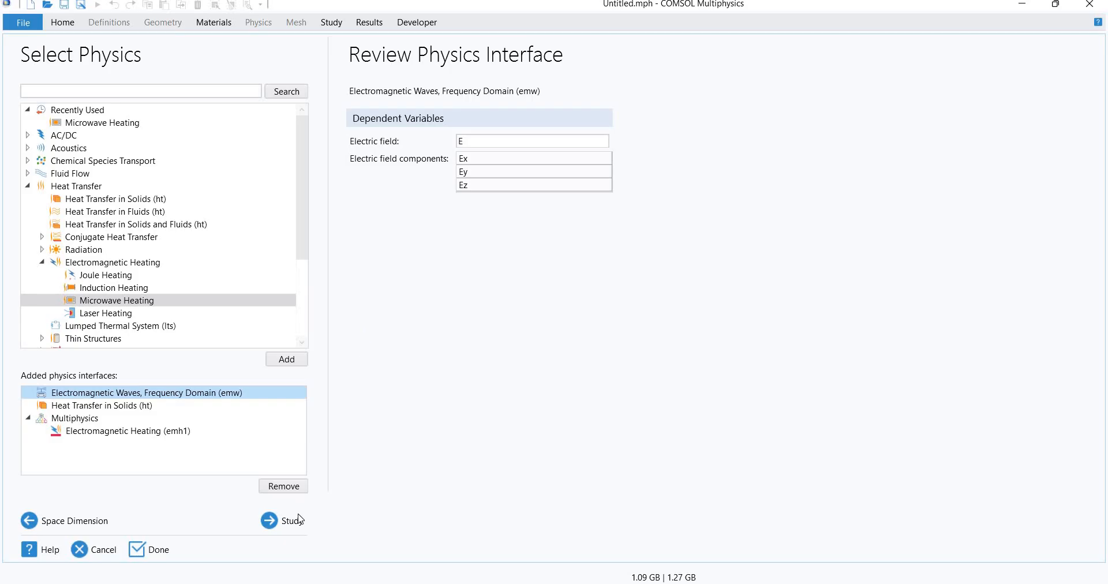
Choose the Frequency-Transient, One-Way Electromagnetic Heating preset study and finish the wizard.
left_click(268, 521)
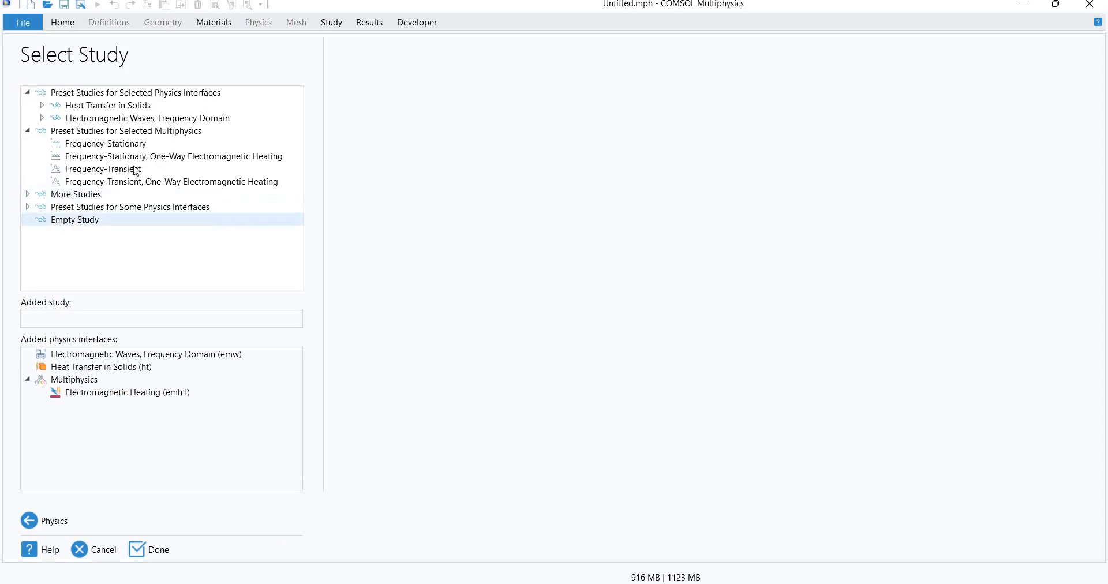
left_click(171, 181)
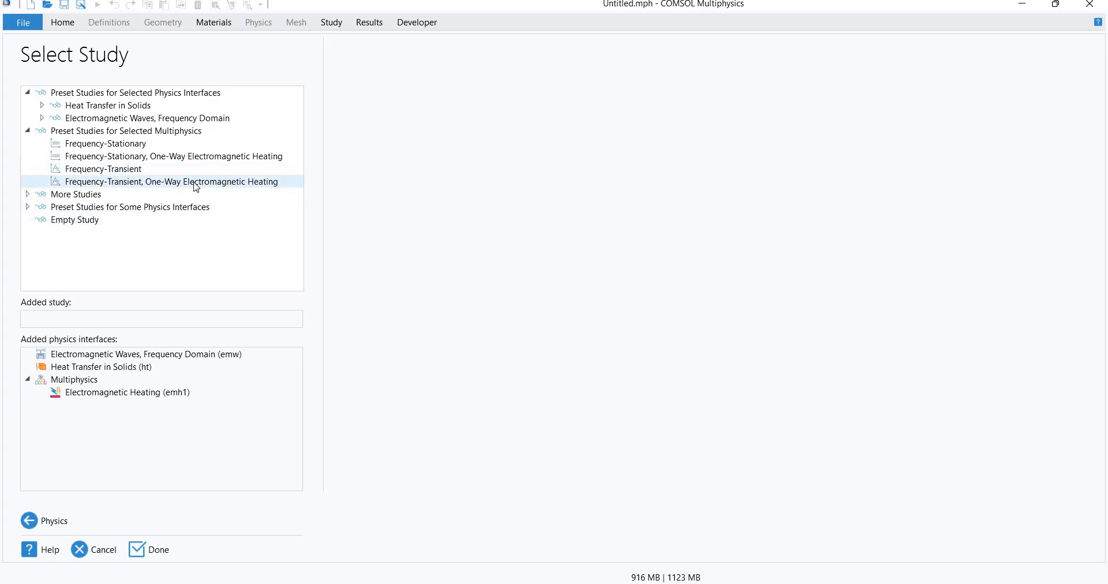
left_click(170, 182)
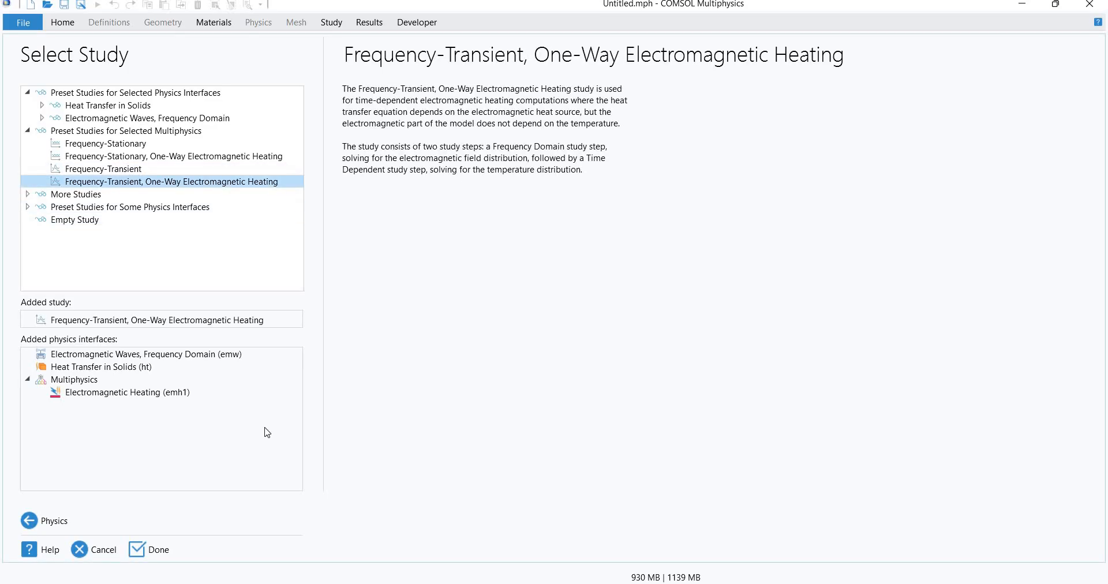
mouse_move(249, 448)
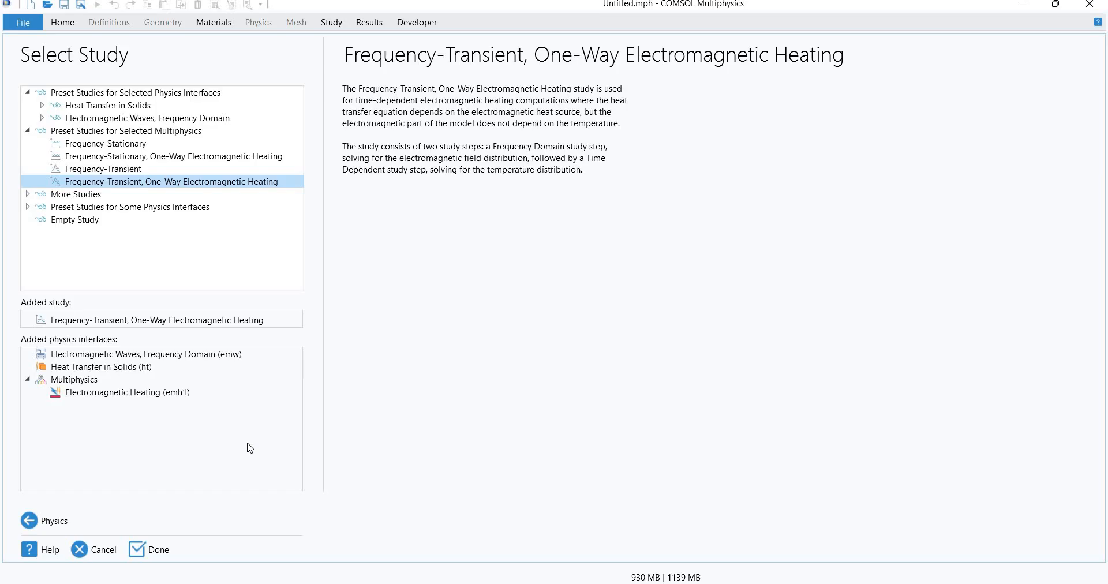
mouse_move(181, 313)
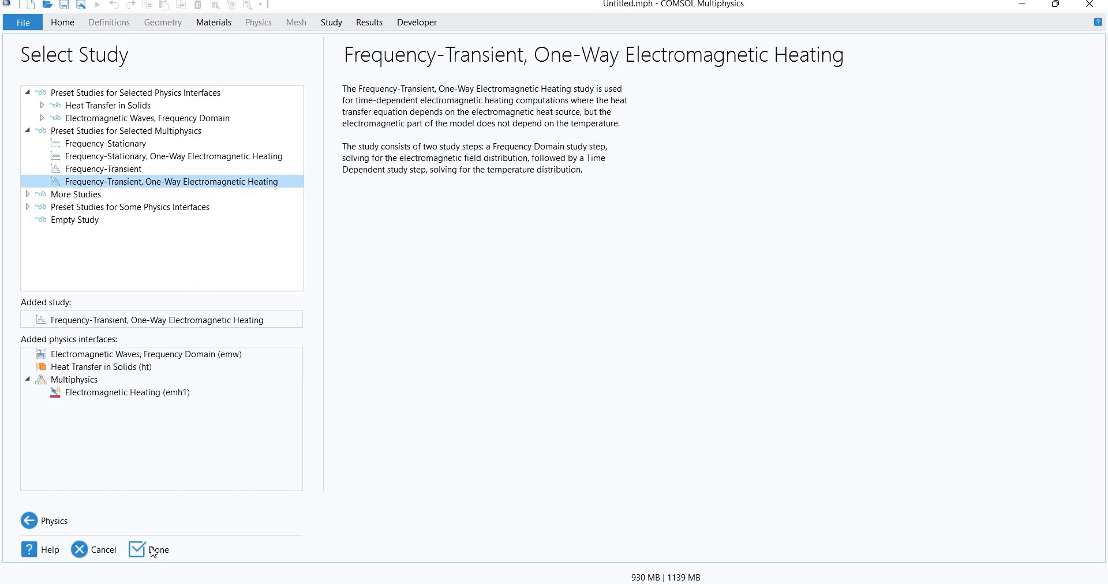
mouse_move(175, 375)
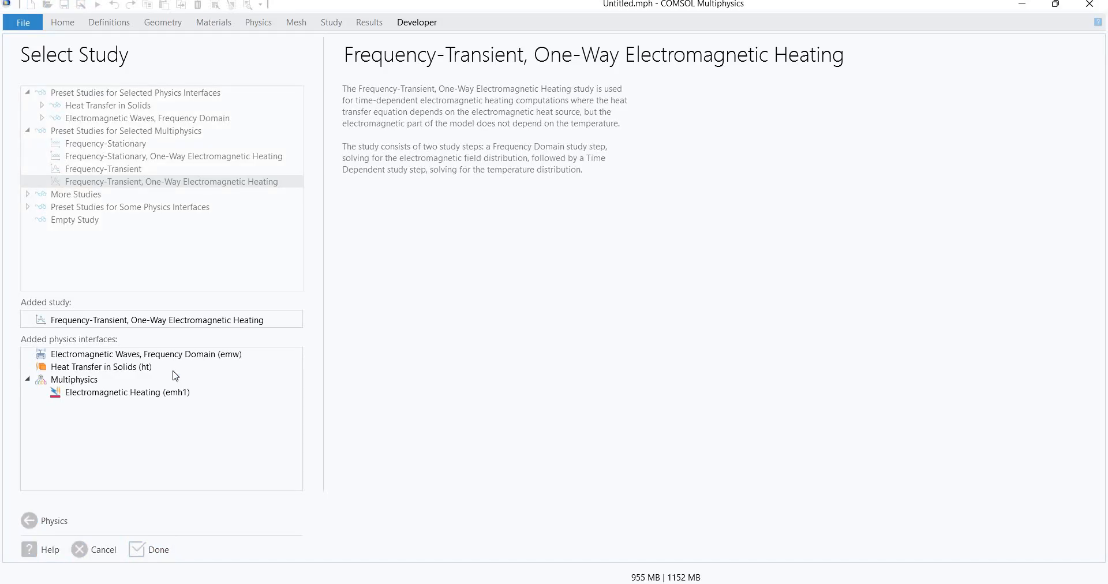
left_click(159, 549)
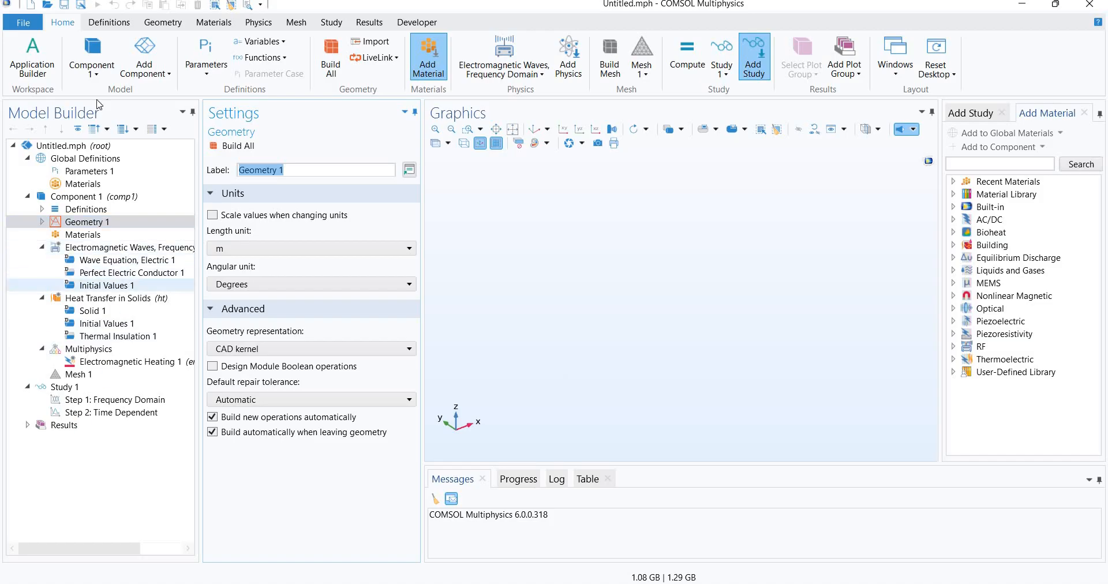
mouse_move(153, 158)
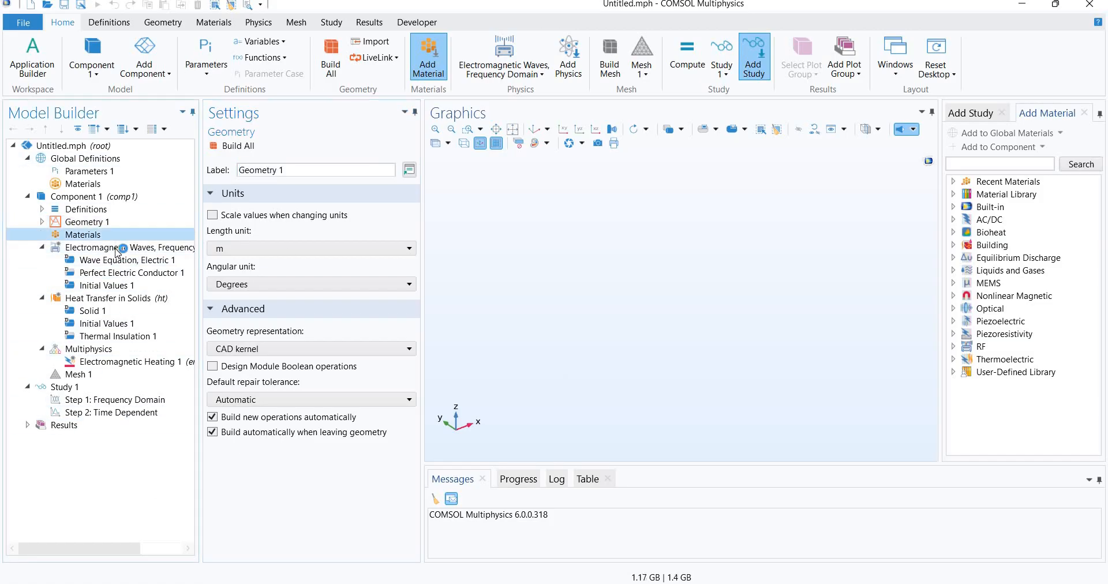
Review the electromagnetic waves, conductor, thermal insulation and initial temperature nodes unchanged.
left_click(127, 260)
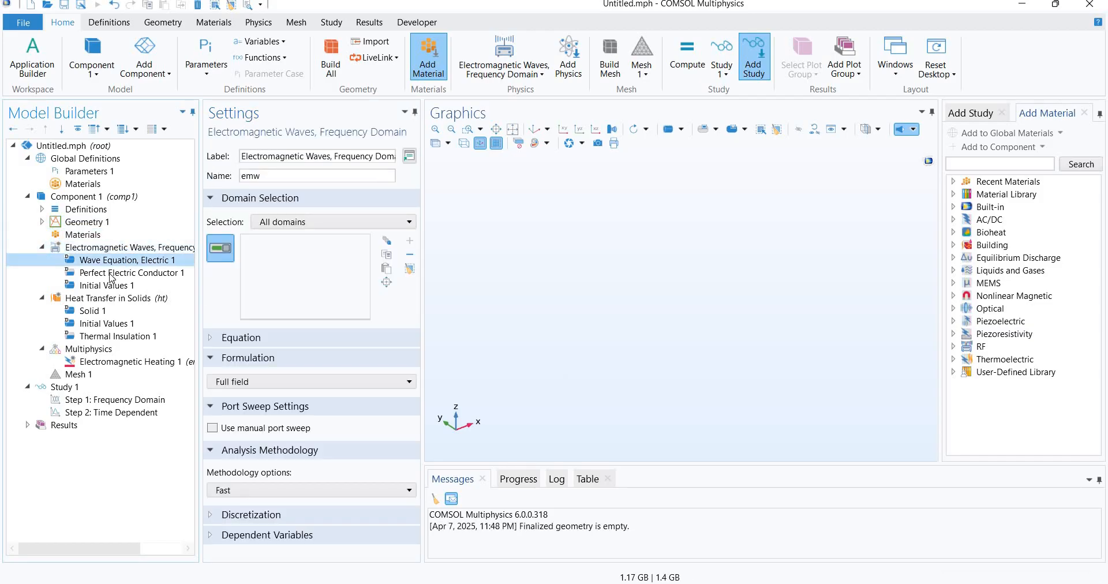
left_click(134, 272)
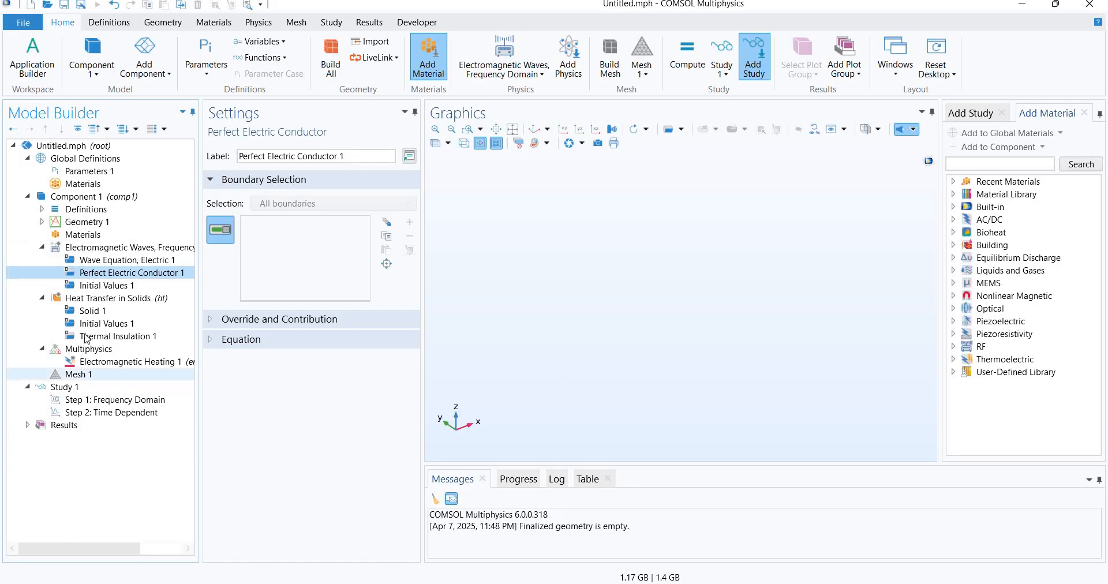
left_click(109, 323)
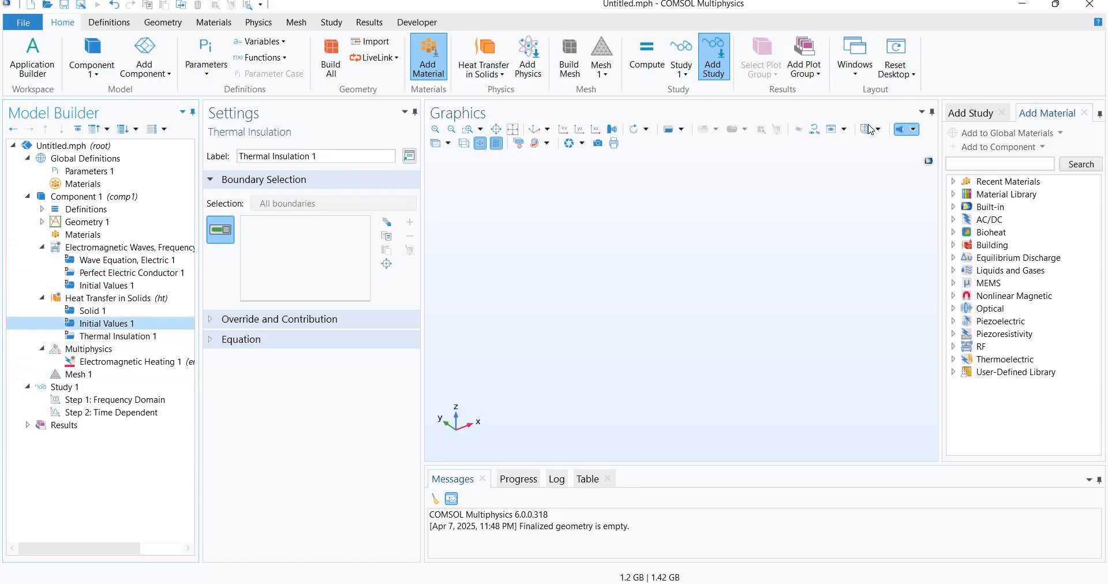
left_click(108, 323)
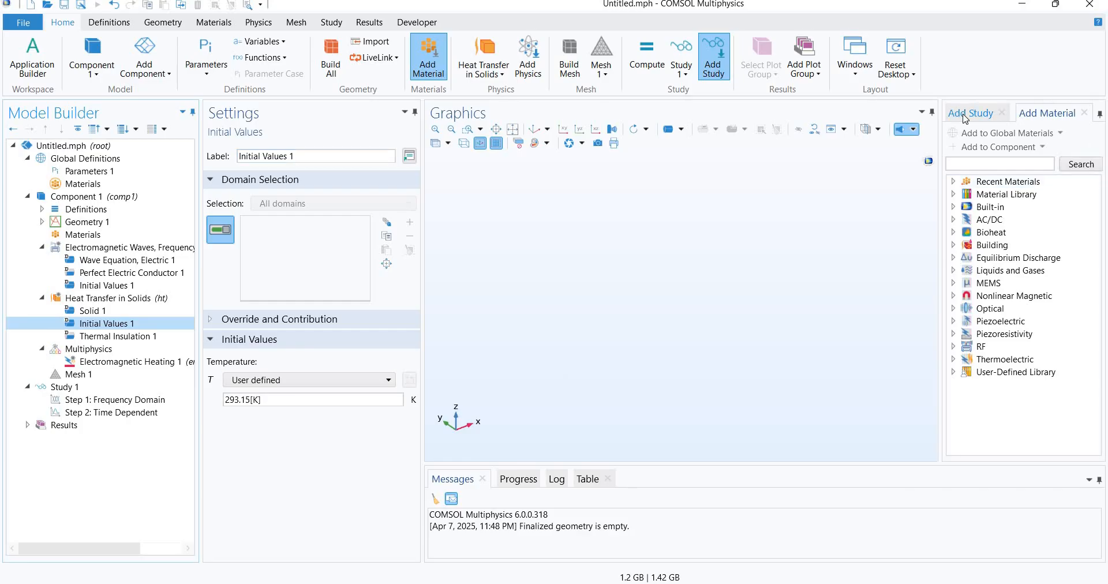
Glance at Add Study, return to Add Material, close the panel and select Parameters 1.
left_click(972, 112)
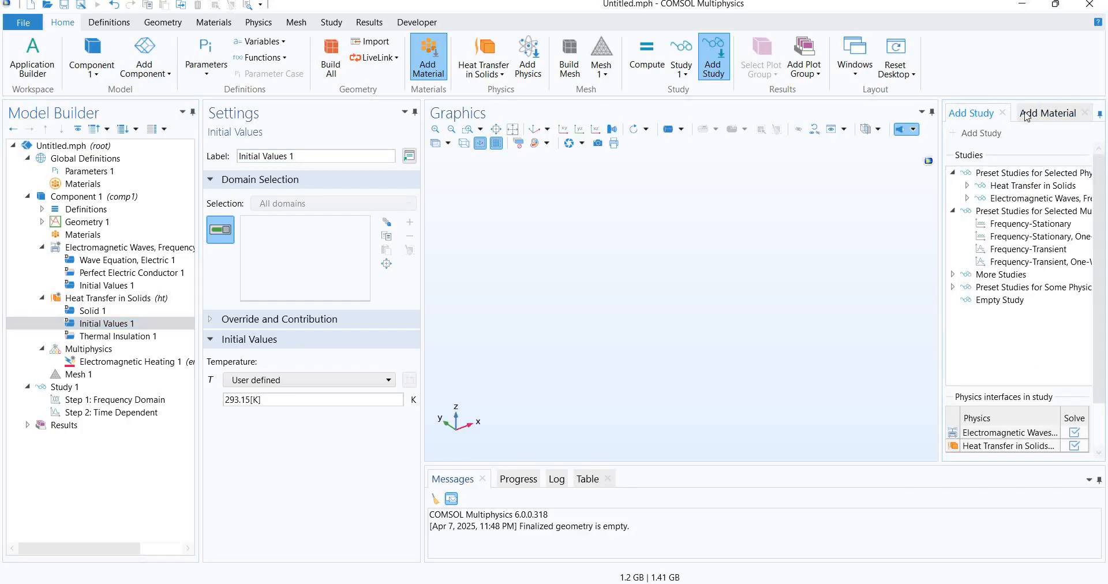
left_click(1048, 112)
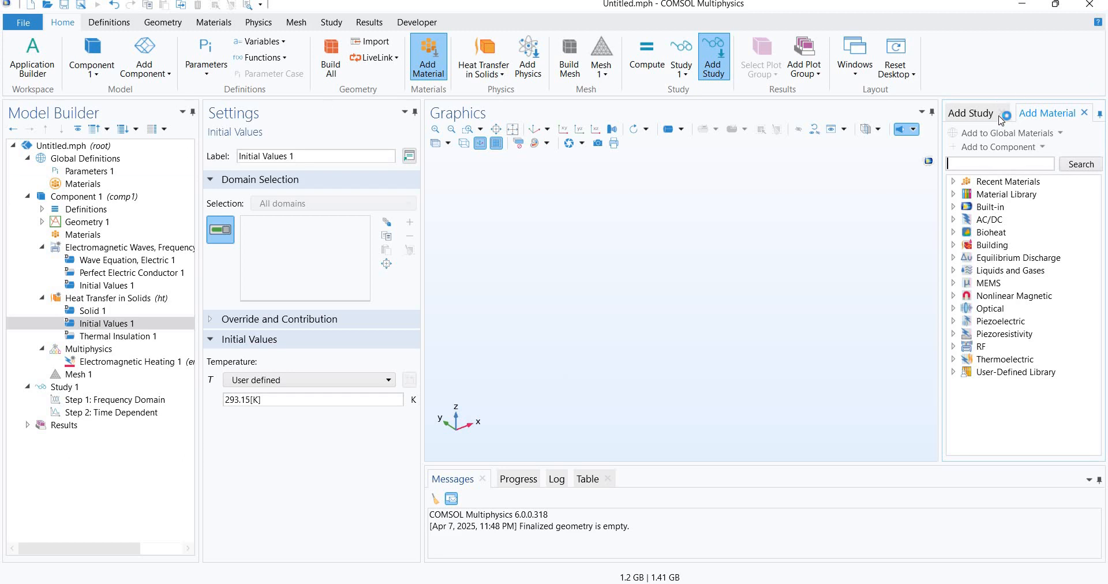
left_click(1005, 113)
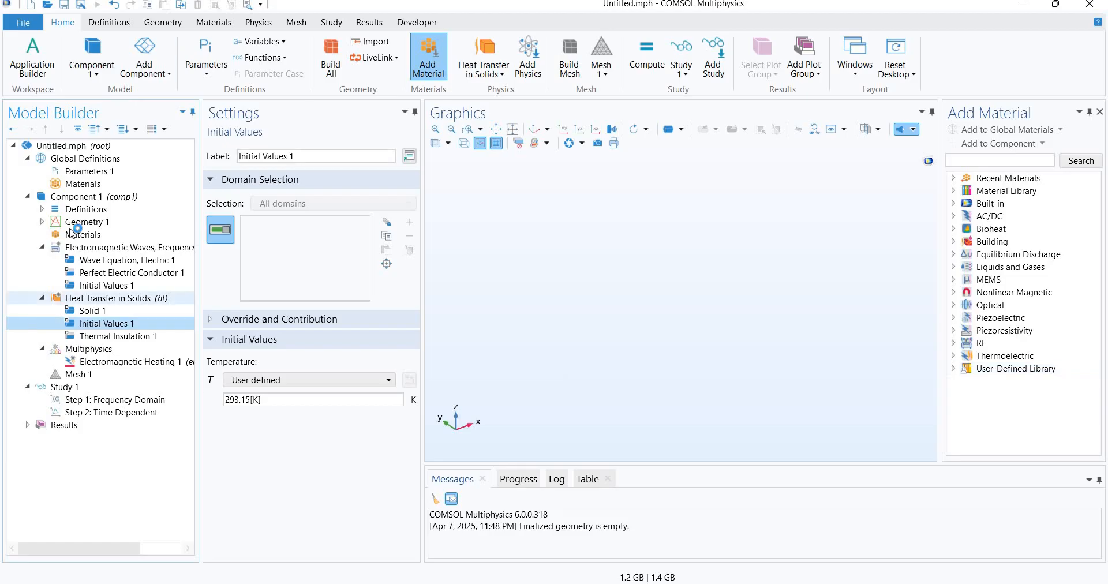
left_click(87, 171)
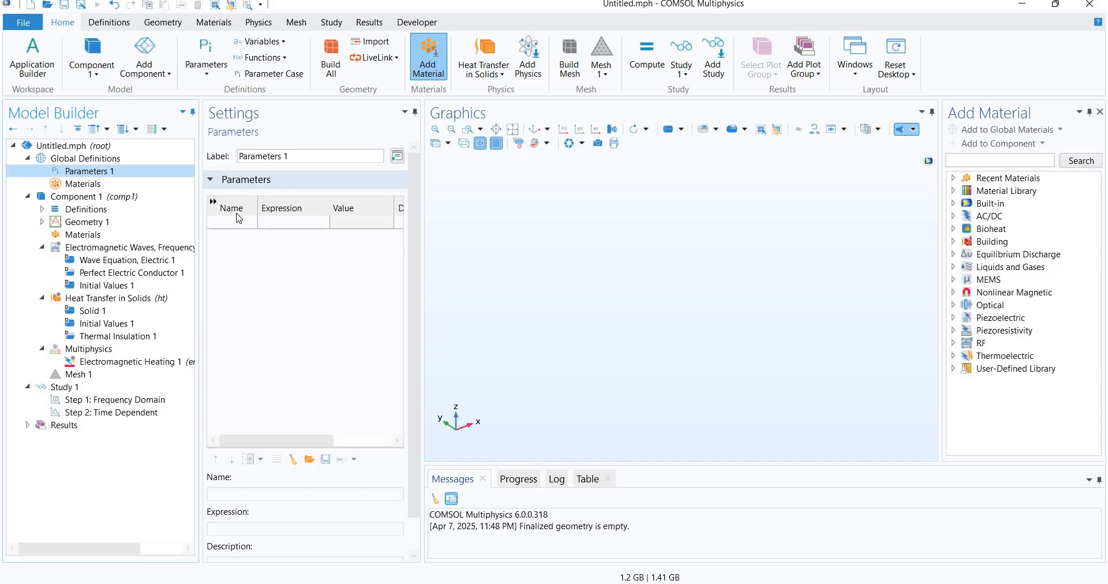
mouse_move(233, 225)
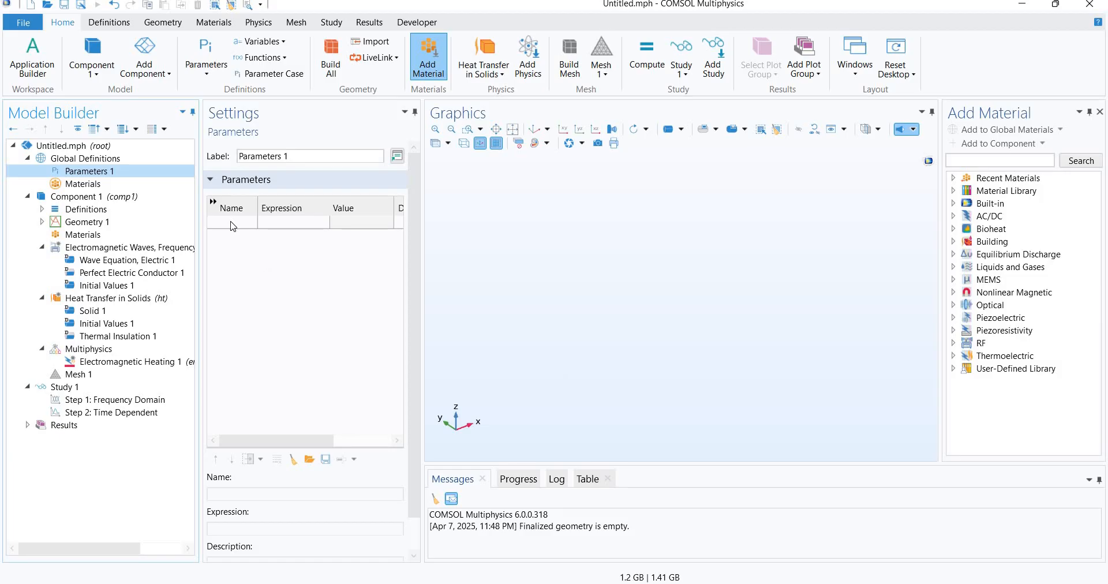
Enter parameter wo = 294[mm] described as width of the oven.
left_click(232, 221)
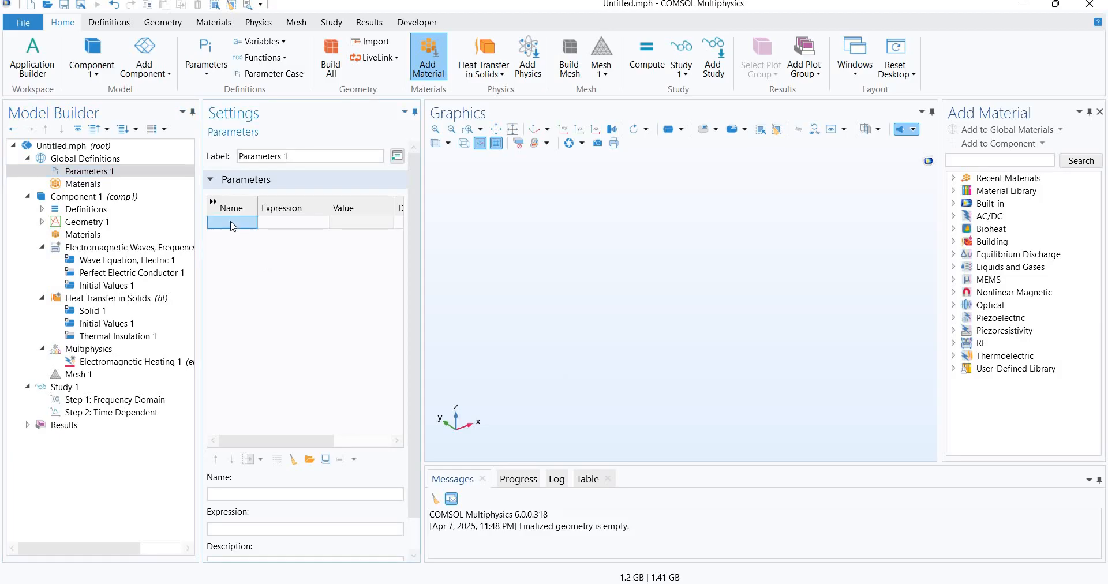
type("w")
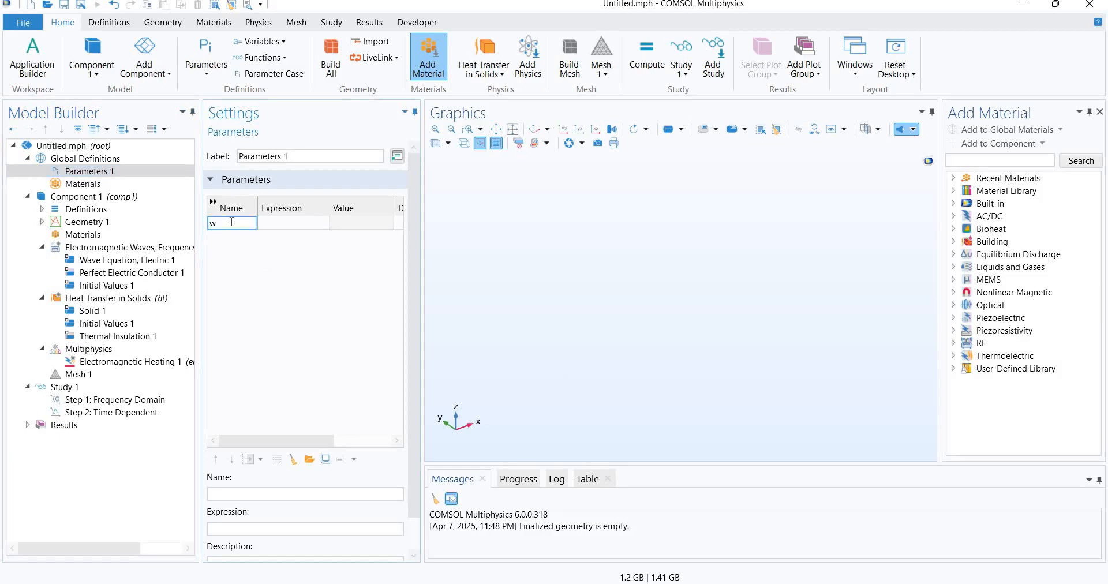
type("o")
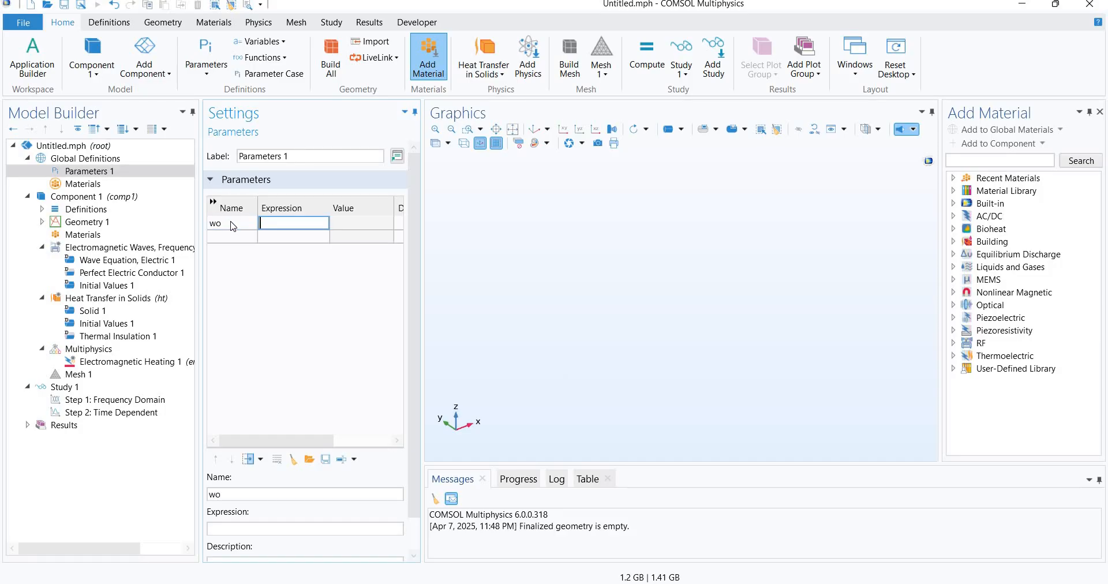
type("2940")
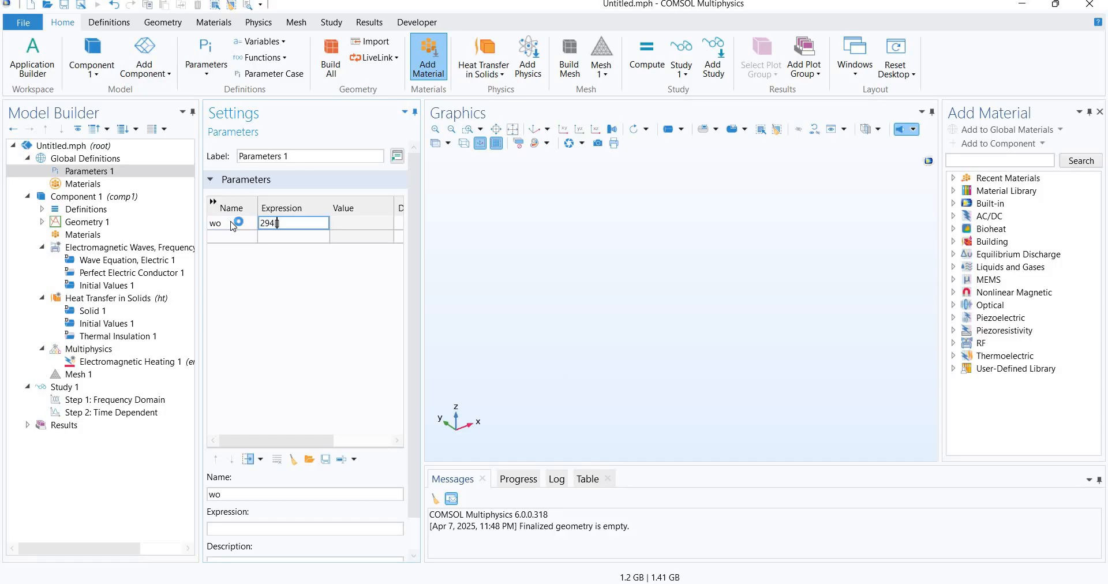
type("[mm]")
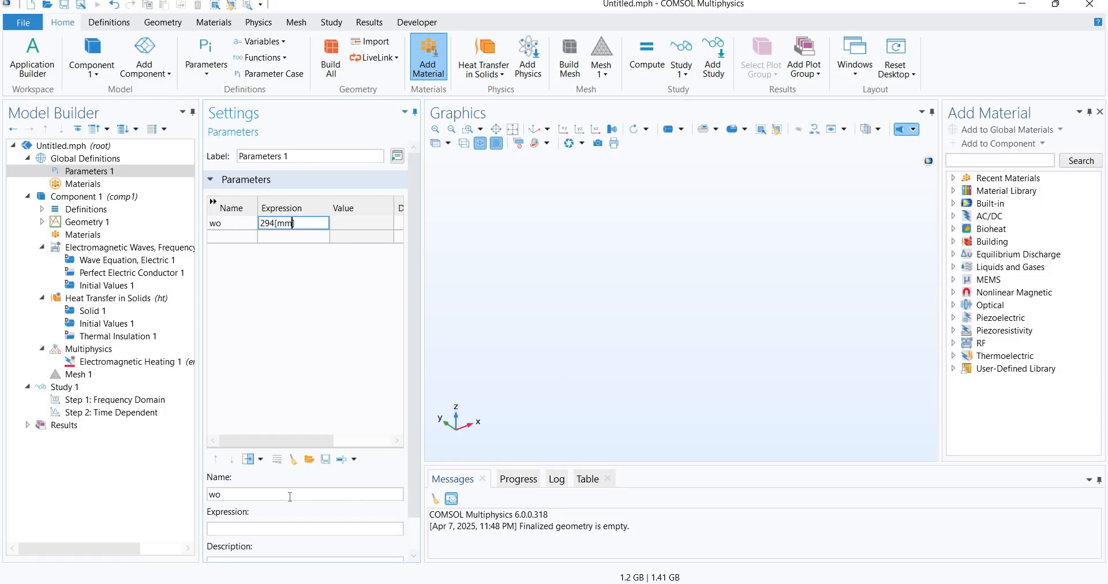
key("Return")
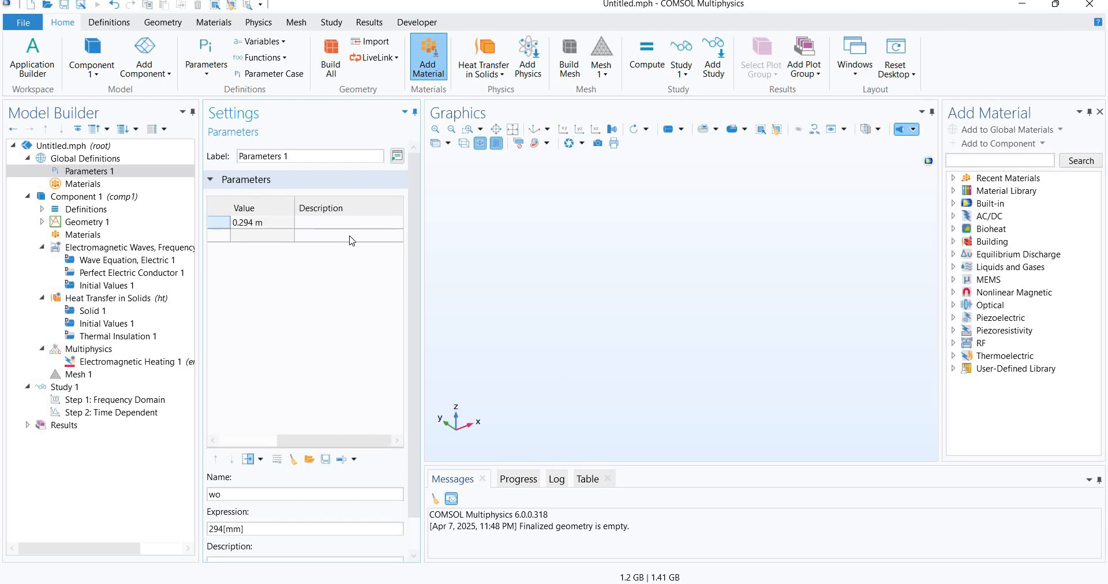
type("width")
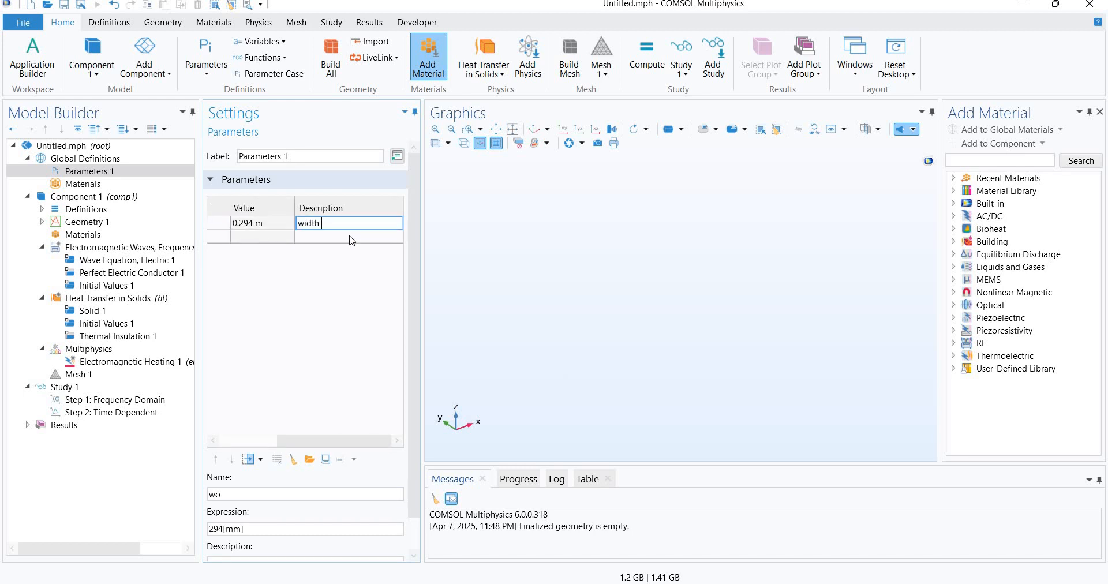
type("of the oven")
type("do")
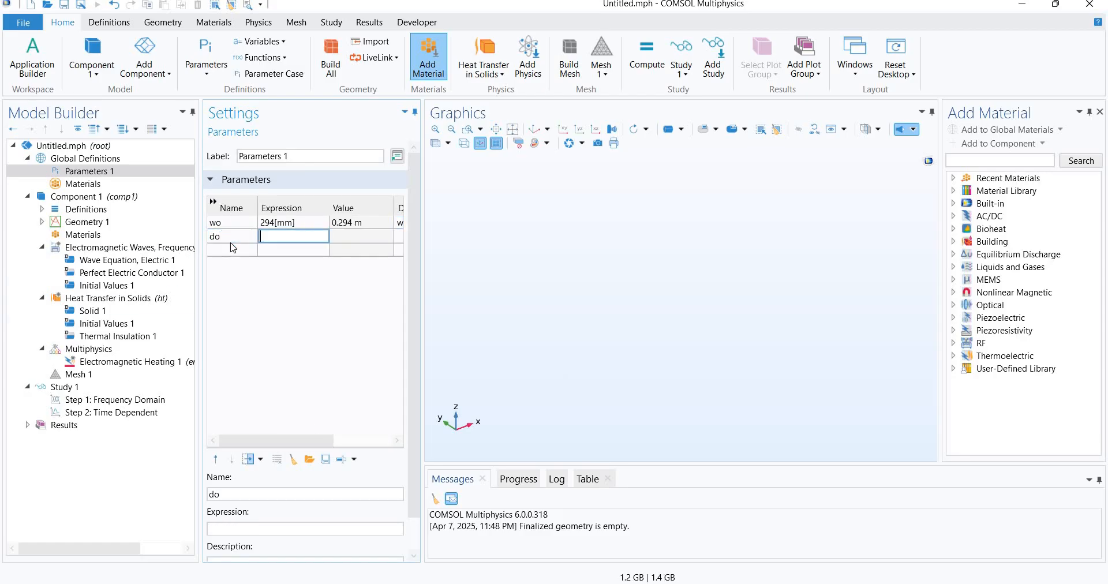
Enter parameters do = 254[mm] and ho = 180[mm].
type("254")
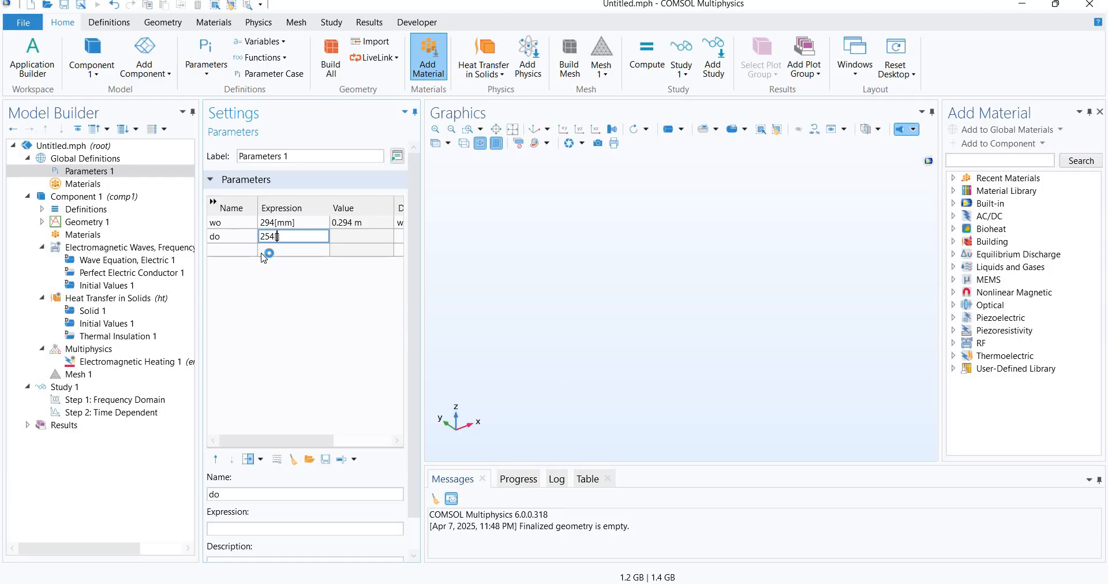
key("Return")
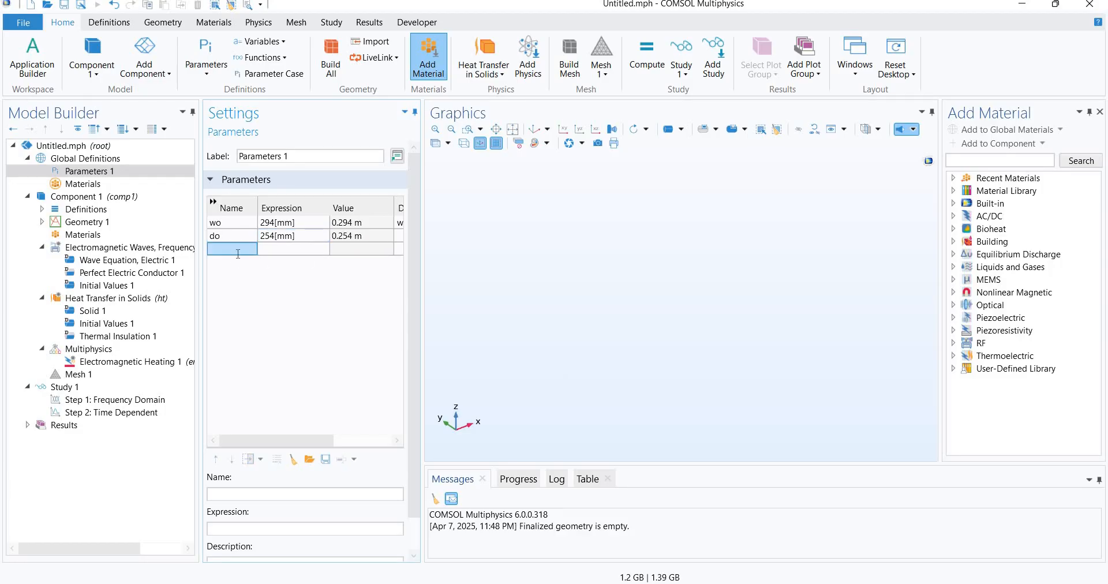
type("ho")
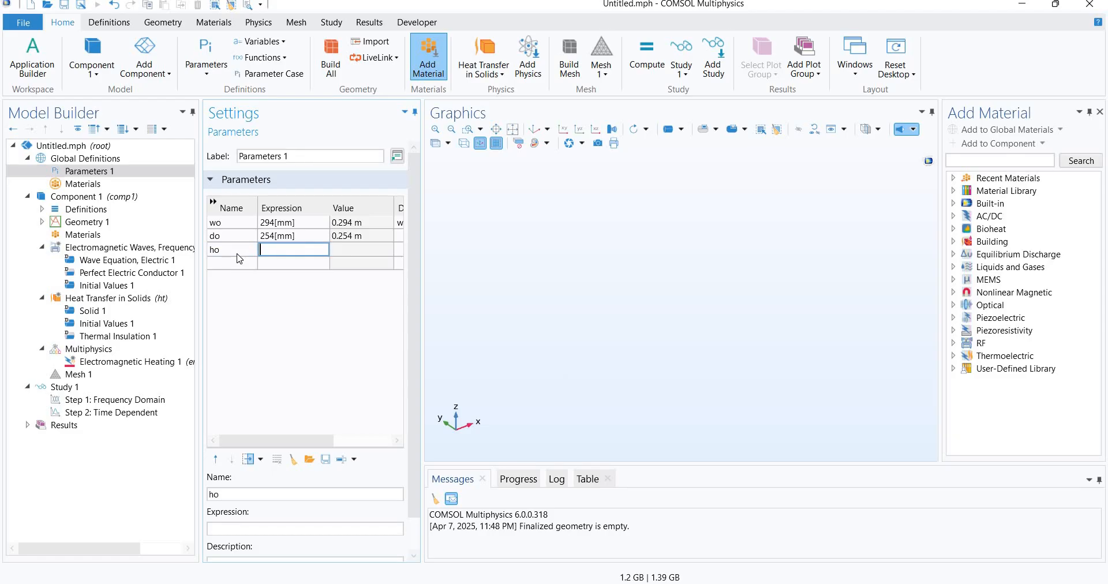
type("180[mm")
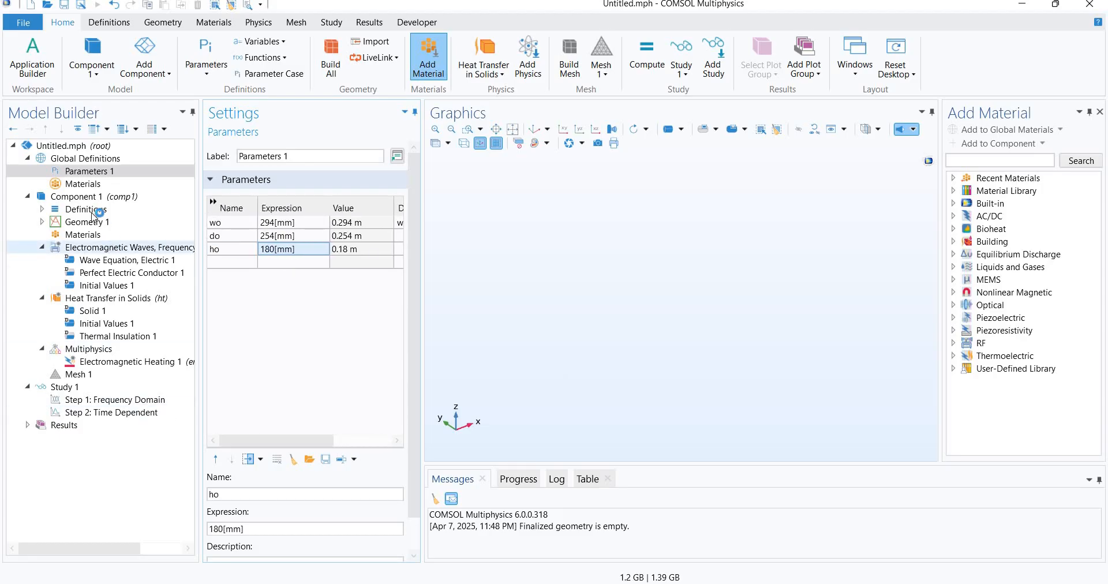
Add Block 1 with width wo, depth do and height ho and build it.
left_click(88, 222)
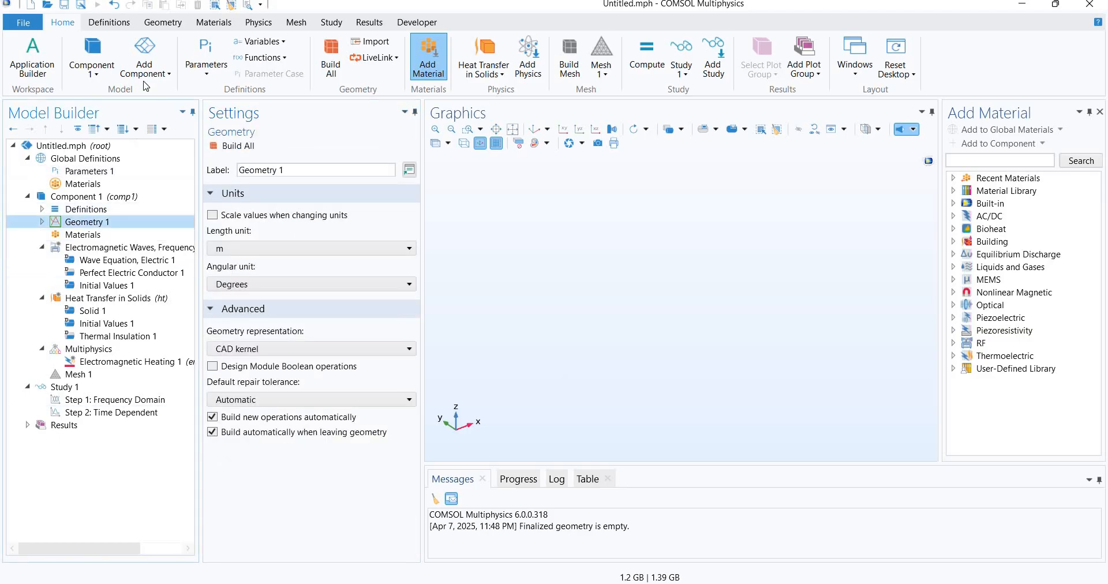
mouse_move(161, 22)
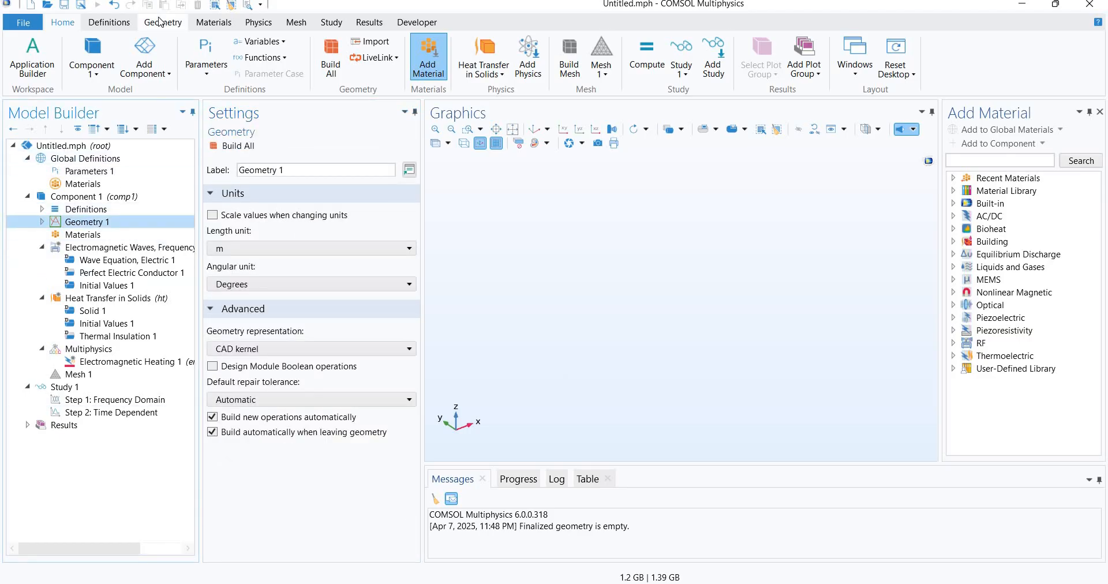
left_click(163, 22)
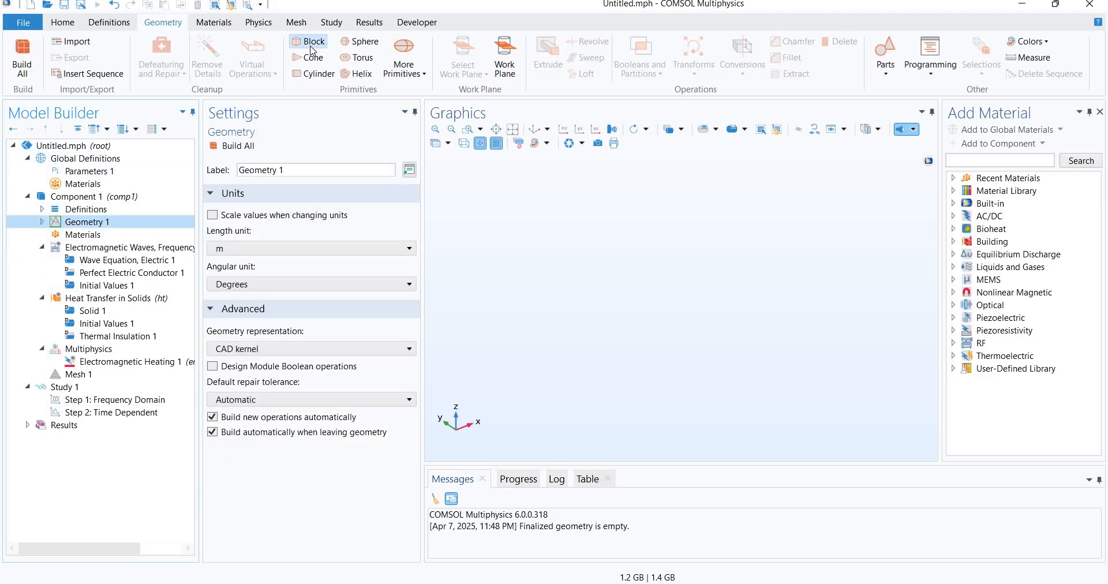
left_click(307, 42)
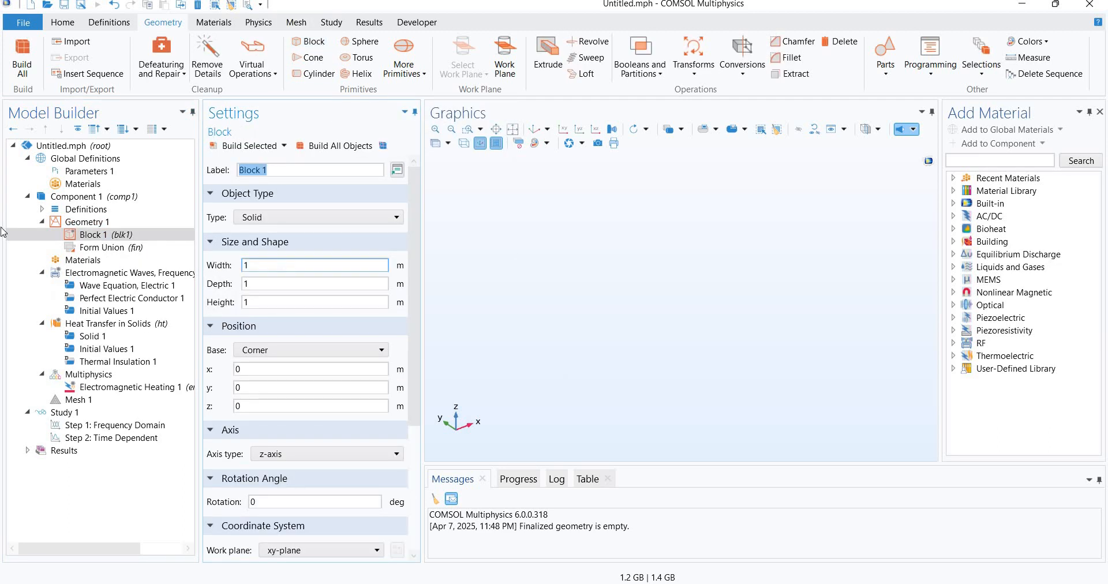
type("wo")
left_click(314, 284)
type("do")
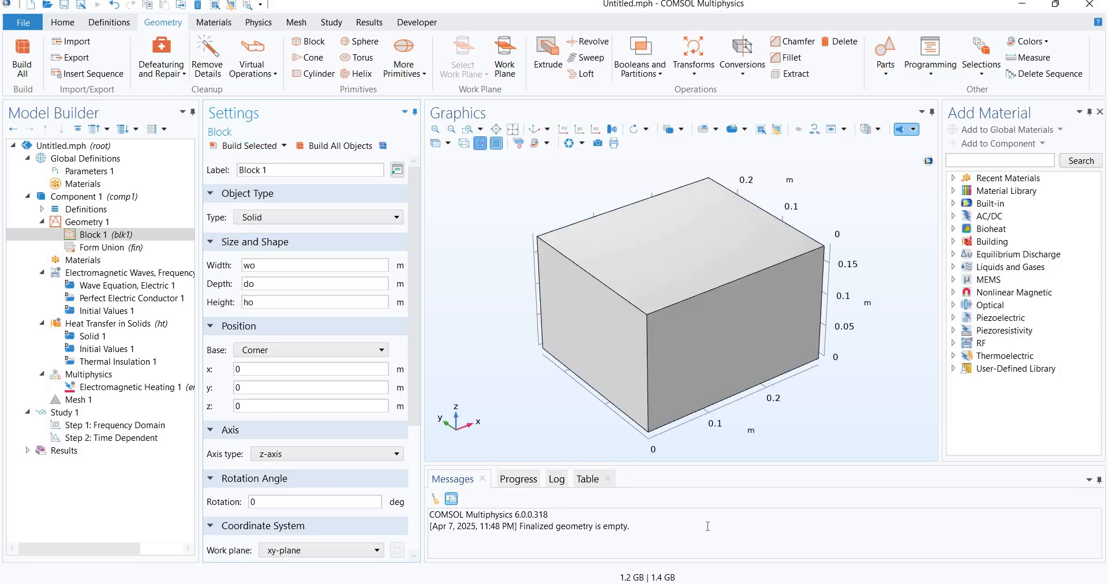
left_click(569, 330)
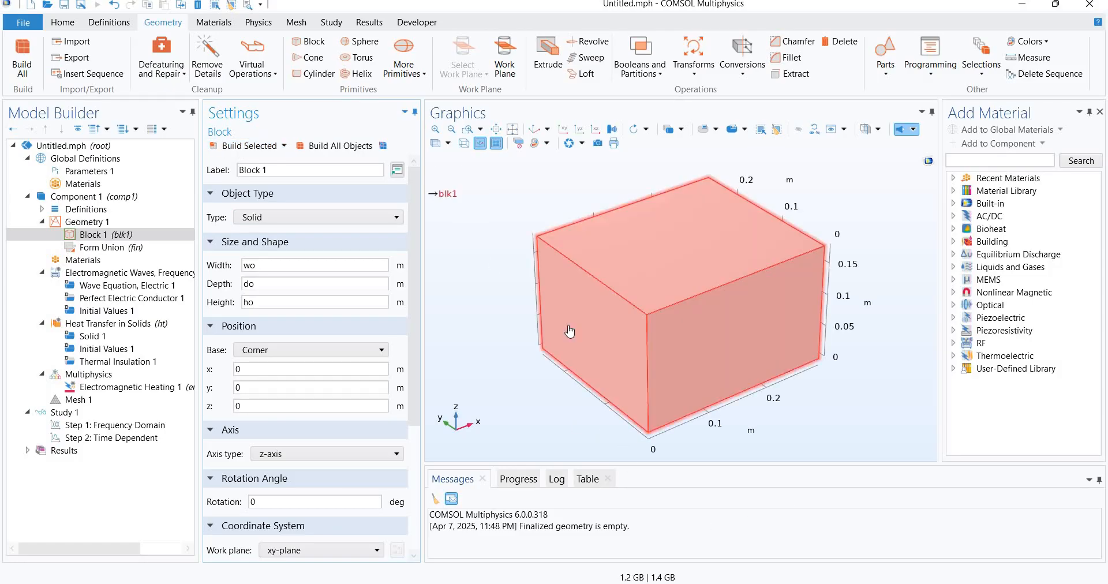
mouse_move(620, 384)
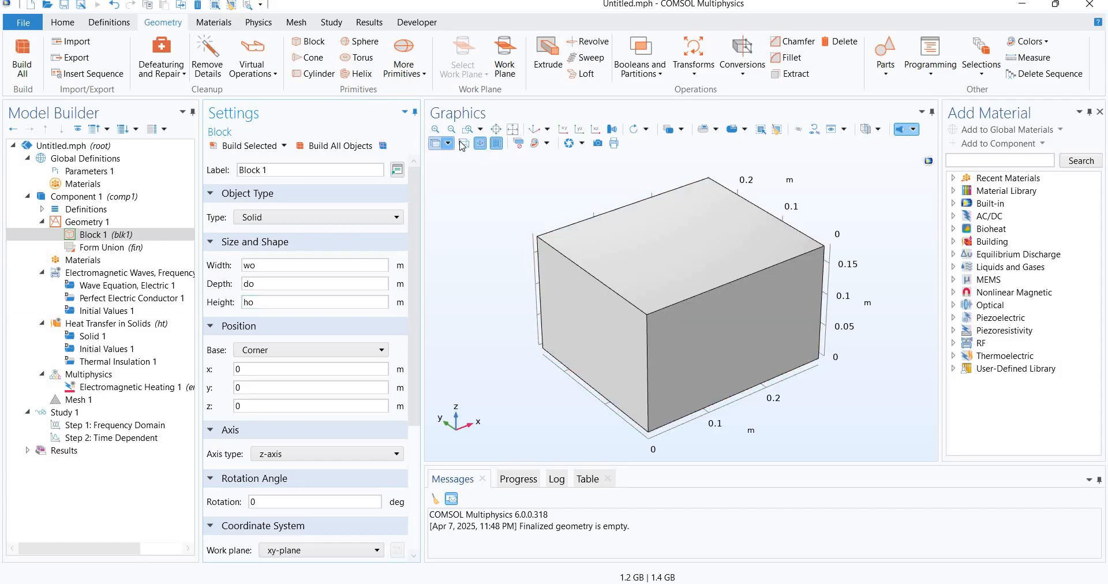
mouse_move(462, 143)
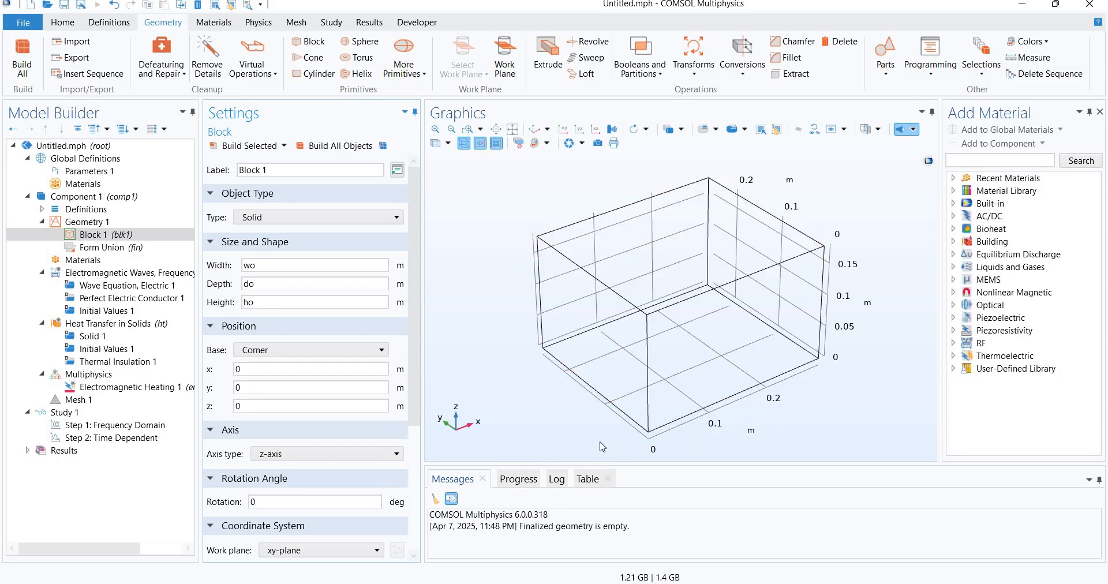
Set Block 1's corner to x = 0-wo*0.5, y = 0-do*0.5 and rebuild it centred.
left_click(657, 364)
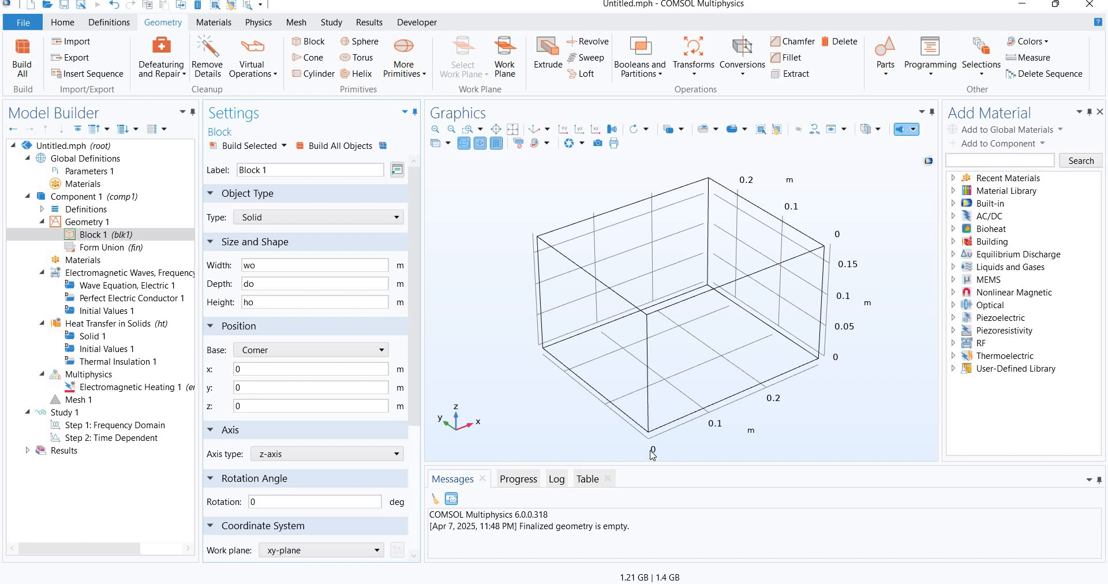
mouse_move(694, 349)
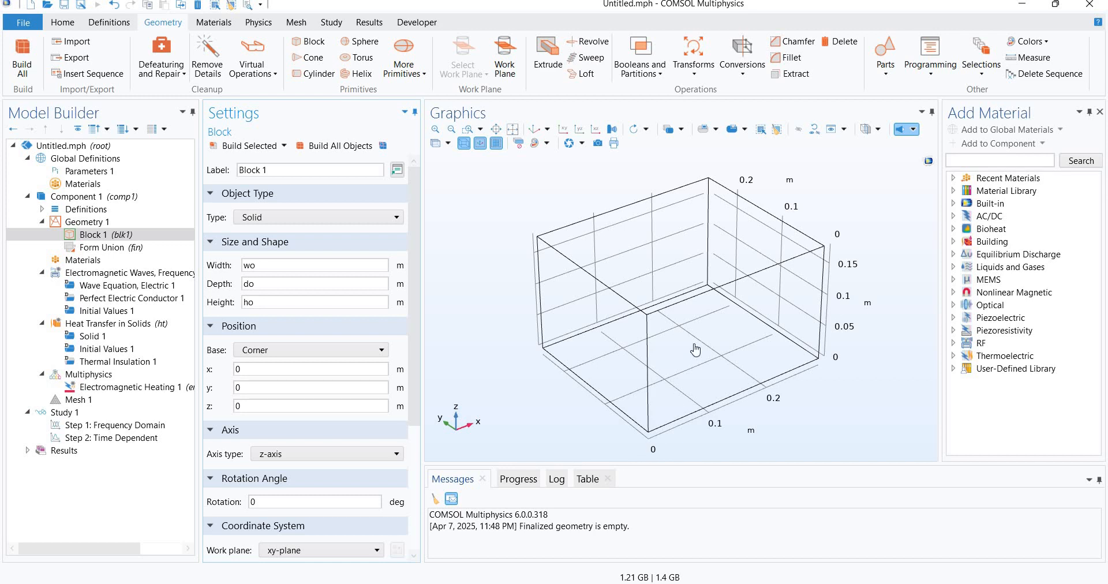
left_click(696, 350)
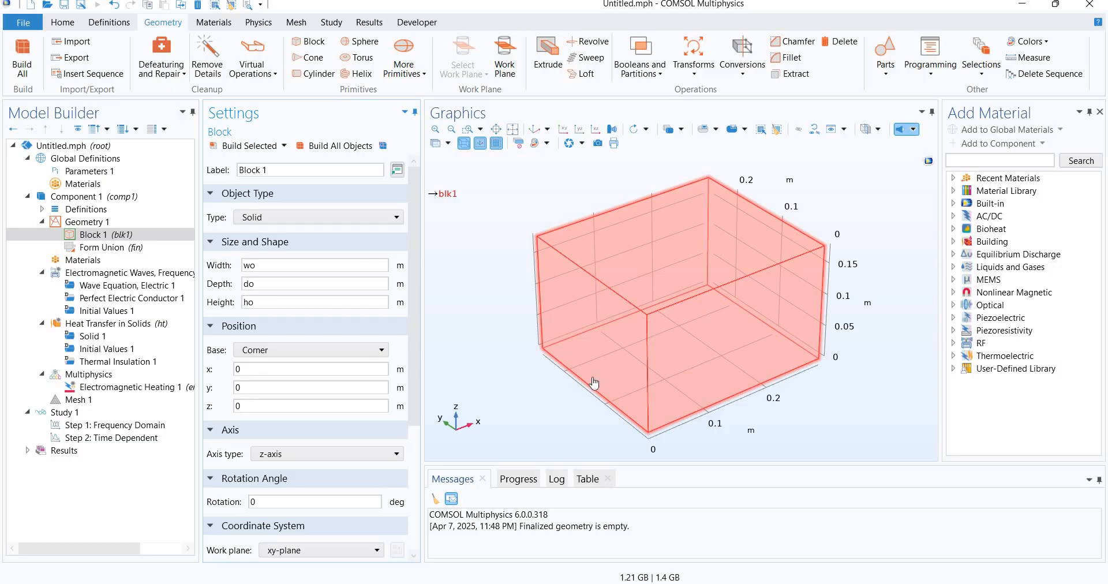
left_click(309, 368)
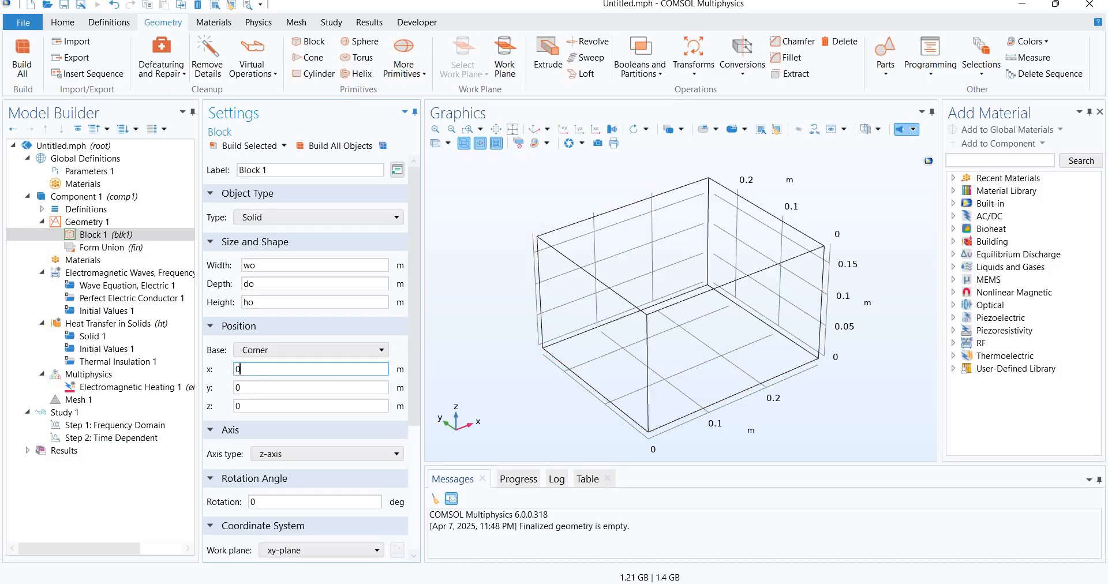
type("-wo*0.5")
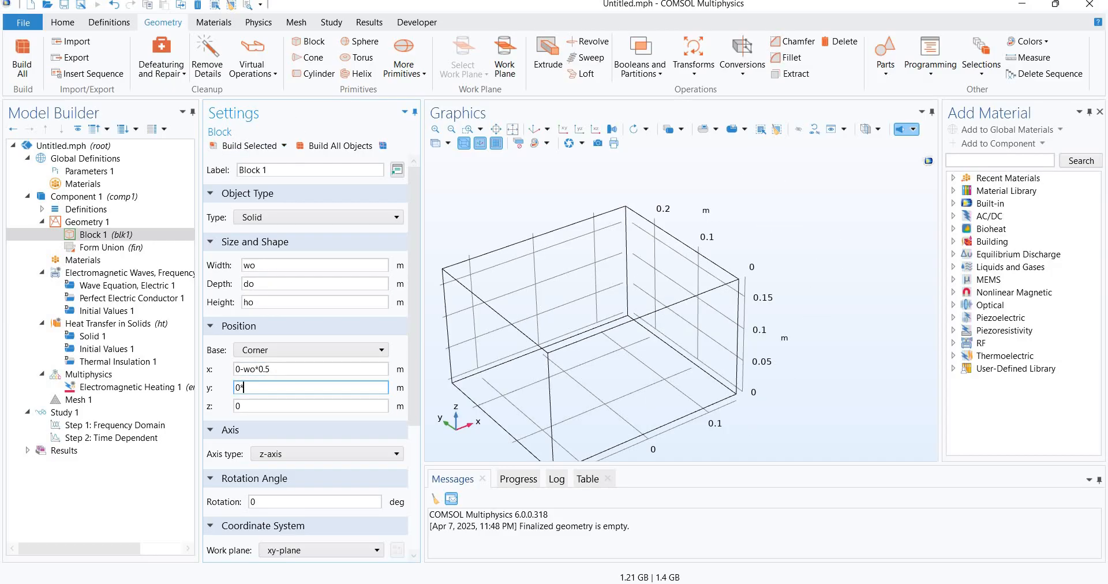
type("-do*0.5")
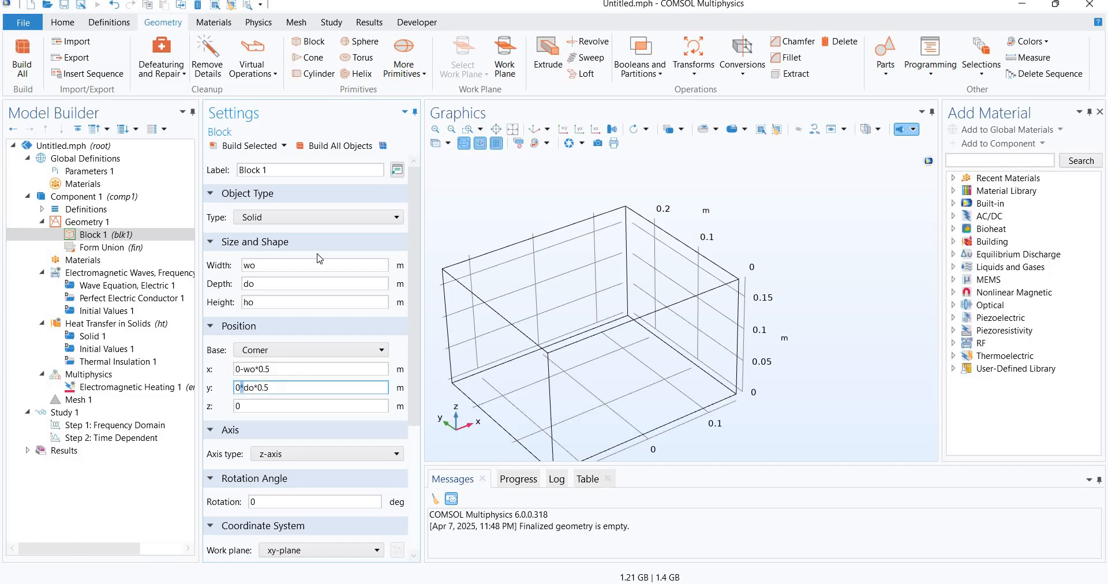
left_click(536, 128)
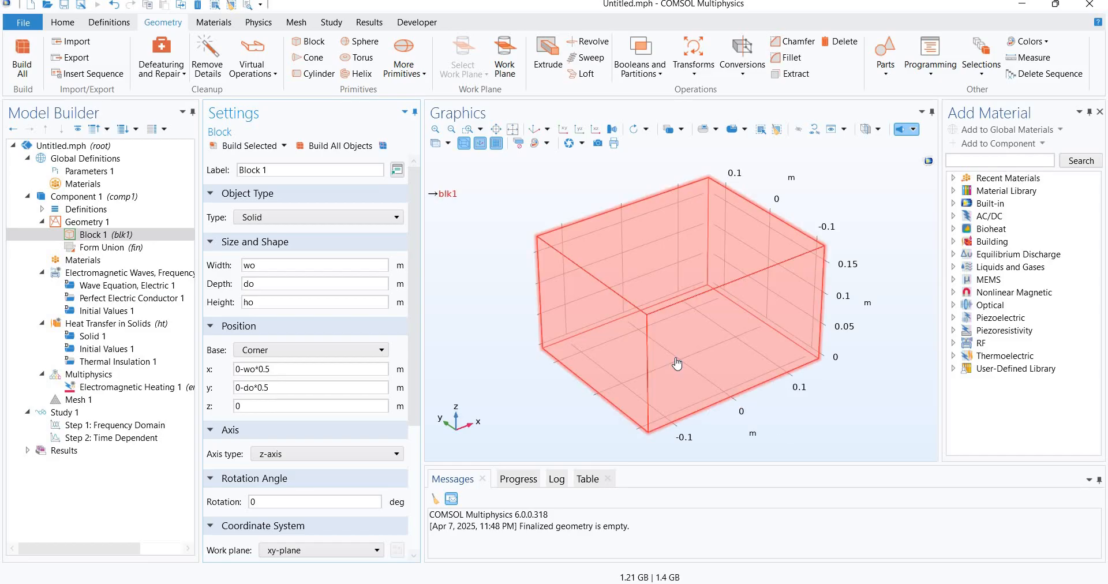
mouse_move(687, 369)
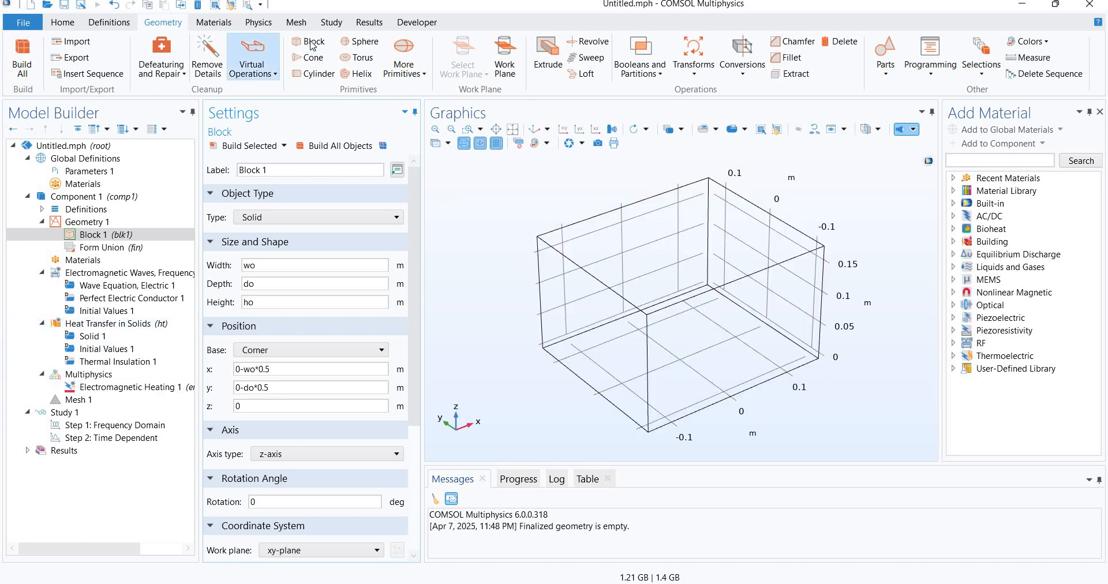
Add Block 2 sized 30[mm] by 80[mm] by 30[mm] and build the geometry.
left_click(308, 41)
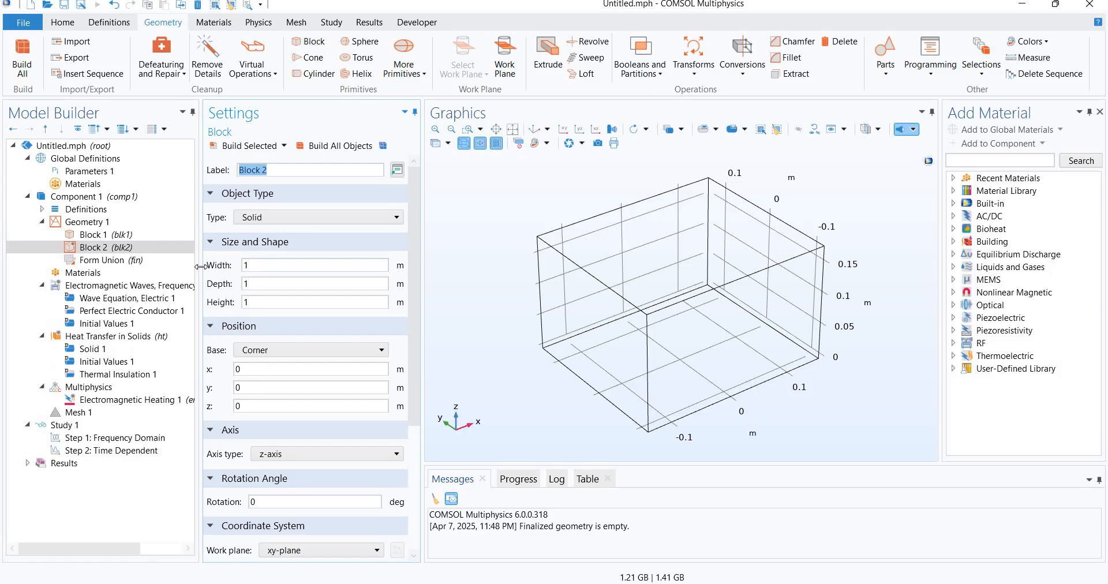
left_click(314, 266)
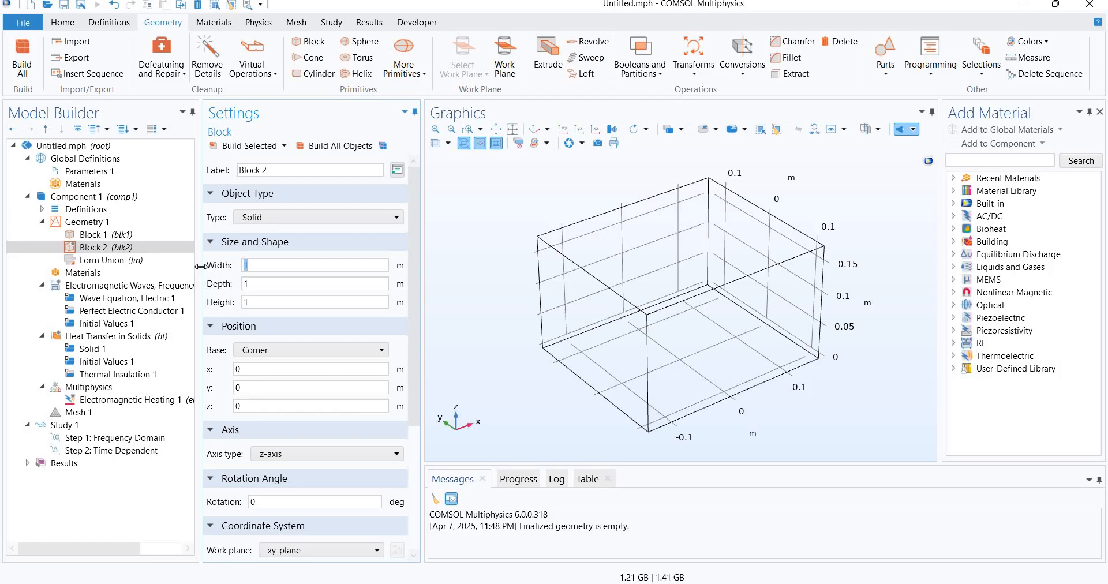
mouse_move(403, 276)
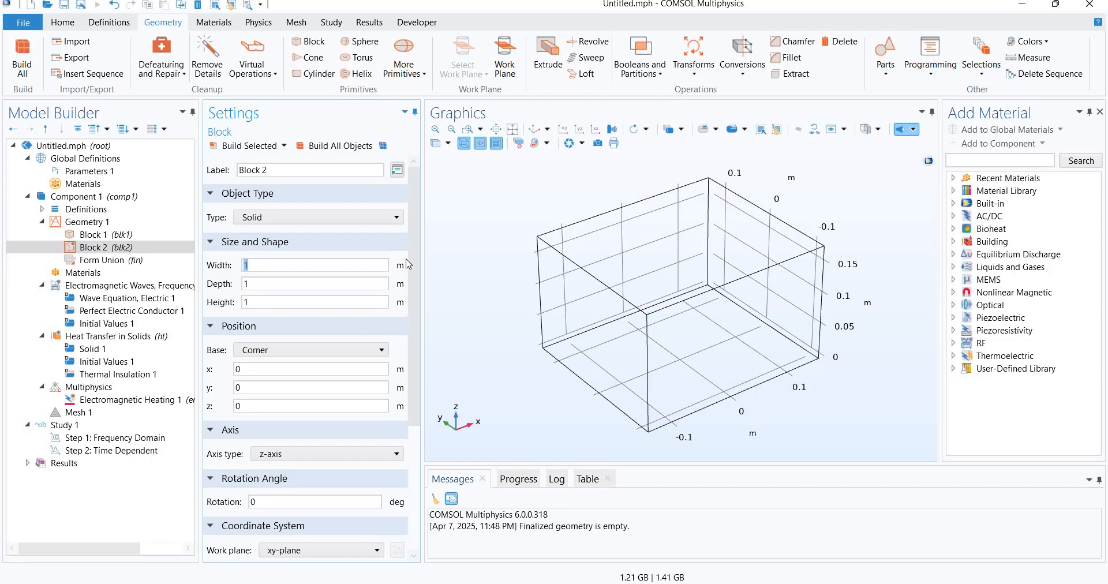
mouse_move(407, 263)
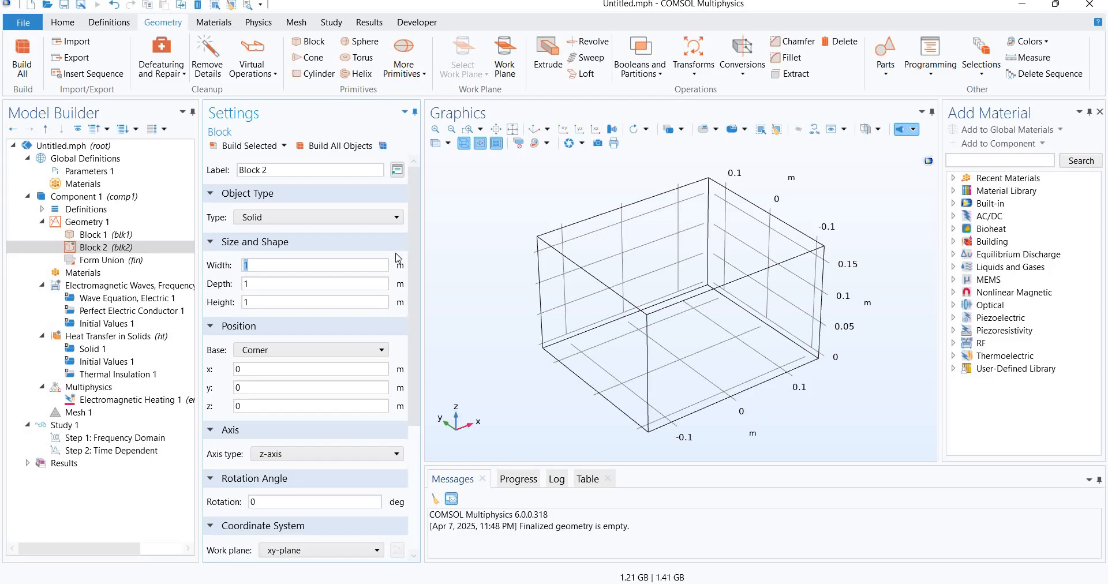
left_click(314, 265)
type("30")
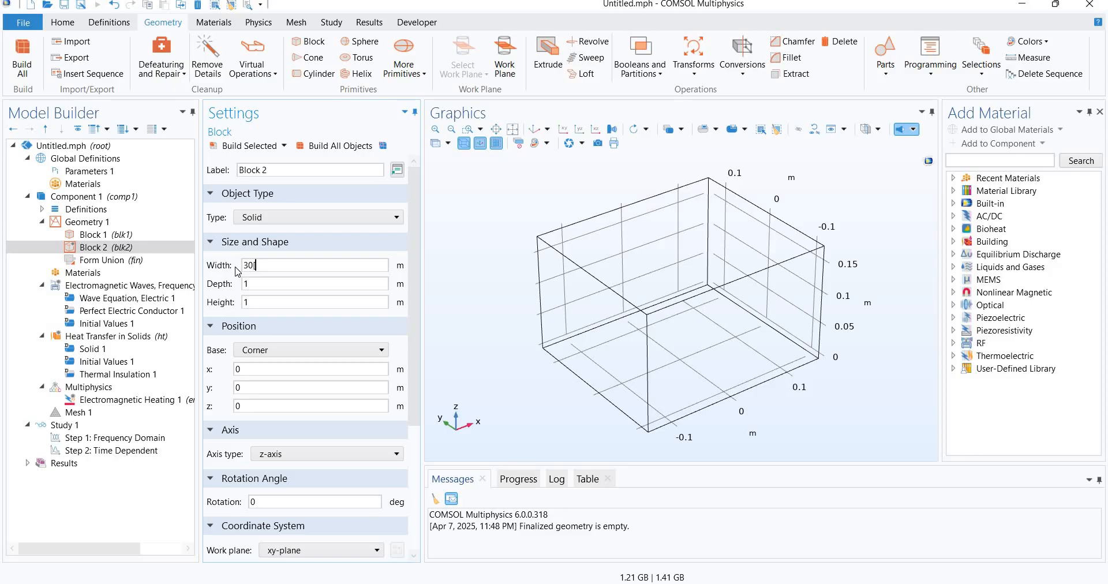
type("[mm]")
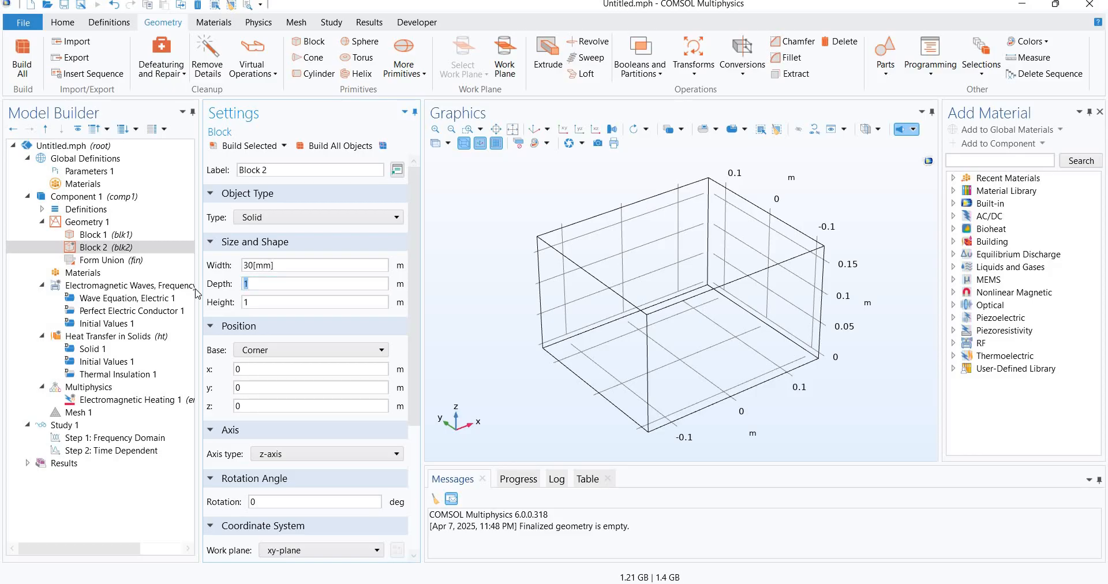
type("80[mm]")
left_click(314, 302)
type("30")
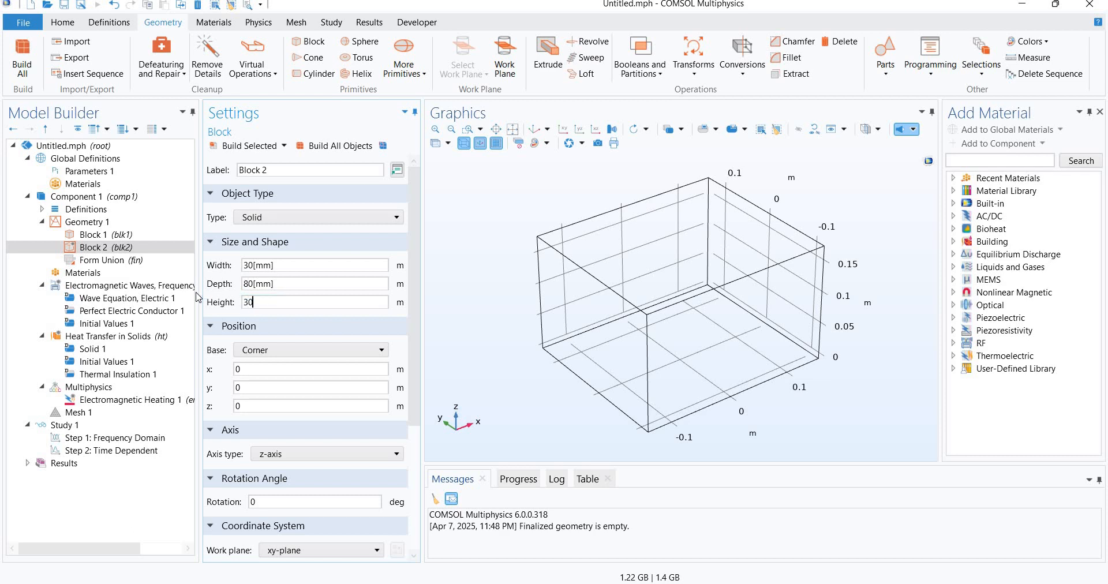
type("[mm]")
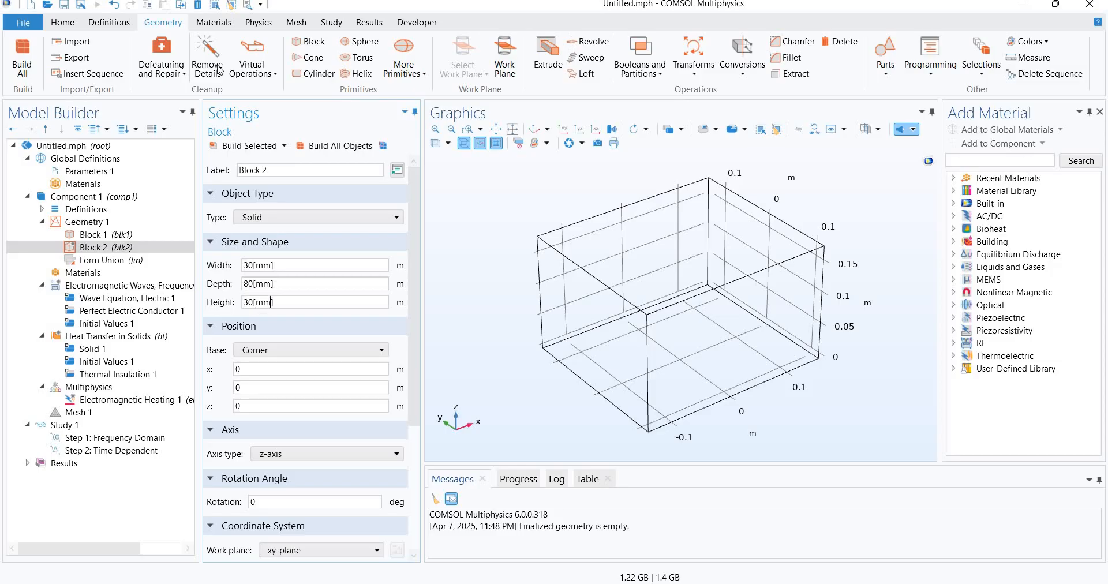
left_click(22, 56)
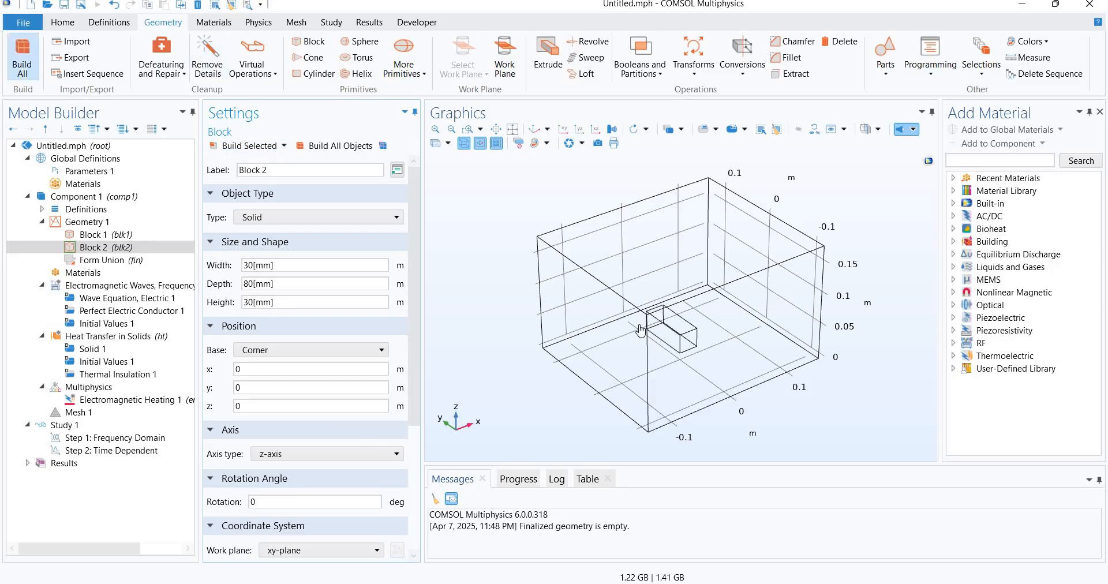
left_click(310, 369)
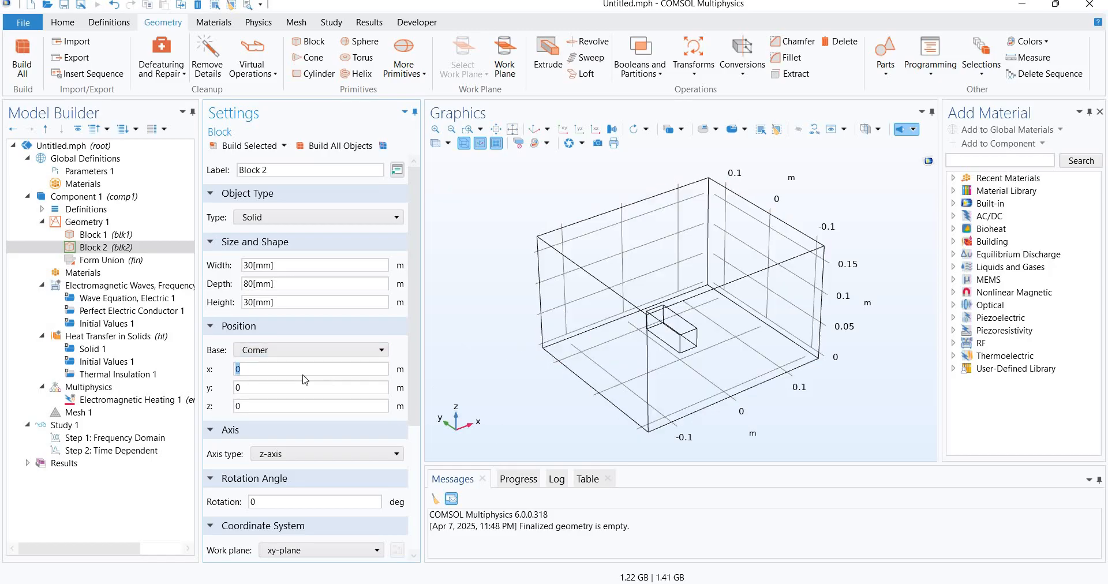
Position Block 2 at x = 0-wo*0.5-30[mm], y = 0-80*0.5[mm], z = ho*0.5 and rebuild.
left_click(310, 368)
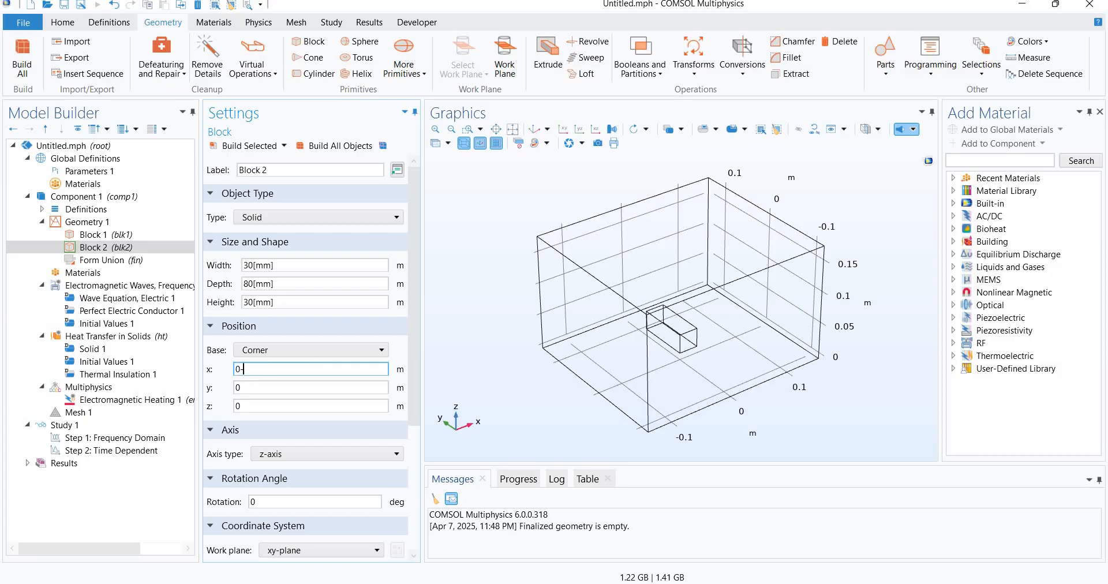
type("-wo*0.5")
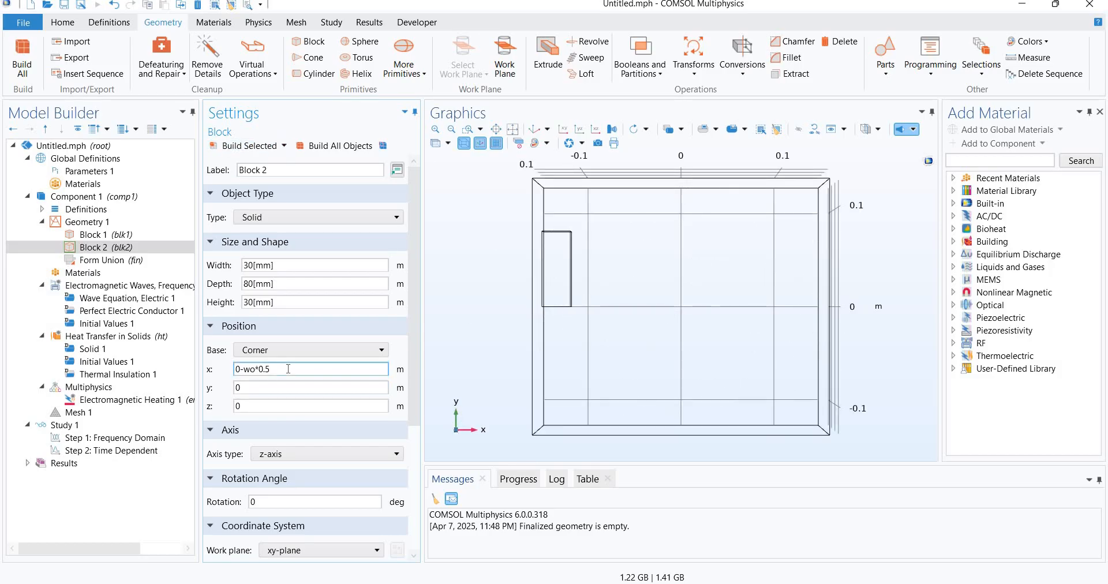
type("-30[mm")
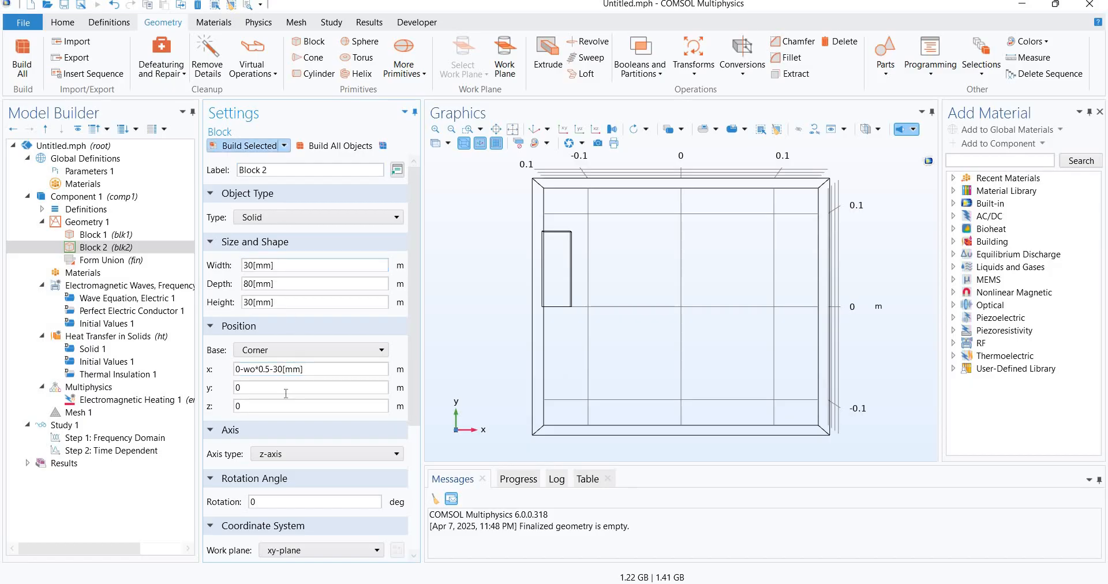
left_click(309, 387)
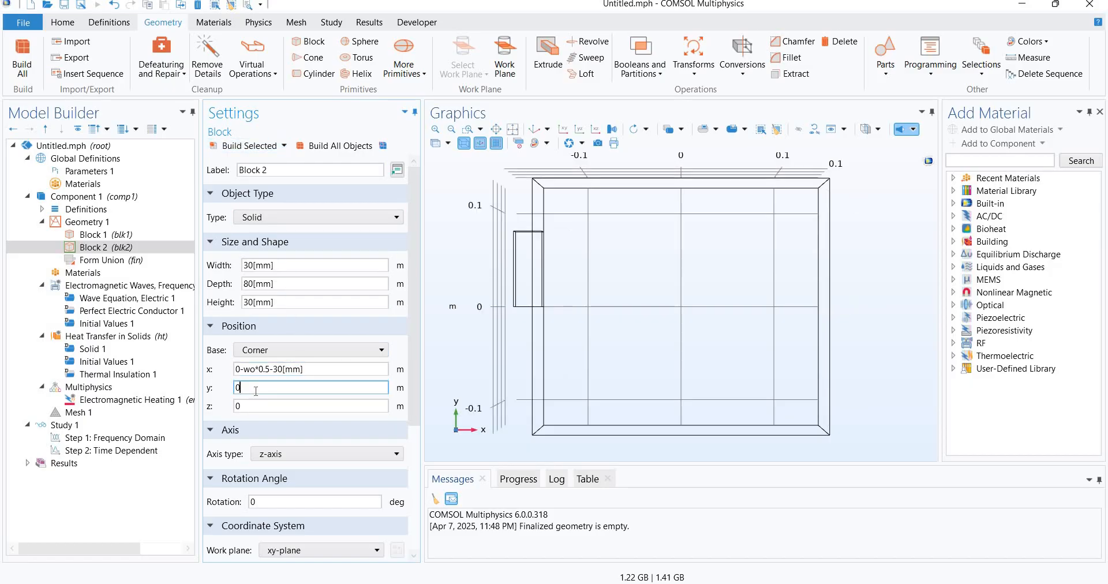
type("-80*0.5[mm")
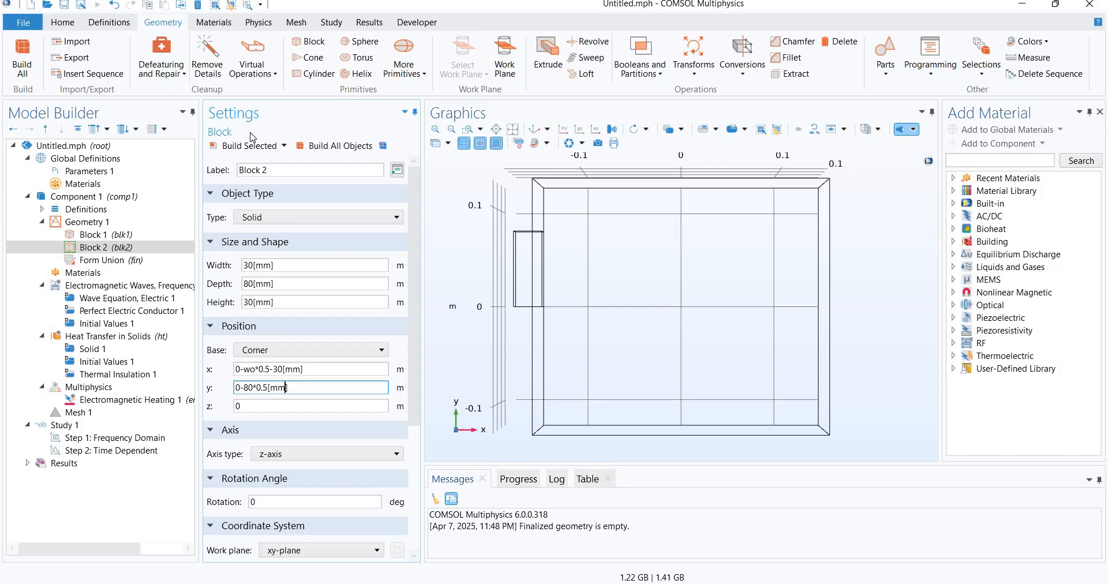
left_click(309, 405)
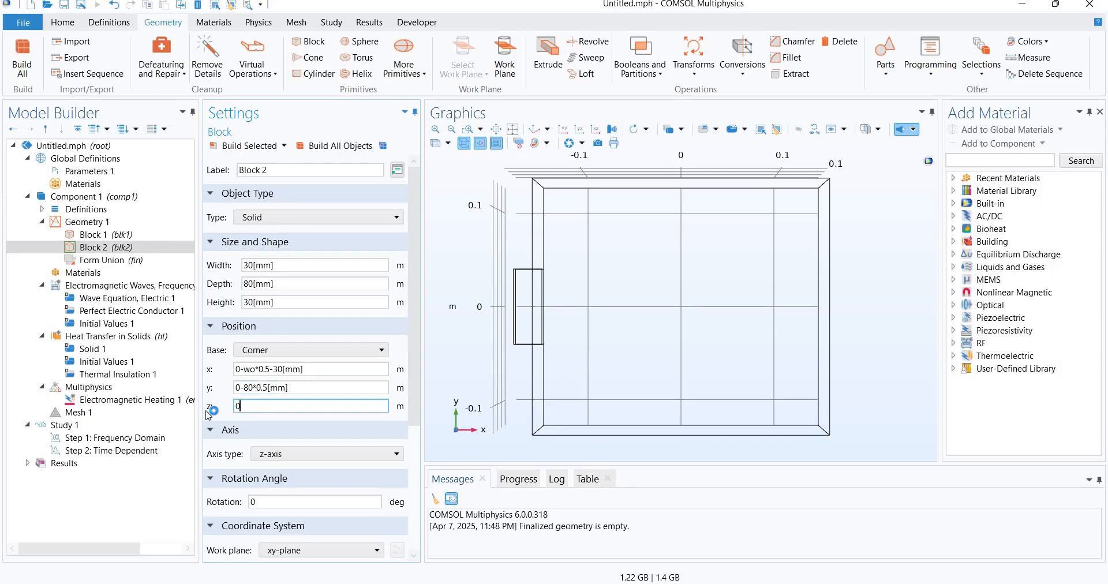
type("ho*0.5")
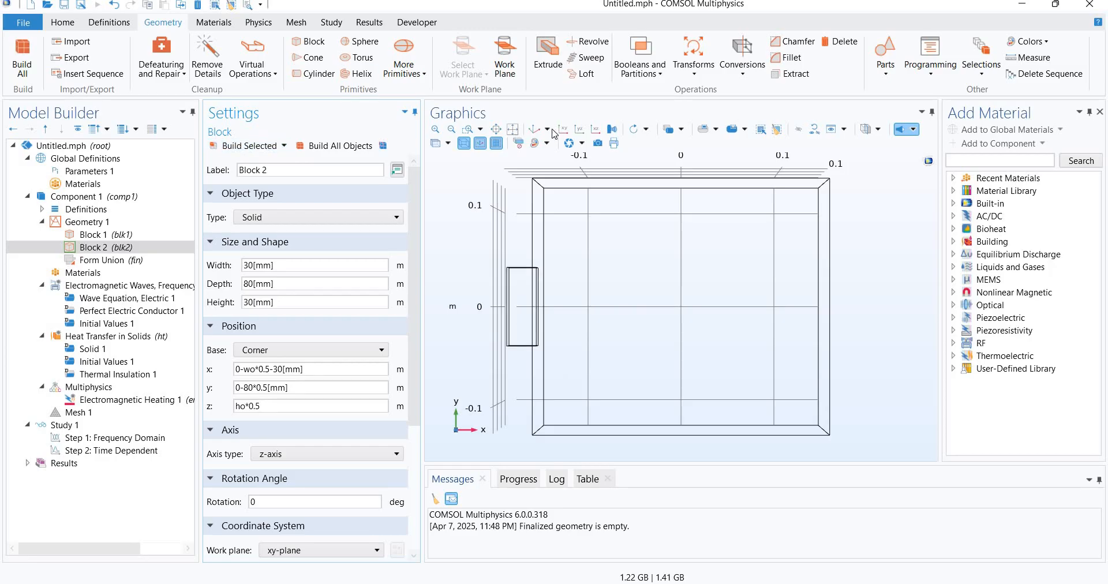
left_click(577, 130)
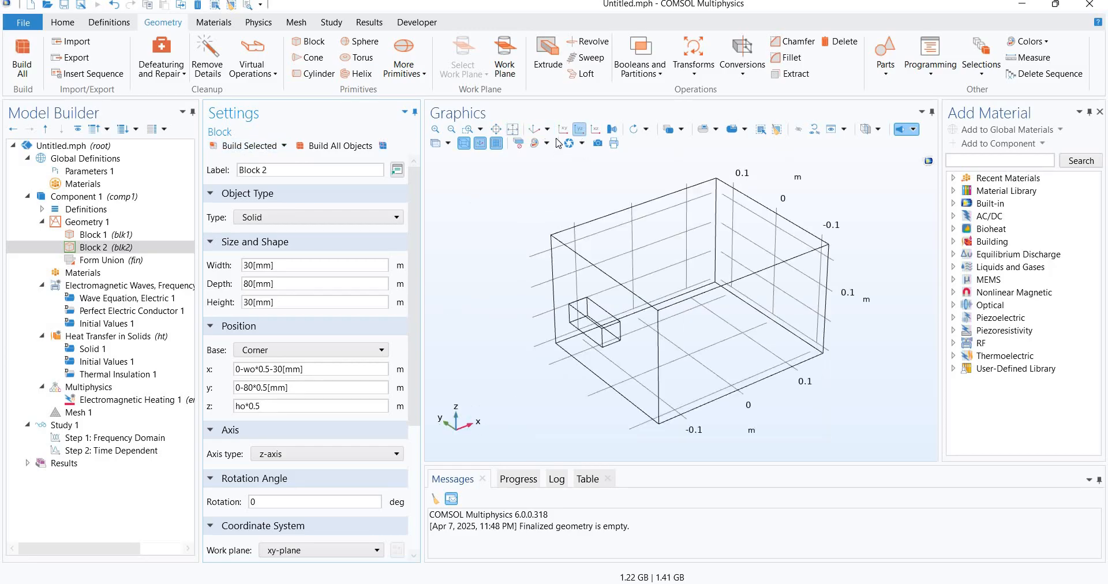
mouse_move(453, 217)
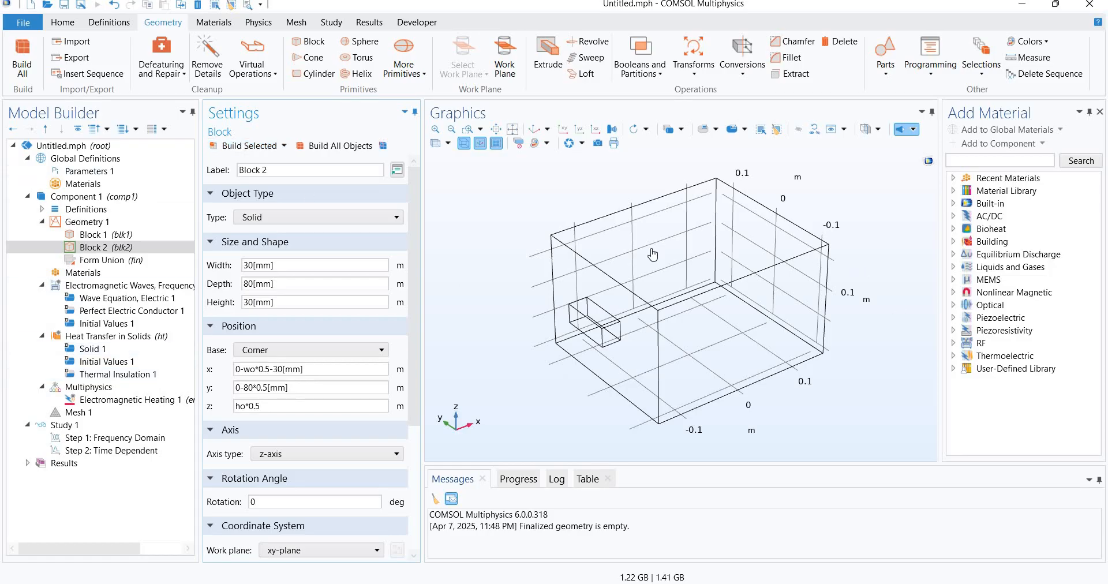
mouse_move(330, 86)
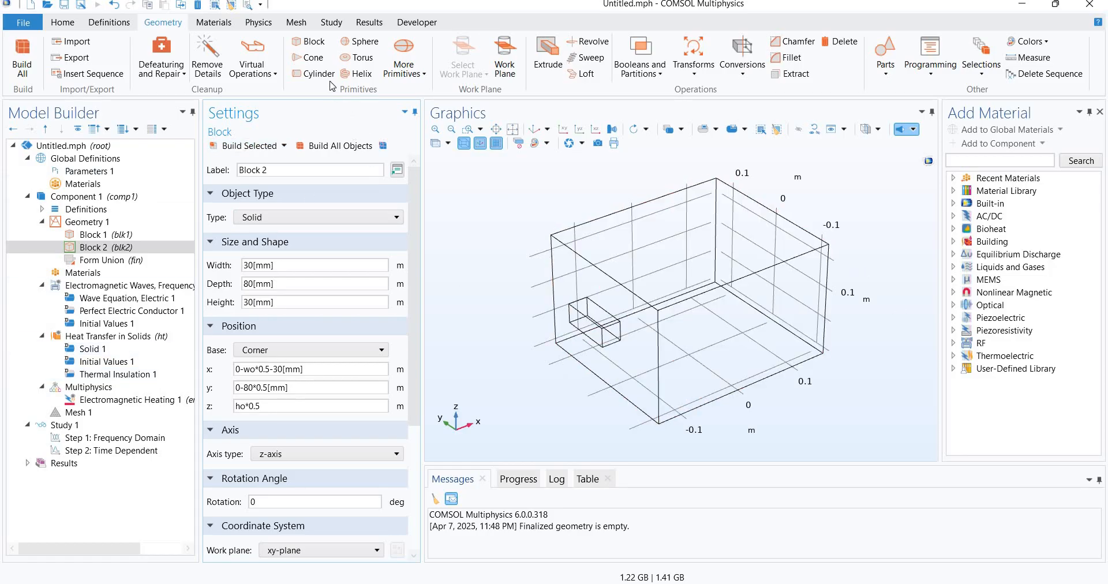
mouse_move(316, 74)
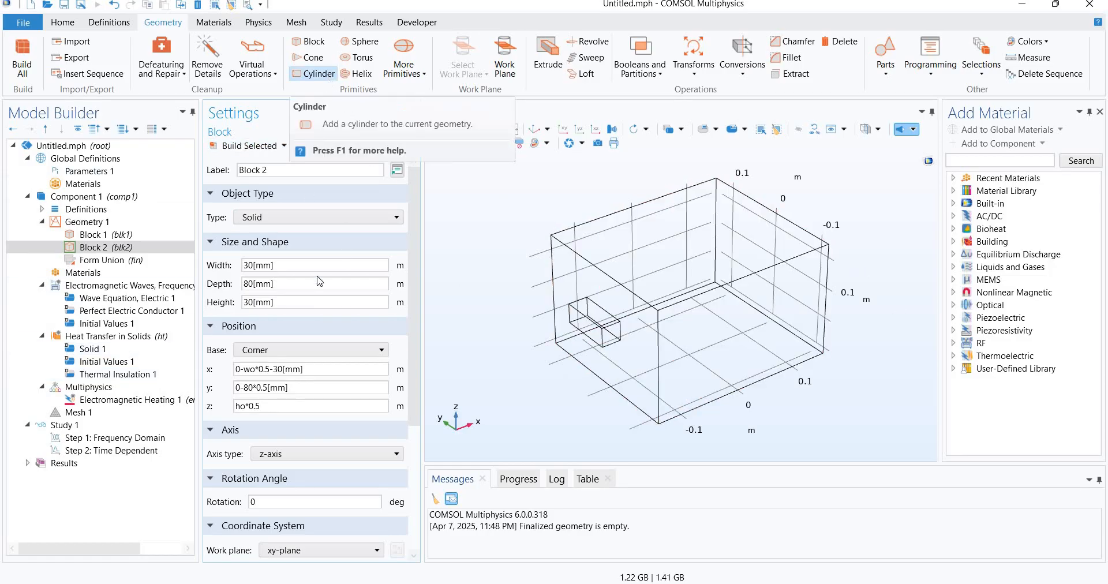
Add Cylinder 1 with radius 100[mm], height 5[mm], z position 5[mm] and build it.
left_click(317, 74)
type("100[mm")
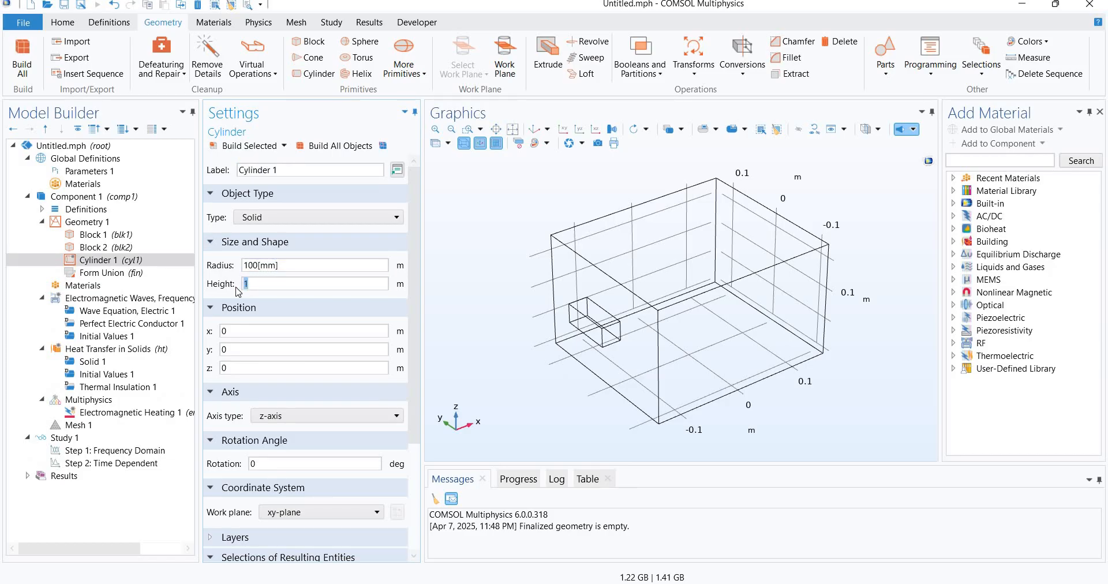
type("5[mm")
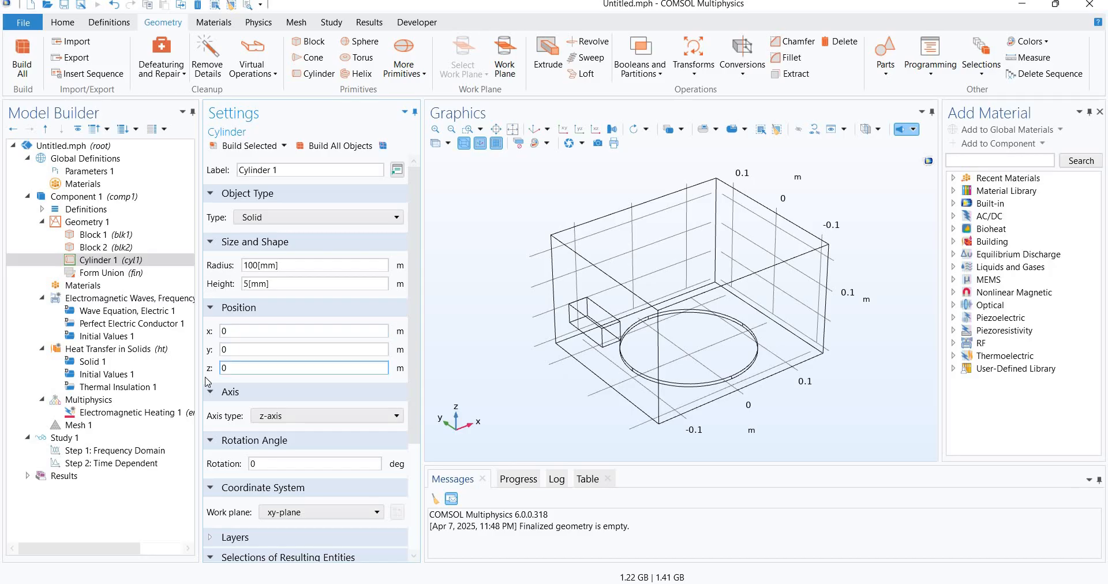
type("5[mm")
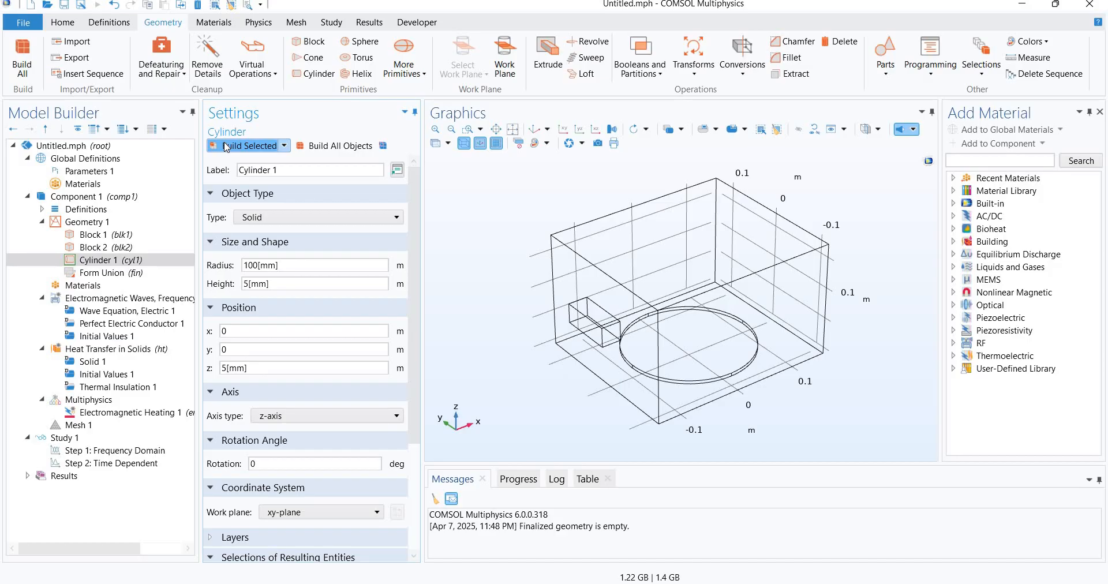
mouse_move(297, 90)
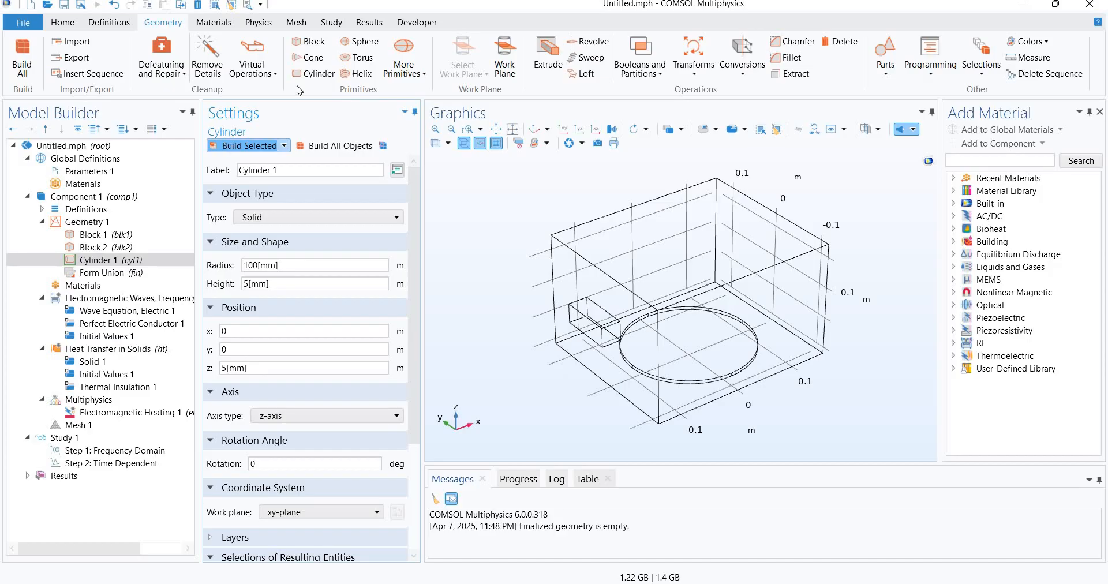
Add Block 3 with width and depth 5[cm] and height 2.5[cm].
left_click(308, 41)
type("5")
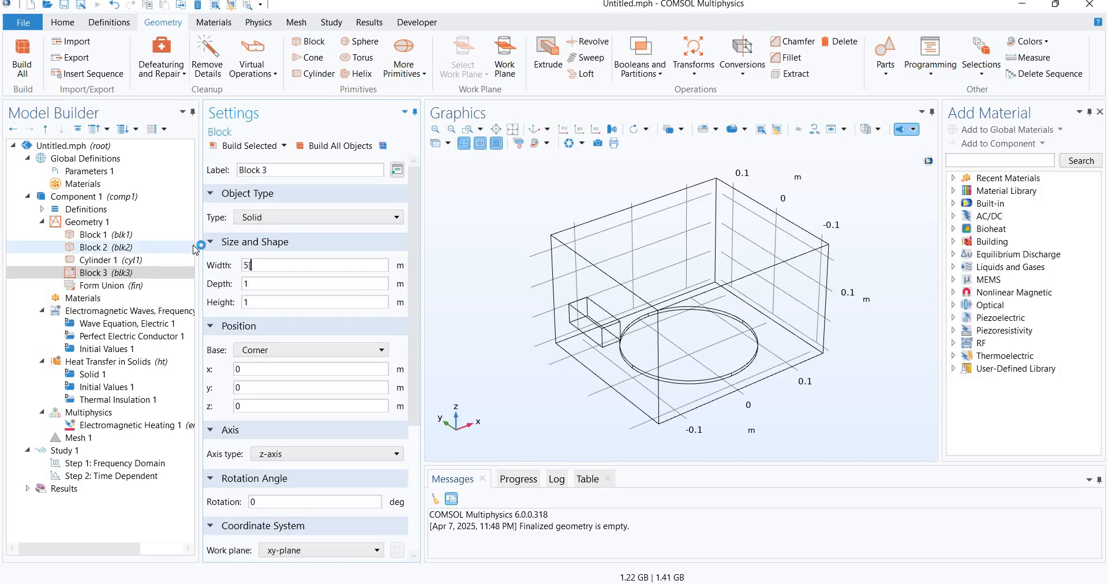
type("[cm")
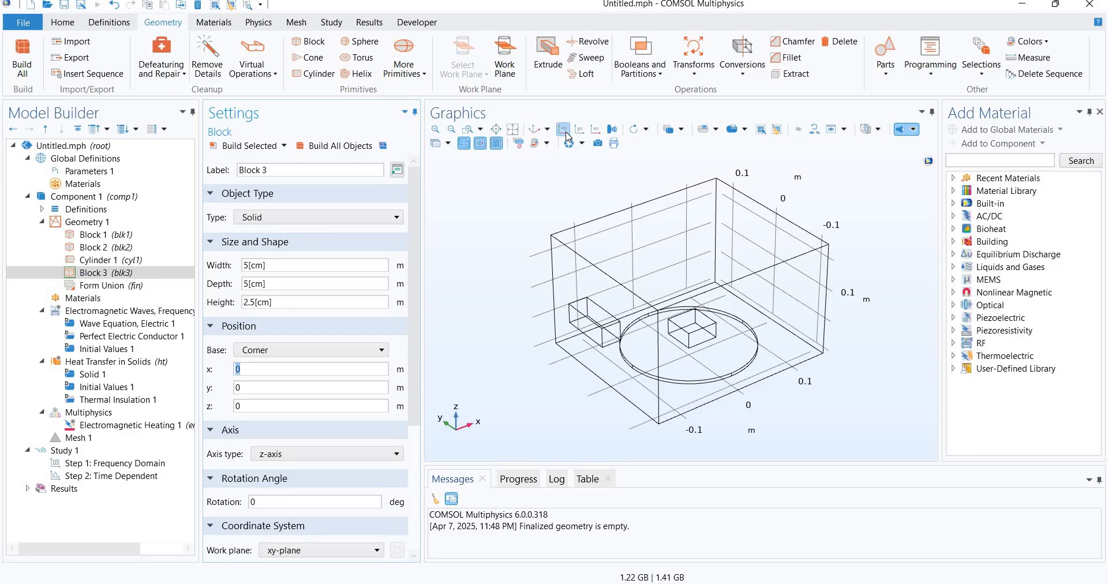
mouse_move(562, 128)
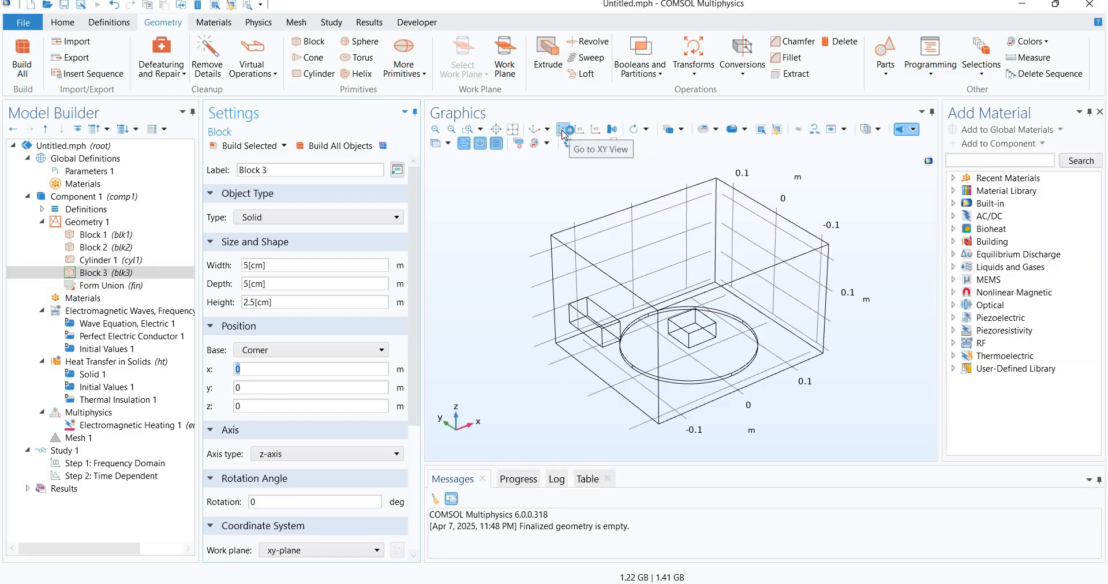
left_click(565, 128)
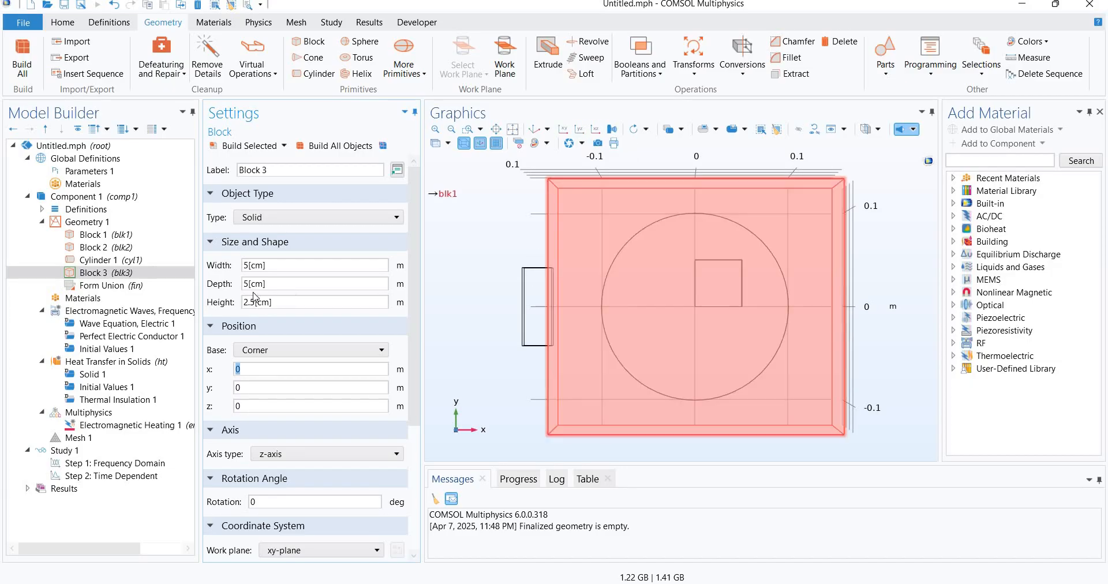
left_click(689, 312)
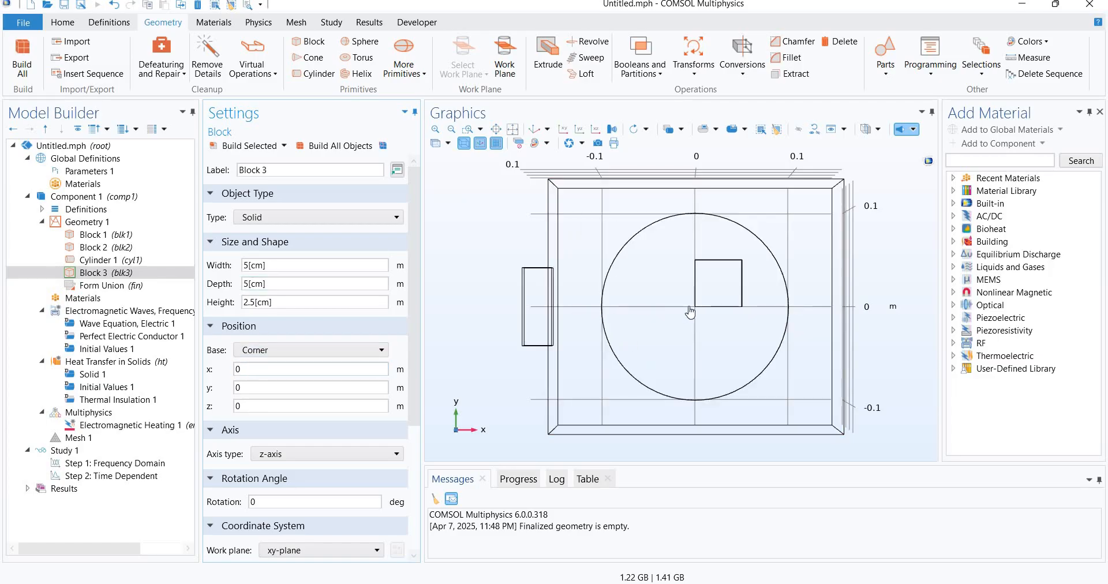
Set Block 3's corner to x,y = -5*0.5[cm], z = 0+10[mm] and rebuild.
left_click(282, 368)
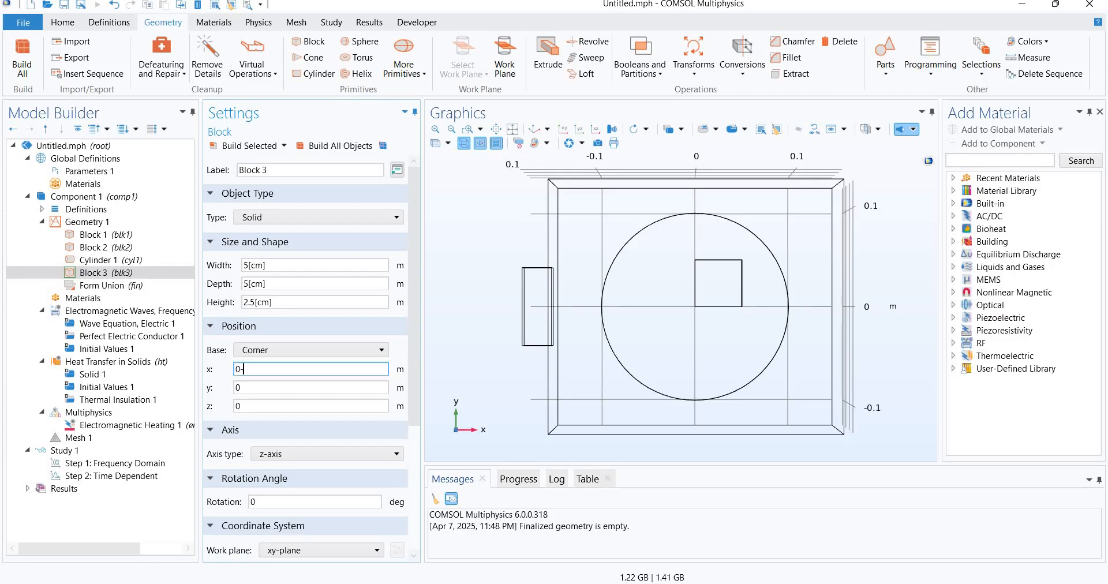
type("-5*0.5[cm")
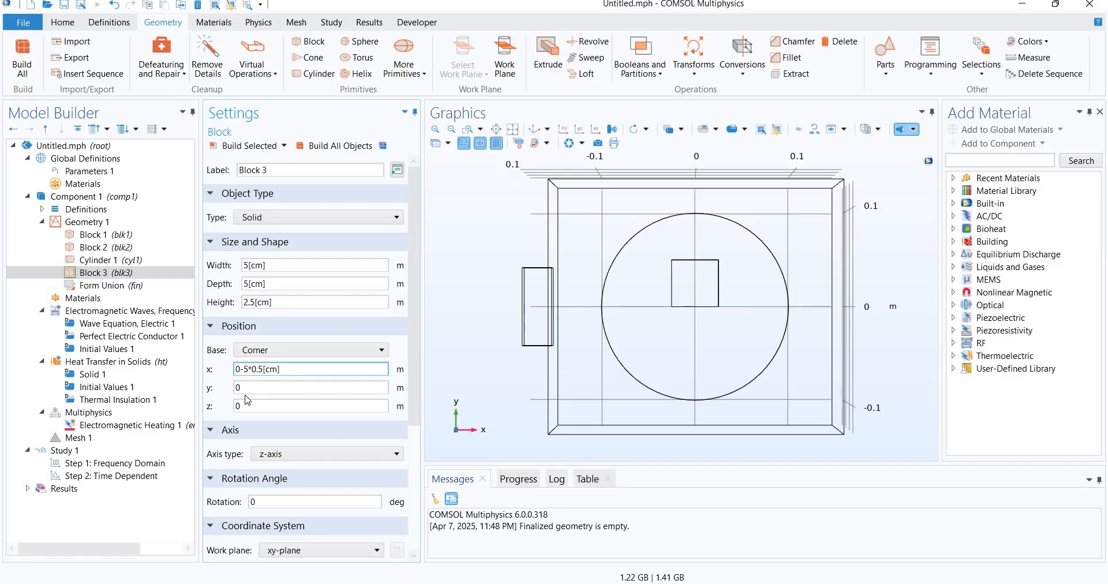
left_click(310, 387)
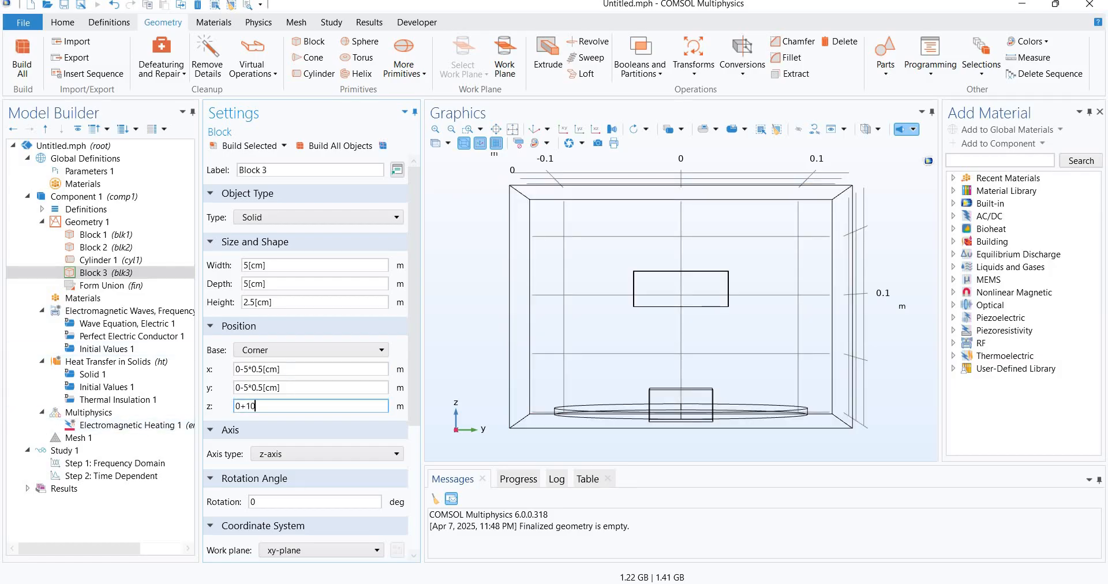
type("[]")
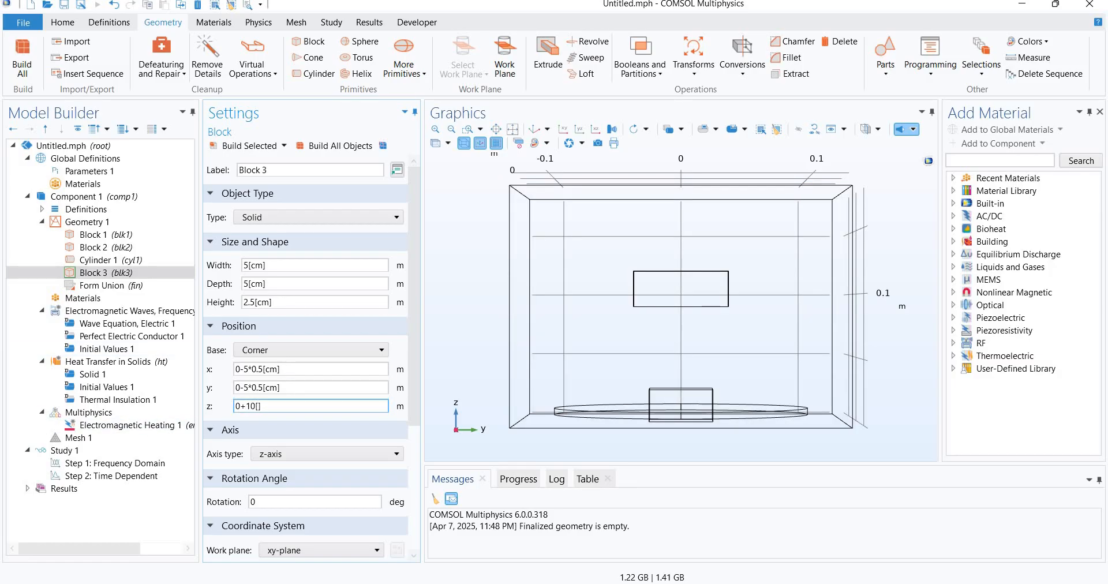
type("mm")
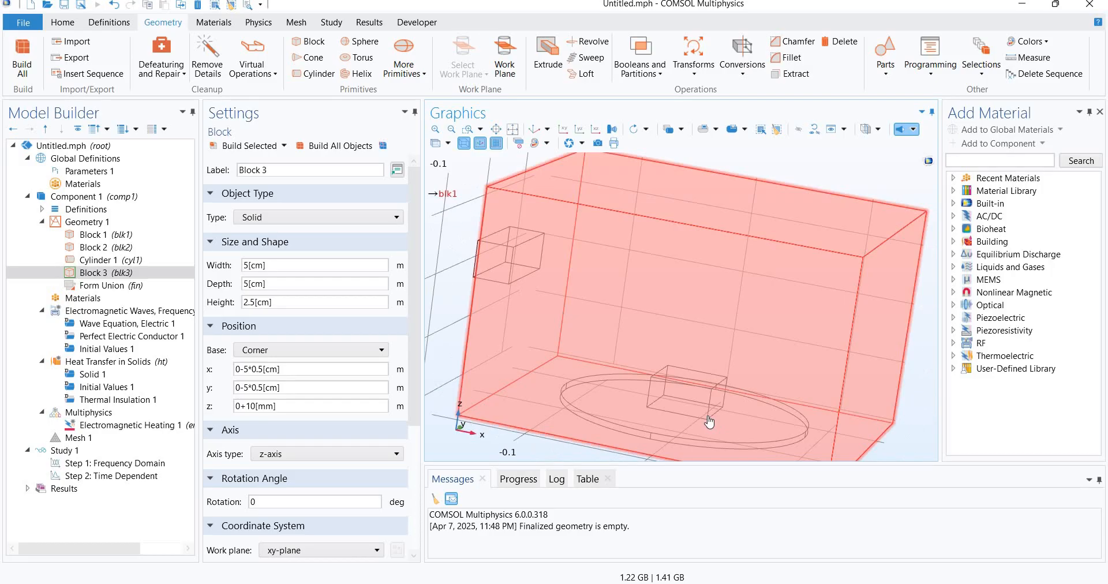
left_click(537, 143)
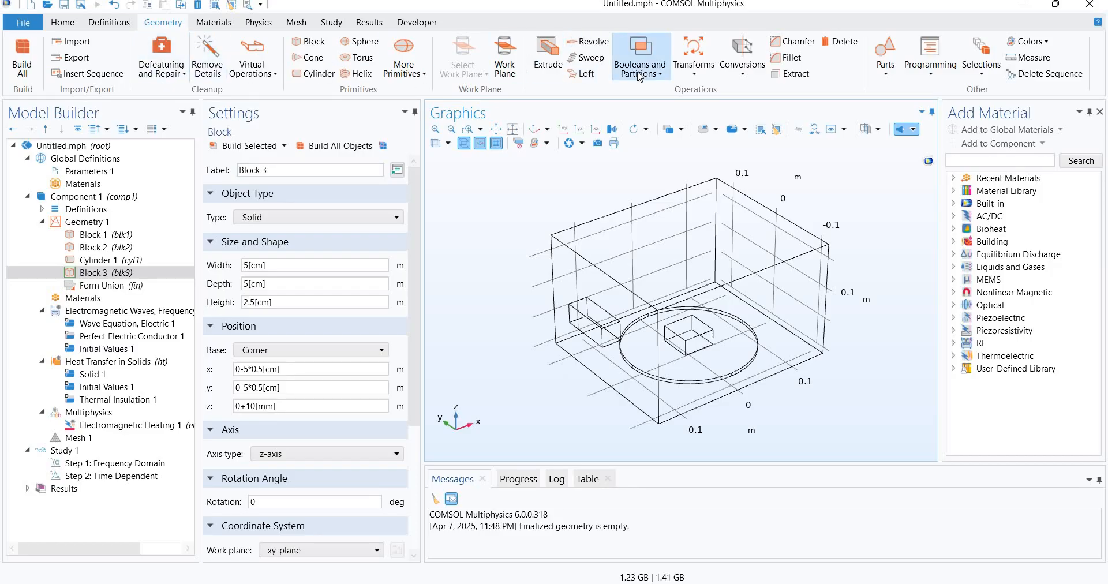
left_click(639, 56)
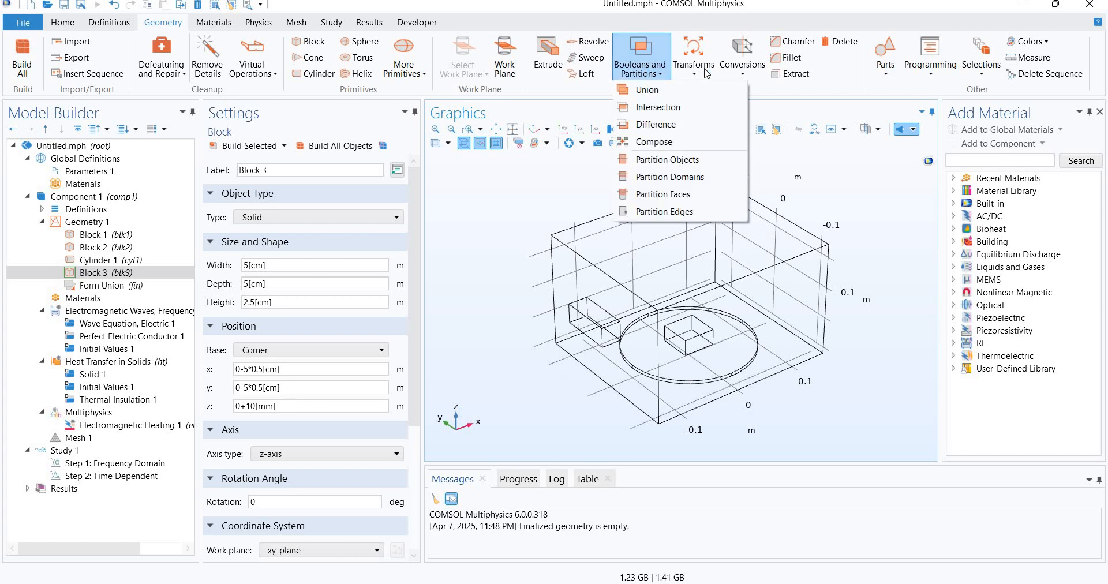
left_click(694, 56)
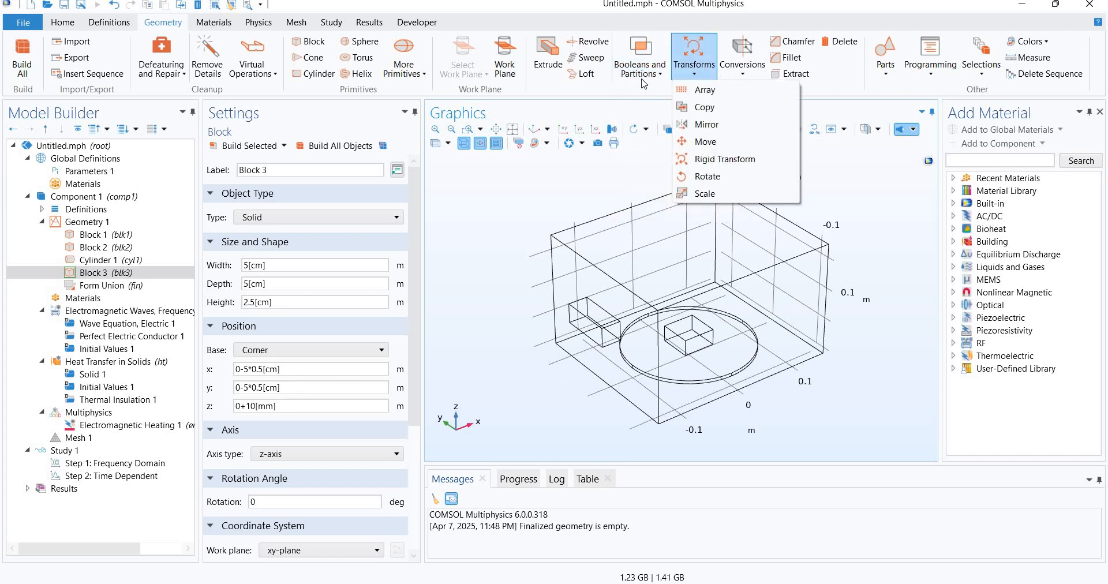
left_click(639, 57)
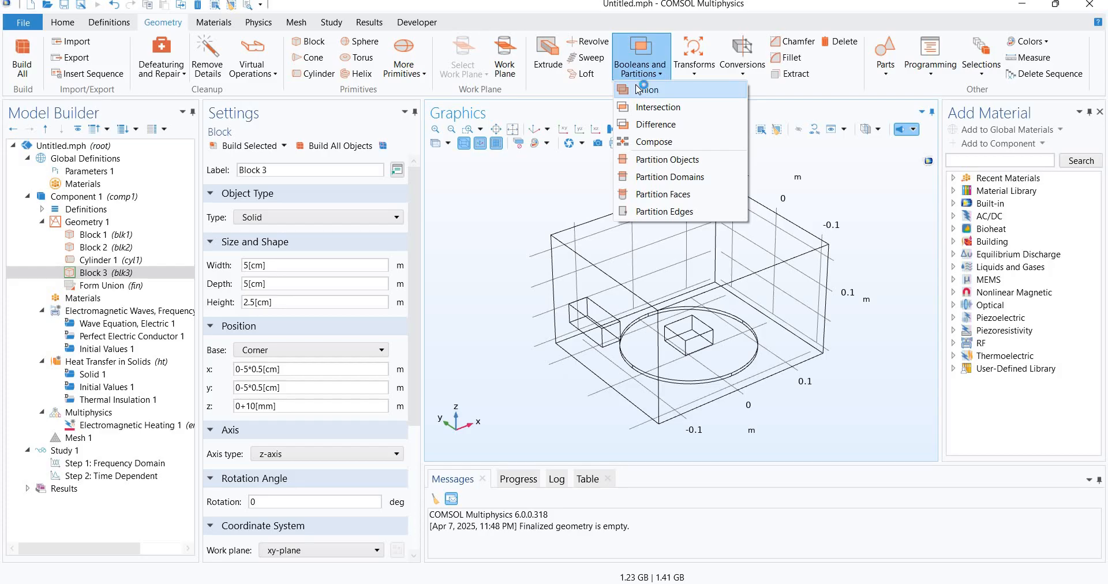
mouse_move(647, 89)
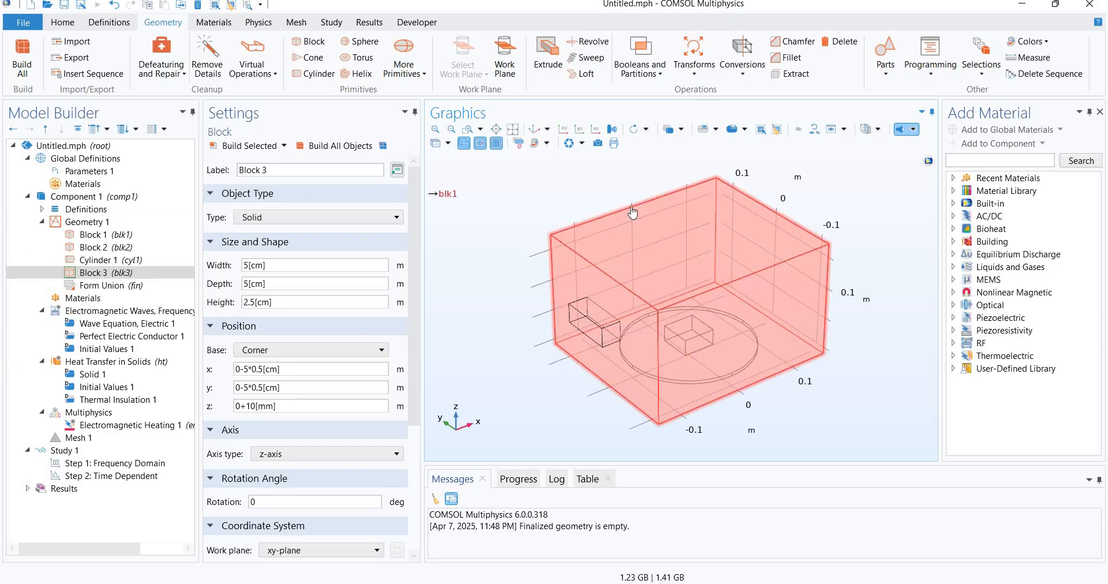
mouse_move(115, 298)
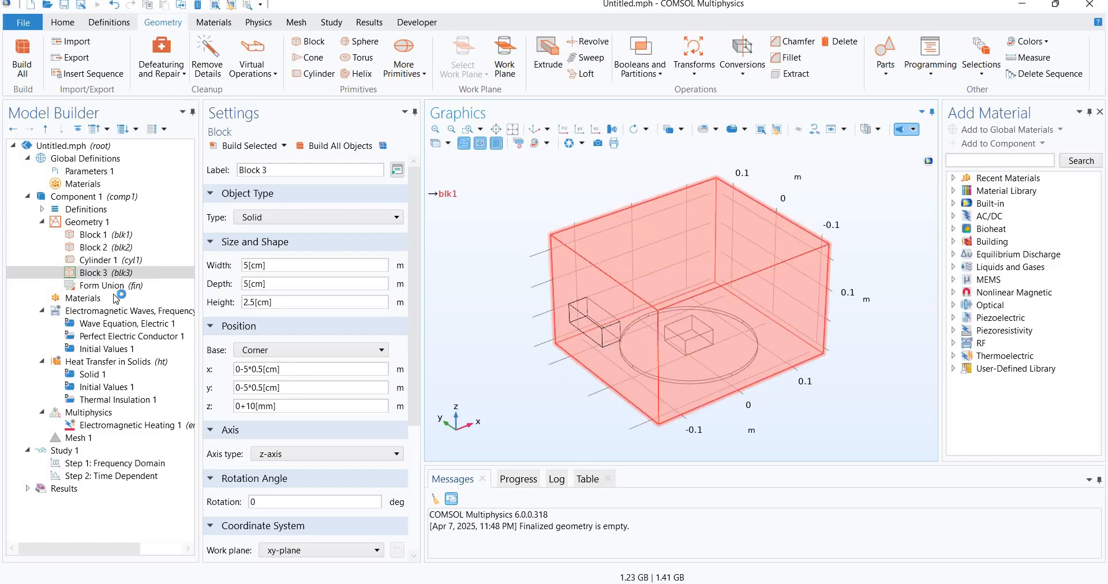
Build the full geometry as a union of 4 solids and review the materials overview for domains 1–4.
left_click(108, 285)
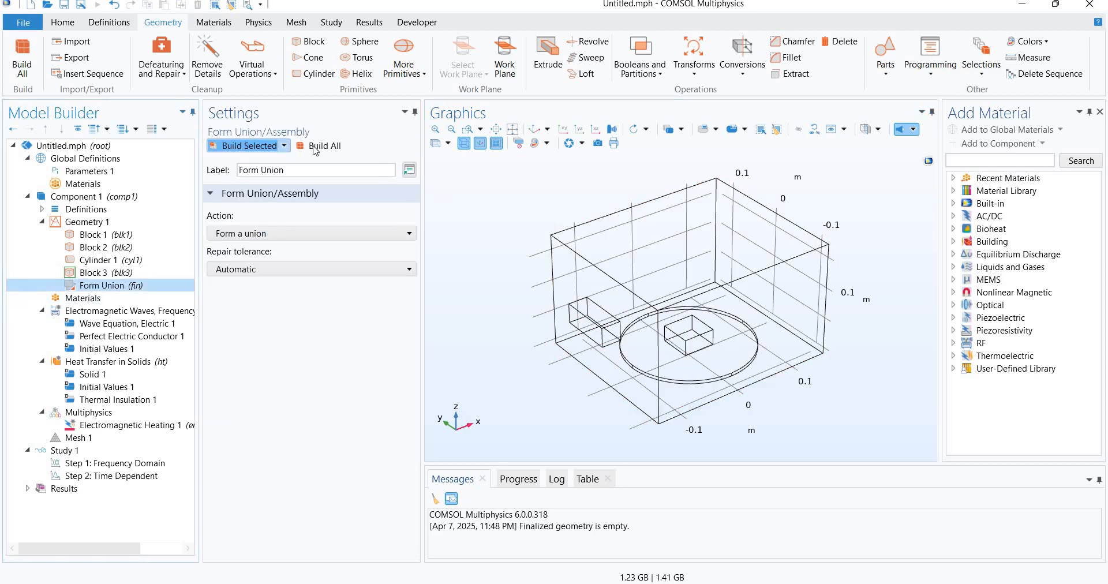
left_click(324, 146)
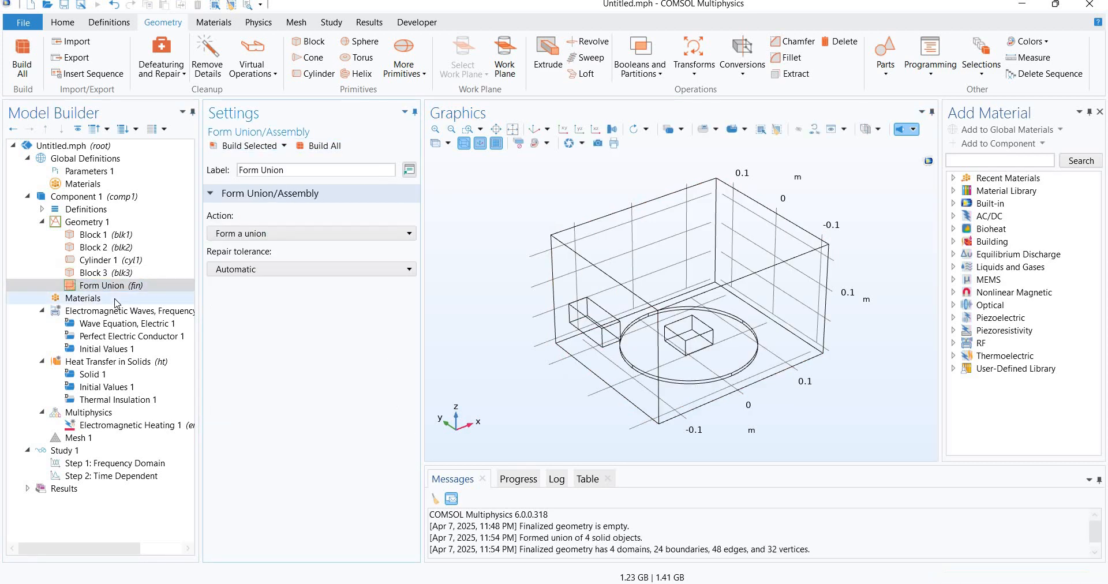
left_click(83, 298)
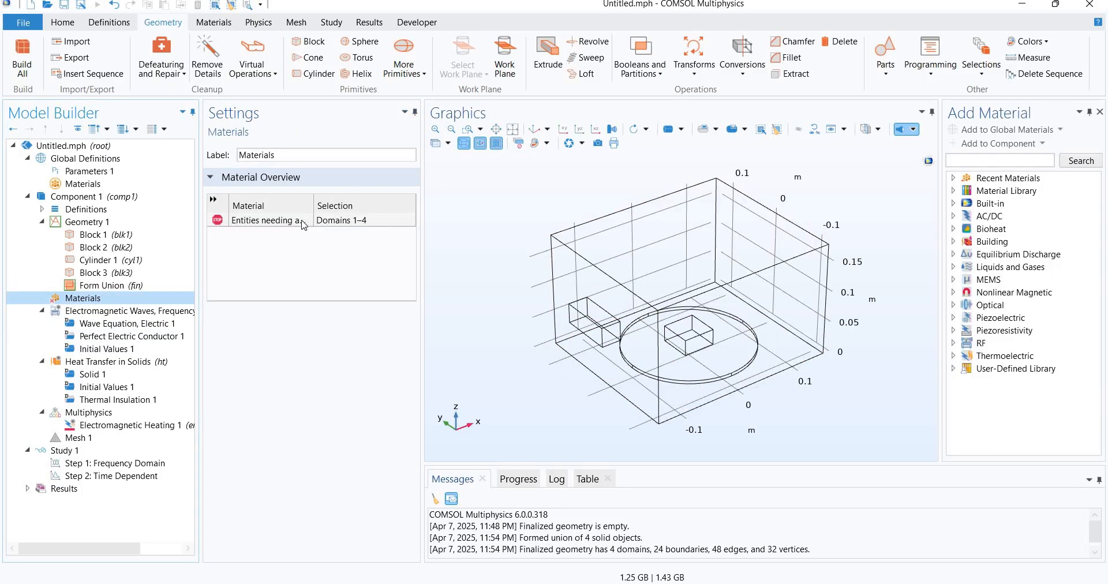
mouse_move(1020, 194)
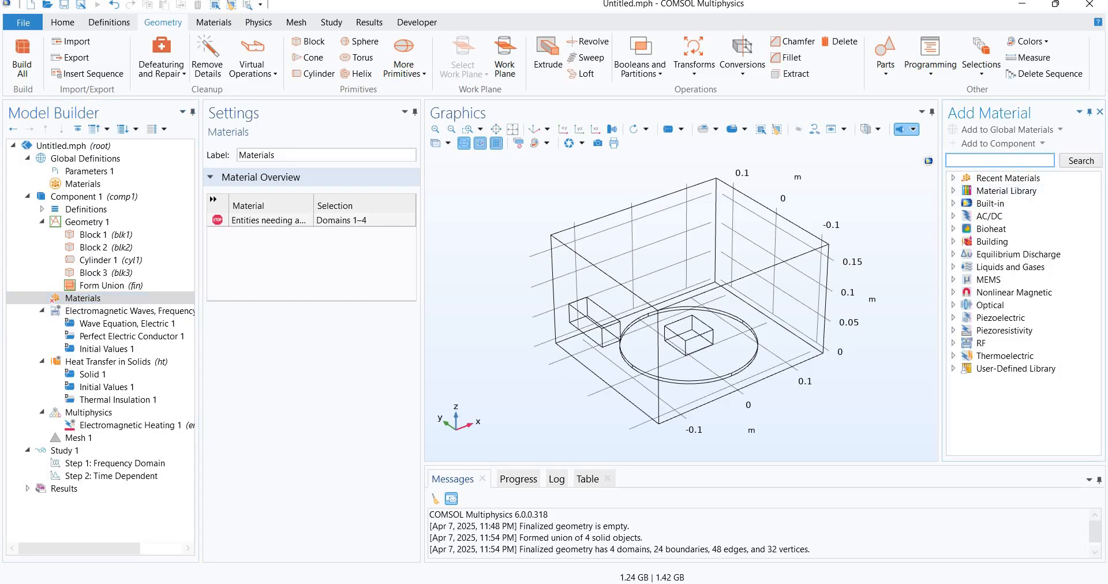
Add built-in Air as mat1 covering domains 1 and 2, checking its selection on the oven box.
type("air")
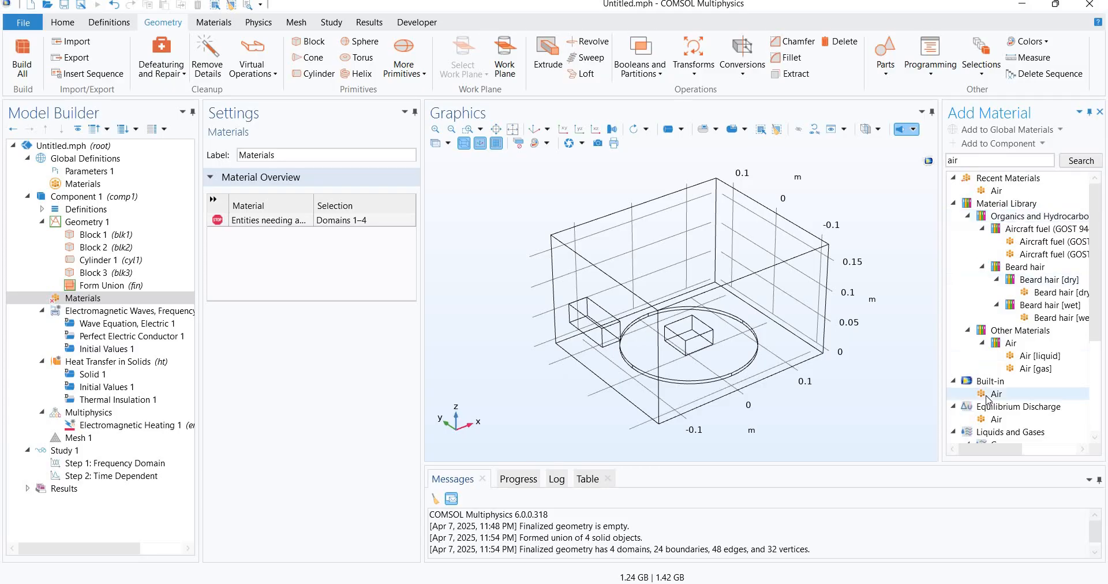
left_click(996, 393)
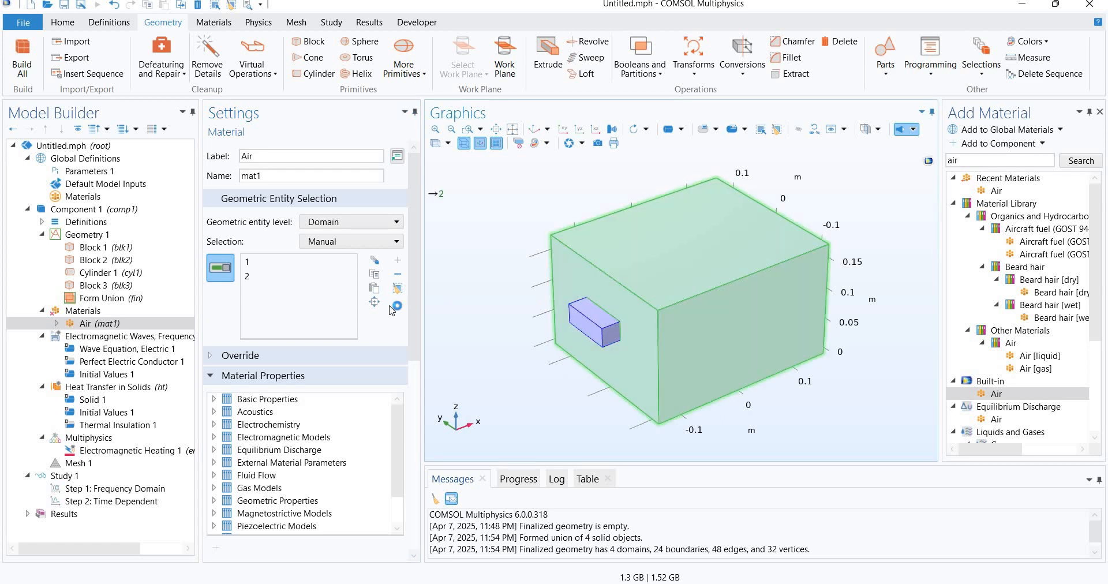
left_click(656, 319)
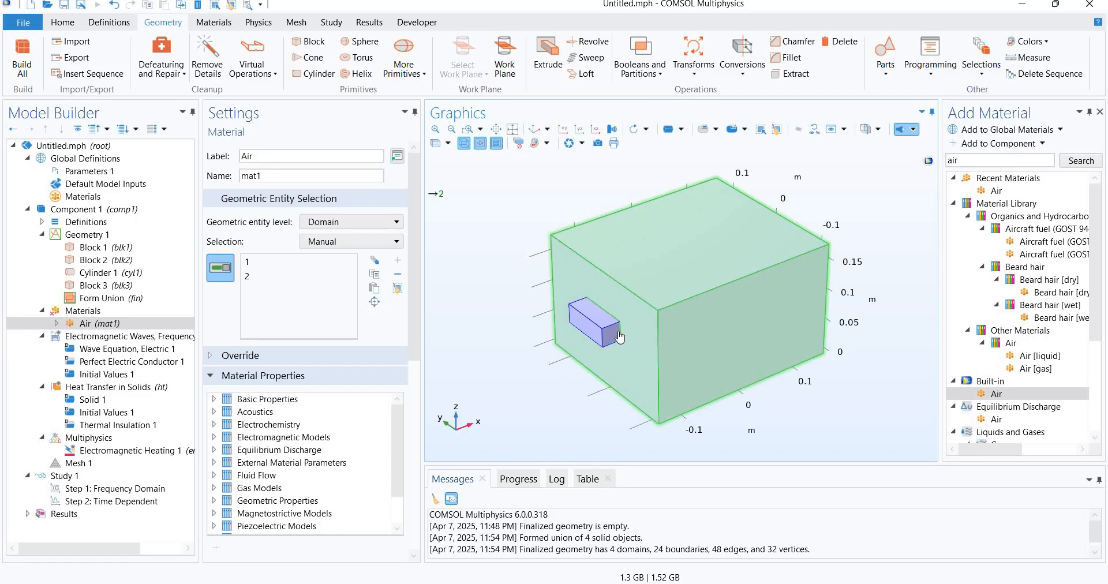
left_click(399, 290)
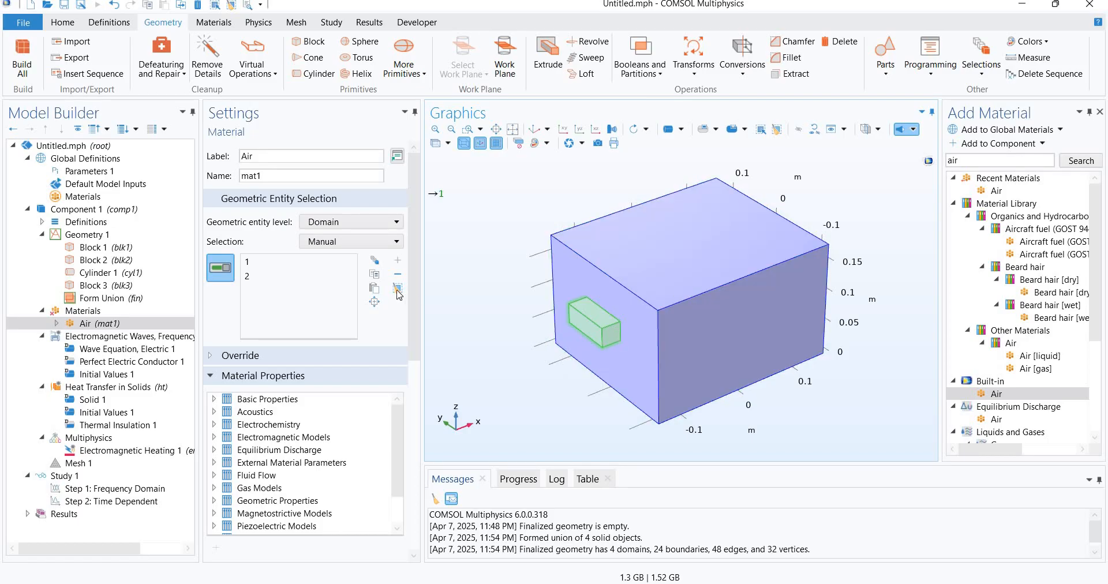
left_click(399, 289)
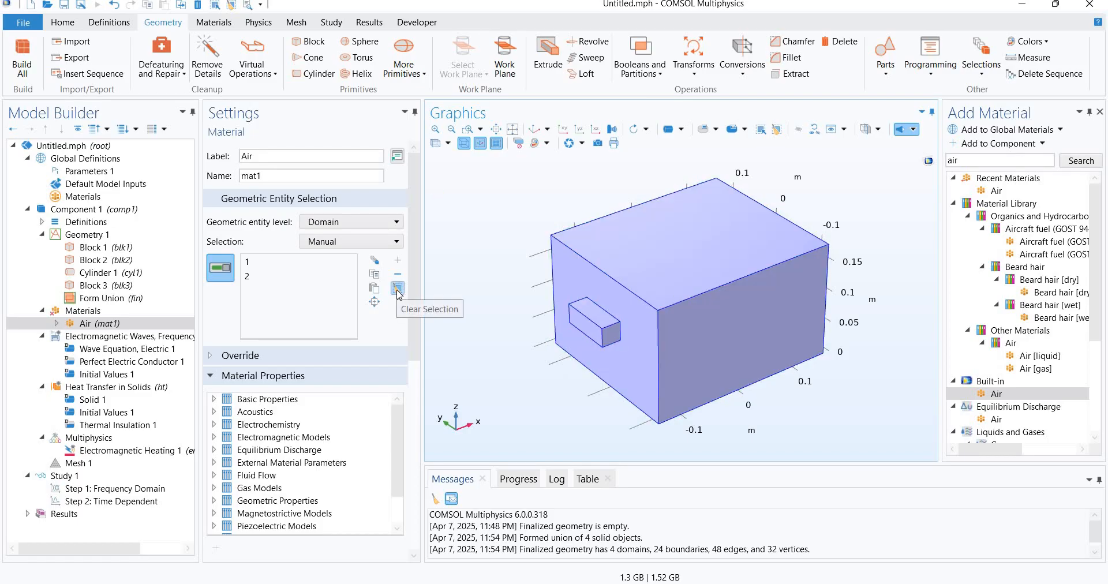
left_click(398, 288)
type("c")
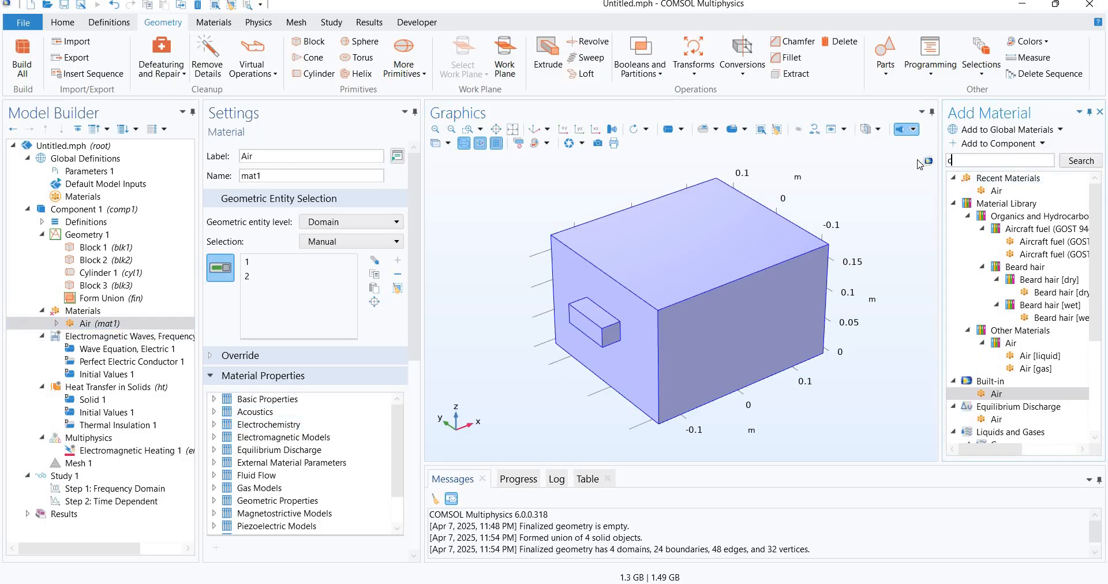
Search the library for copper and add built-in Copper as mat2.
type("opper")
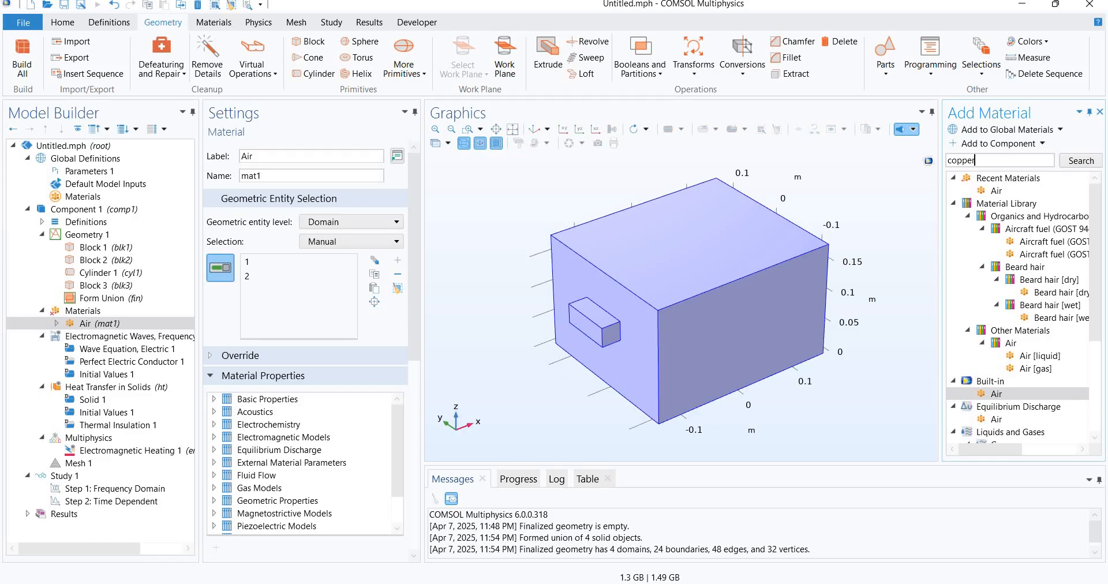
left_click(1080, 160)
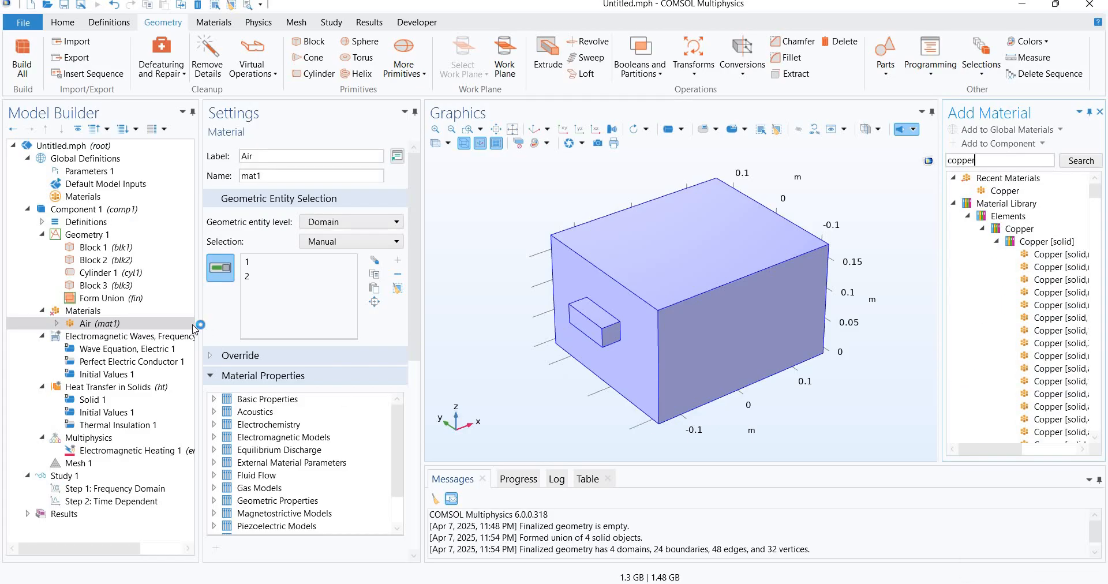
mouse_move(921, 229)
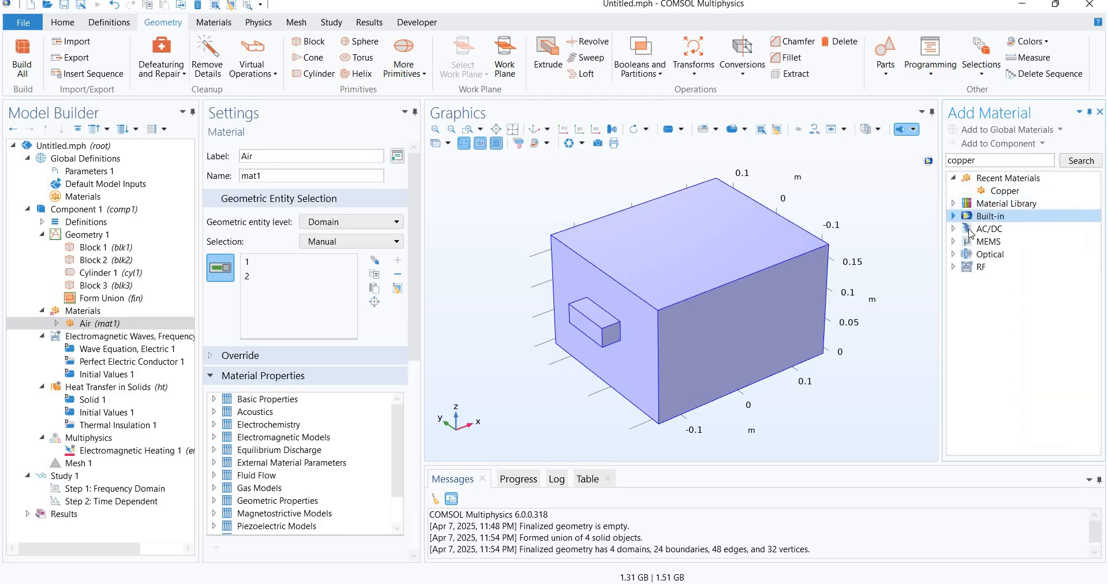
left_click(953, 216)
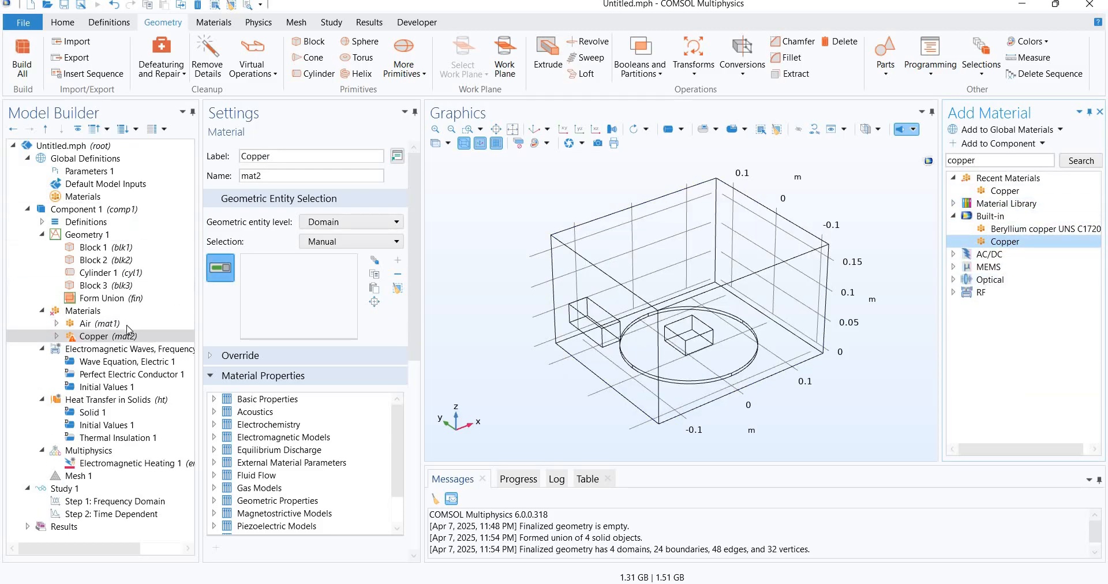
left_click(96, 323)
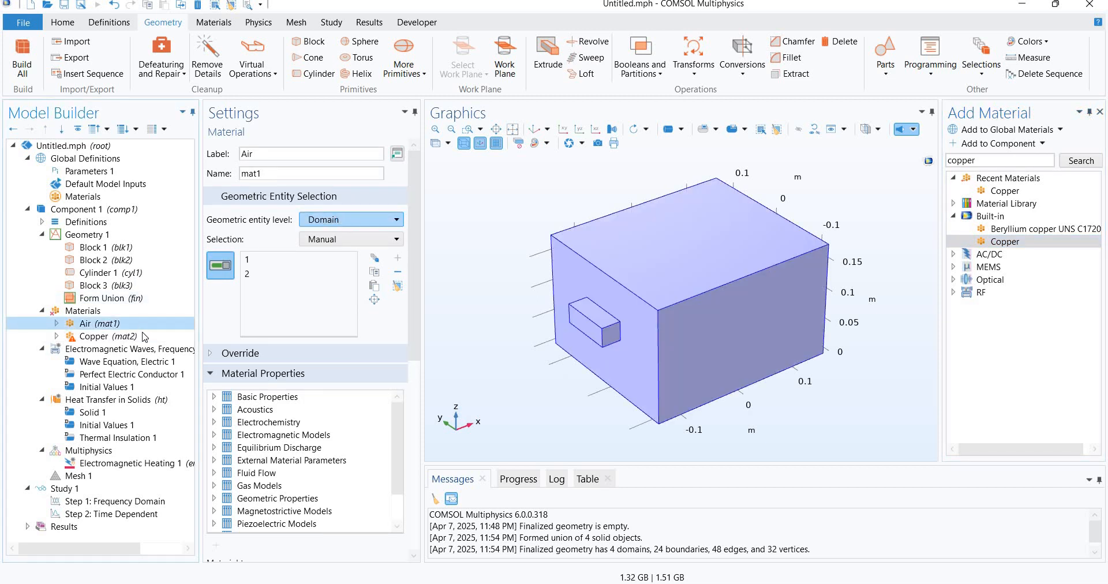
Apply Copper at boundary level to the oven wall boundaries 2 through 7.
left_click(93, 336)
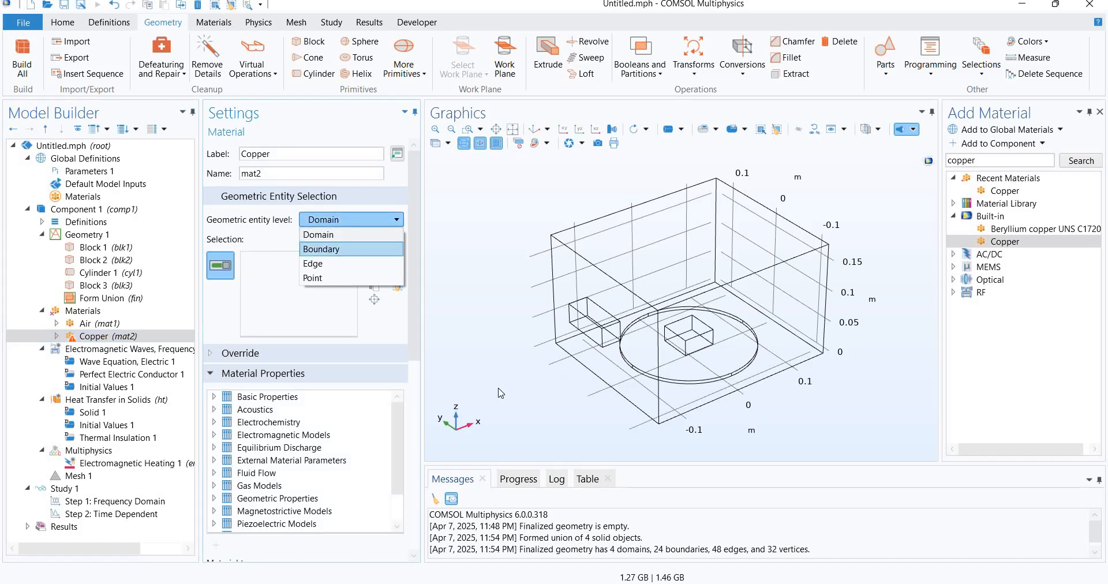
left_click(321, 249)
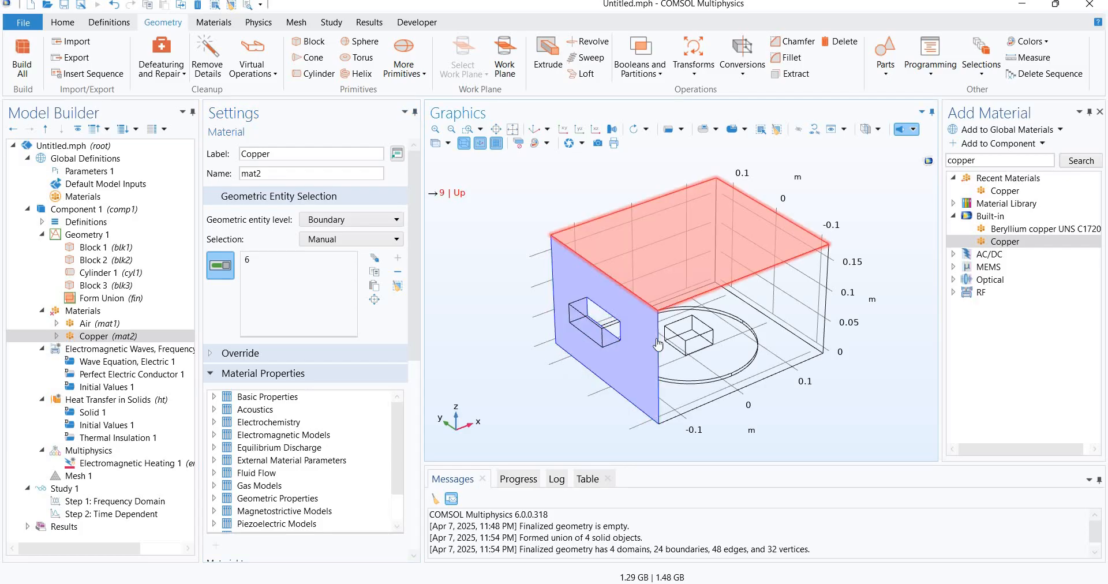
left_click(590, 346)
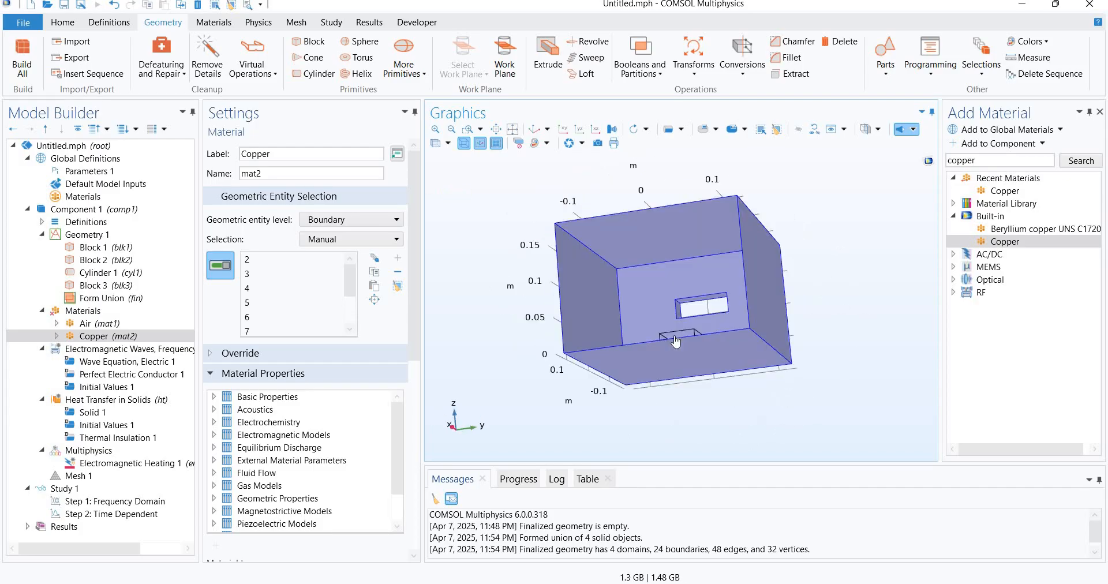
left_click_drag(675, 339, 600, 350)
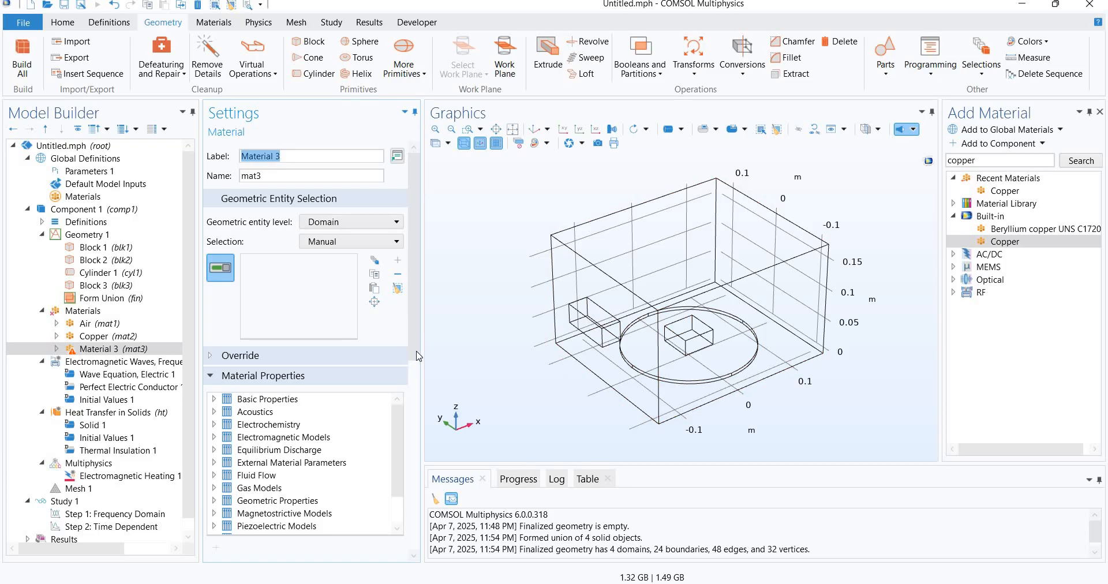
Assign the turntable plate (domain 3) to the Glass material and reach its Material Contents.
left_click(690, 383)
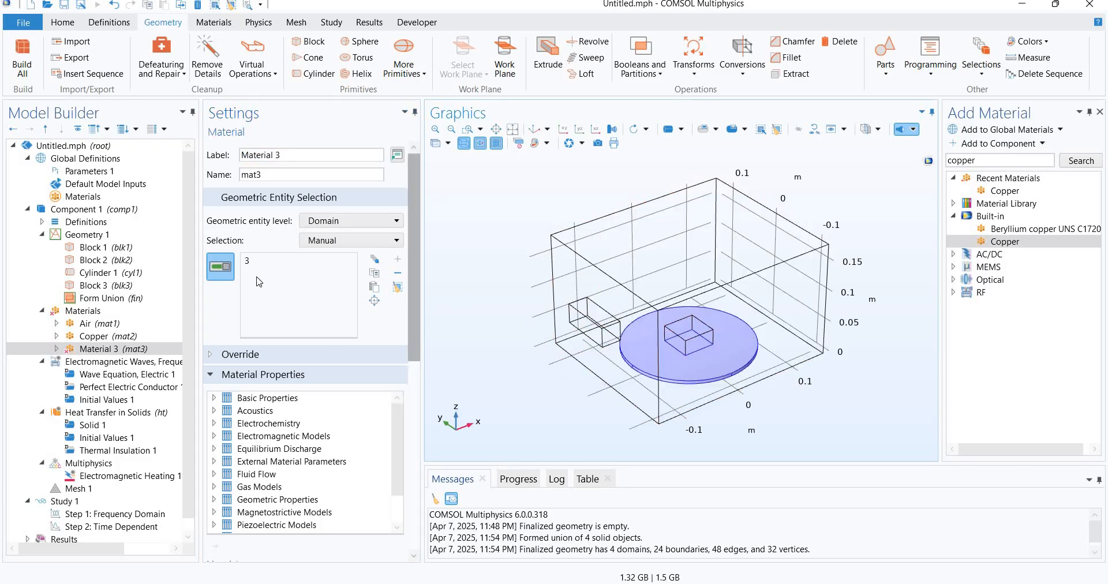
scroll("down", 3)
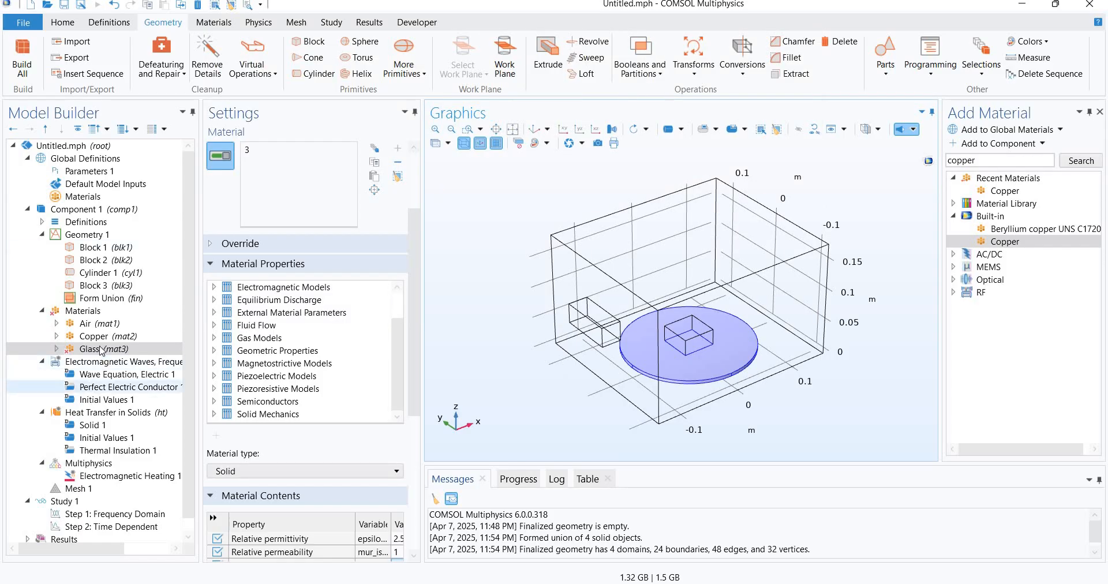
Add a blank material on the small block (domain 4) and name it Charcoal.
right_click(83, 311)
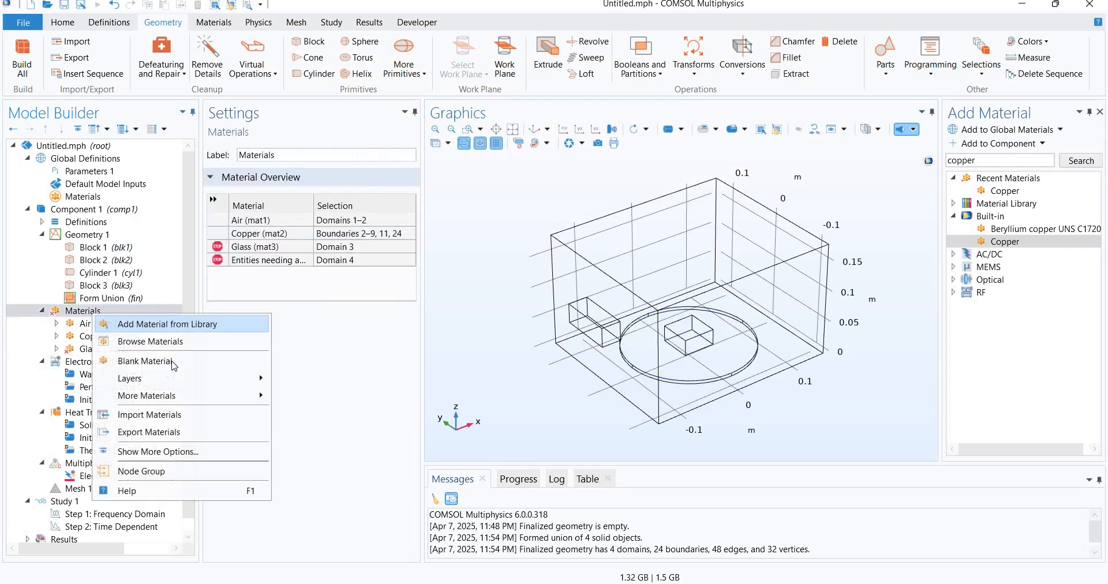
left_click(146, 360)
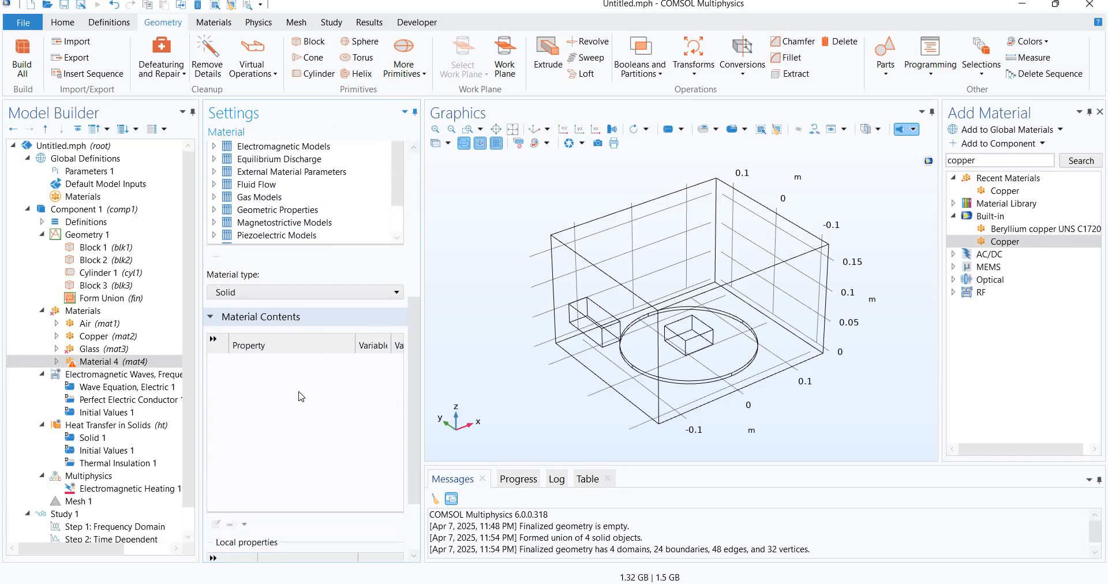
left_click(698, 347)
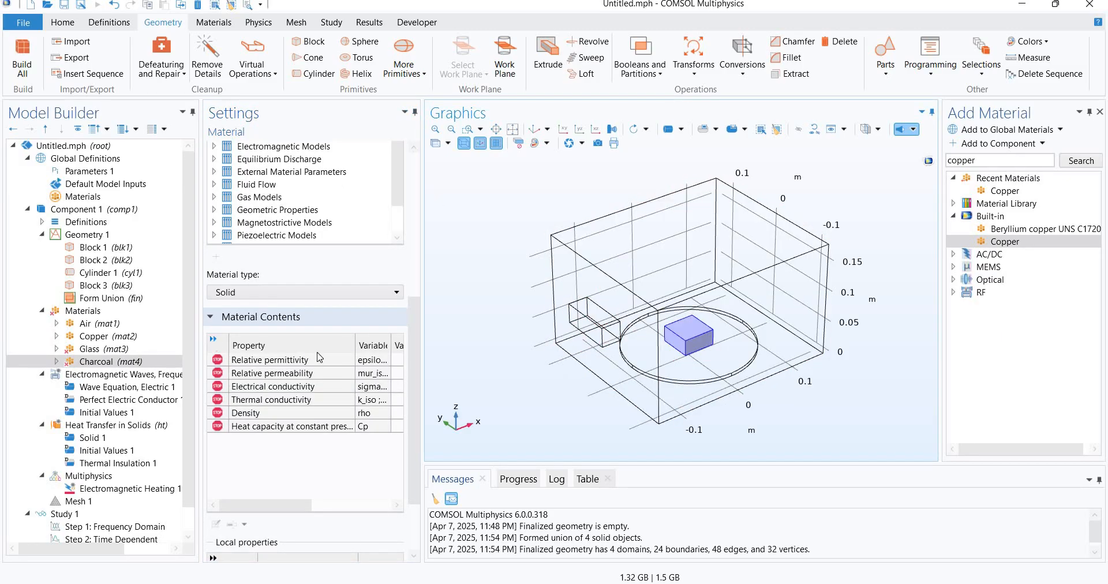
left_click(96, 361)
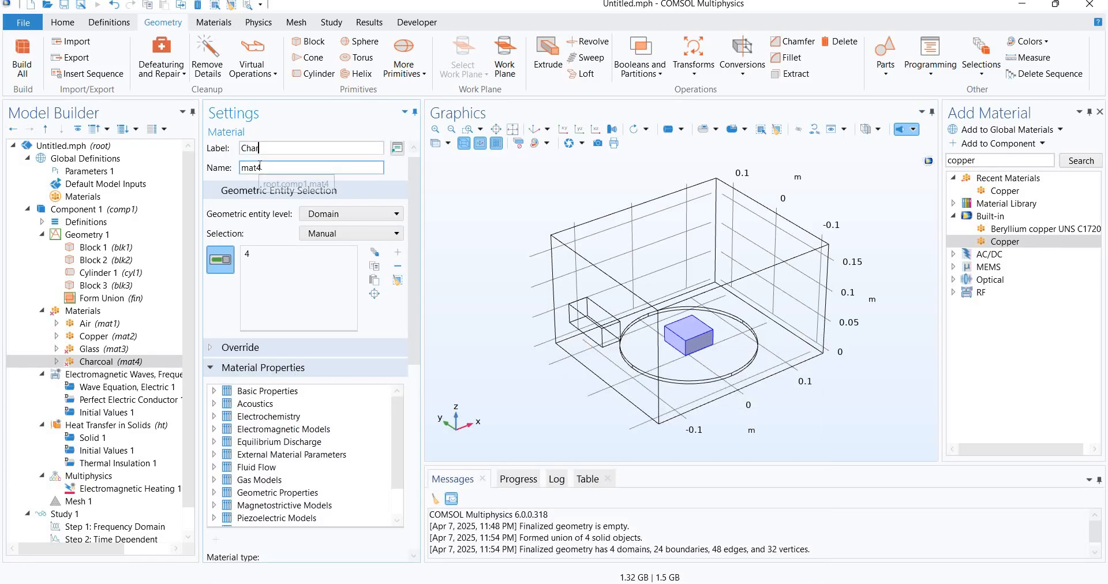
type("coal")
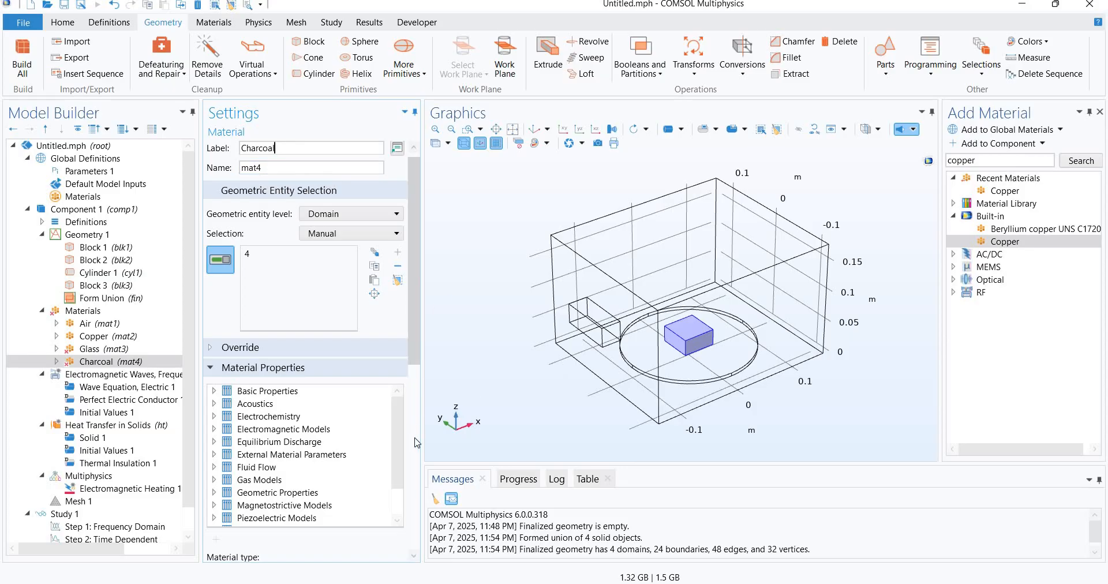
Fill Charcoal's properties: thermal conductivity 0.47, density 1300, heat capacity 186.8.
scroll("down", 3)
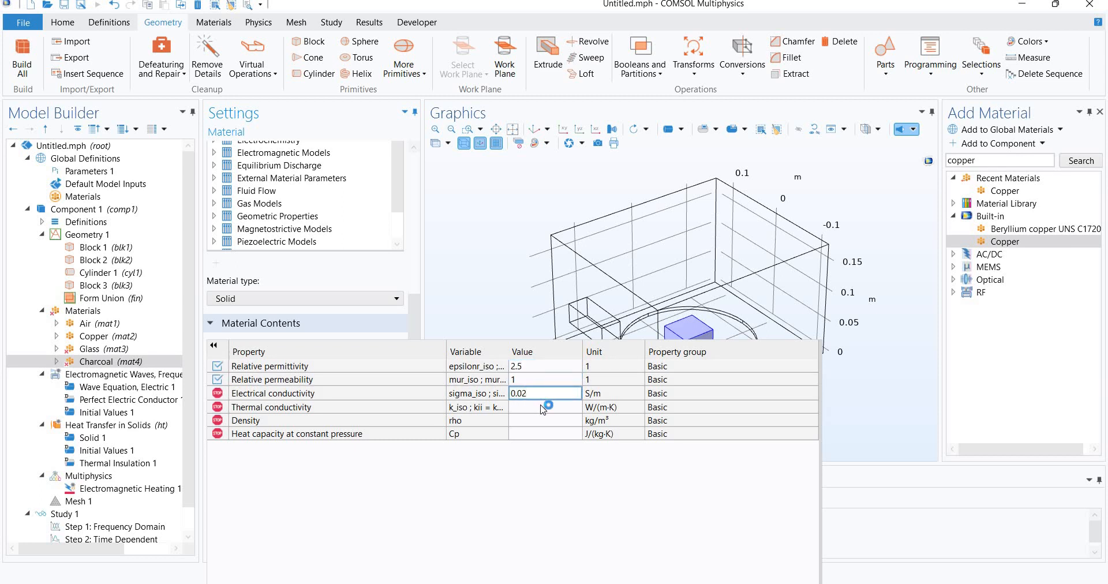
left_click(544, 406)
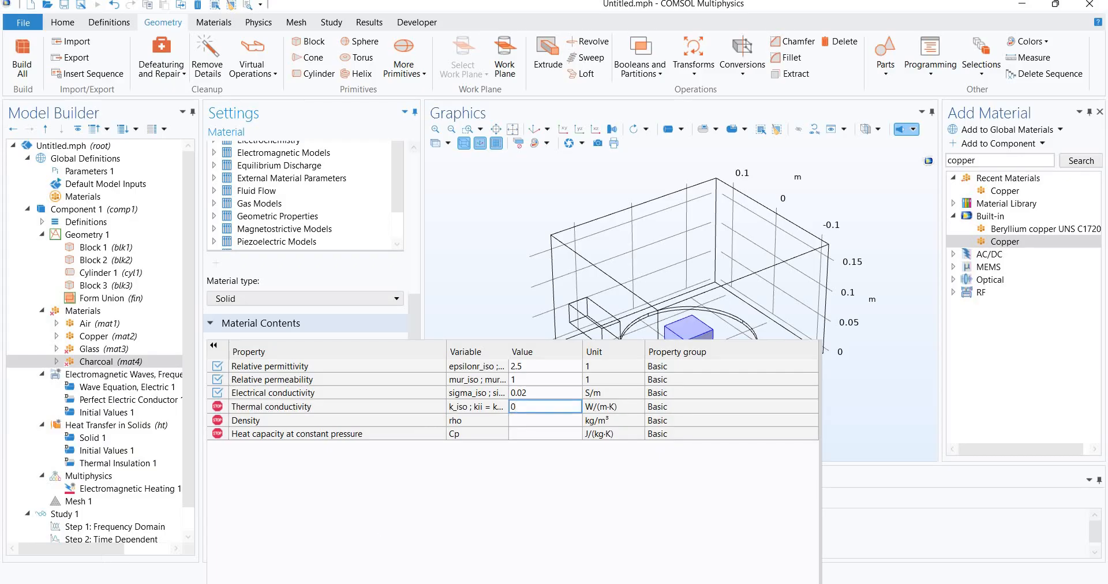
type("0.478")
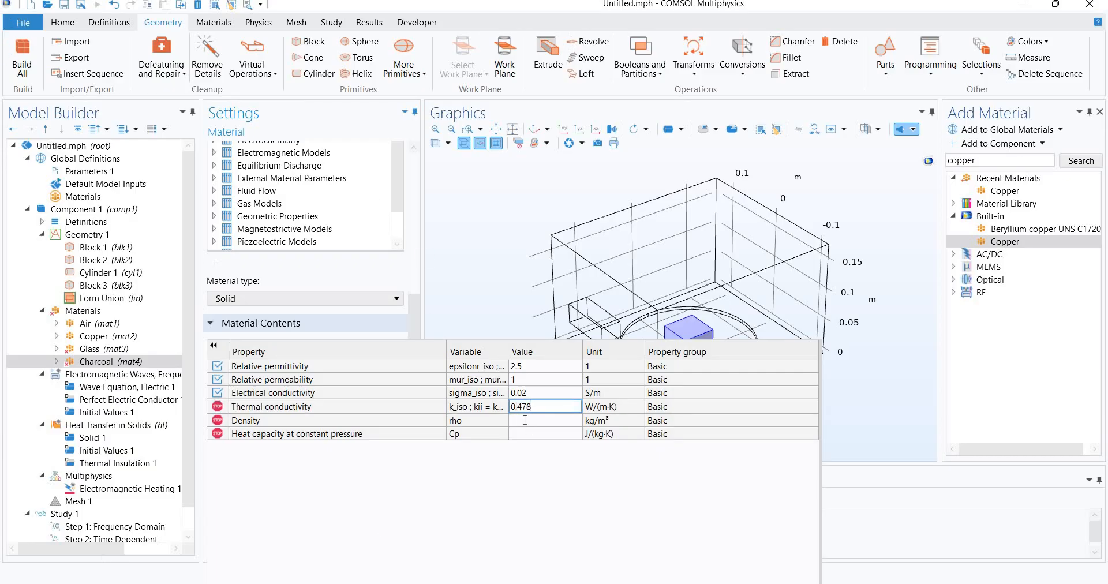
type("1300")
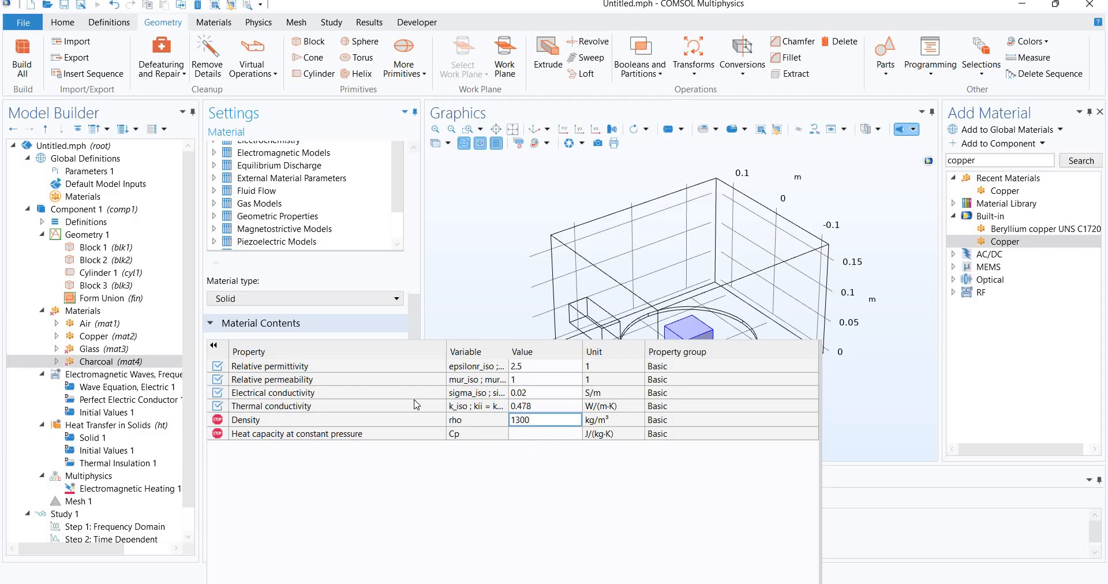
mouse_move(365, 332)
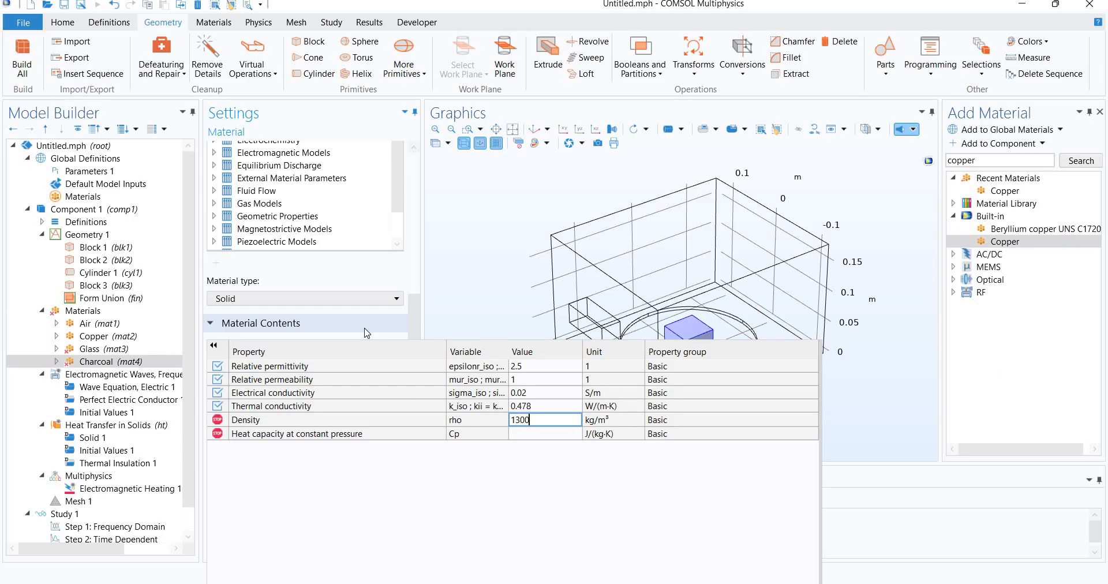
mouse_move(527, 442)
type("4")
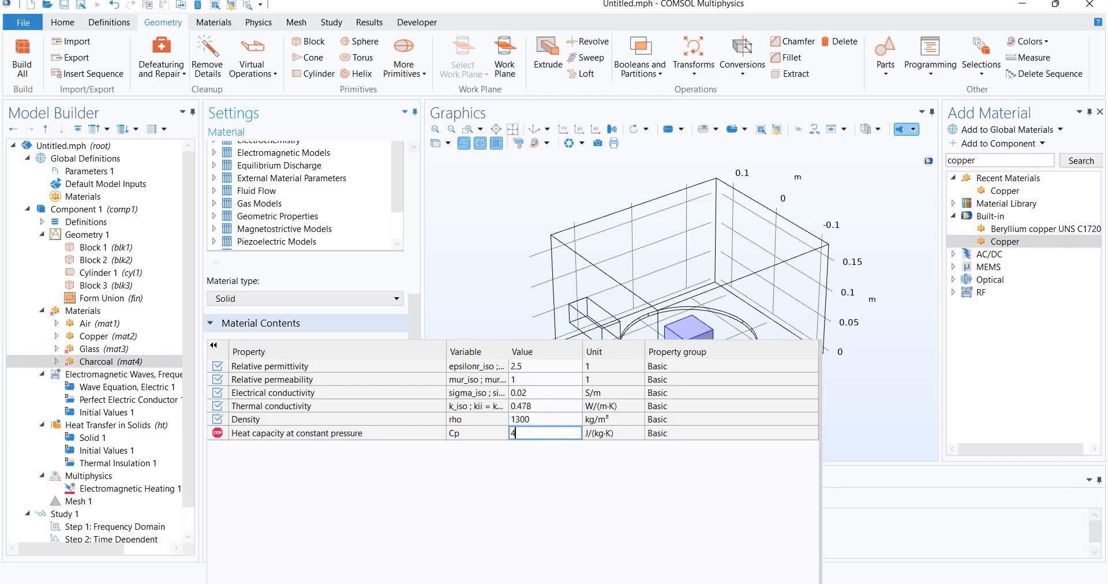
type("186.8")
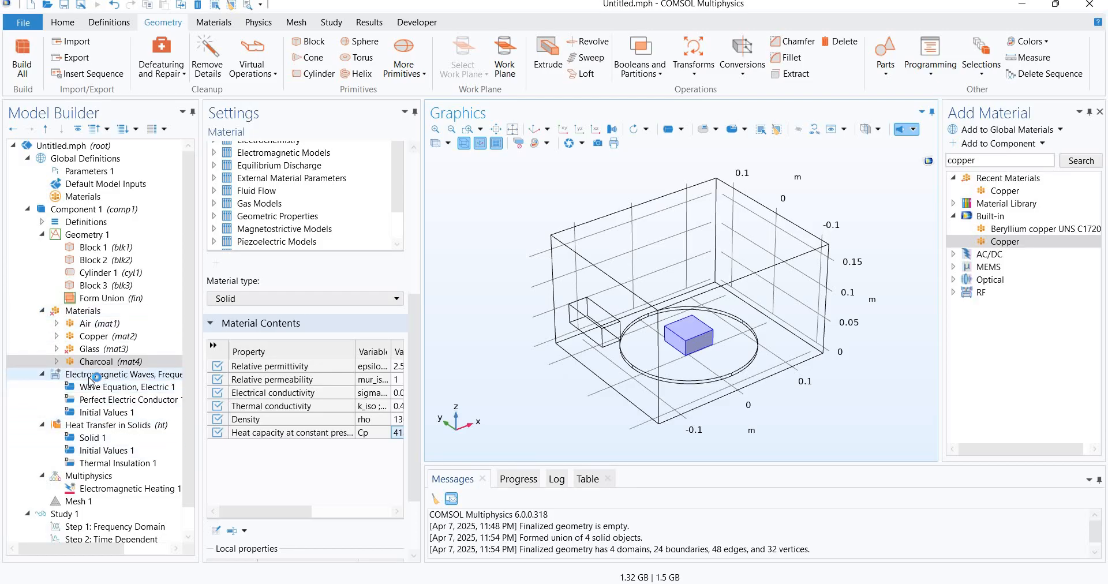
Add a rectangular Port 1 on the waveguide end face feeding 900 W in TE mode 10.
left_click(120, 374)
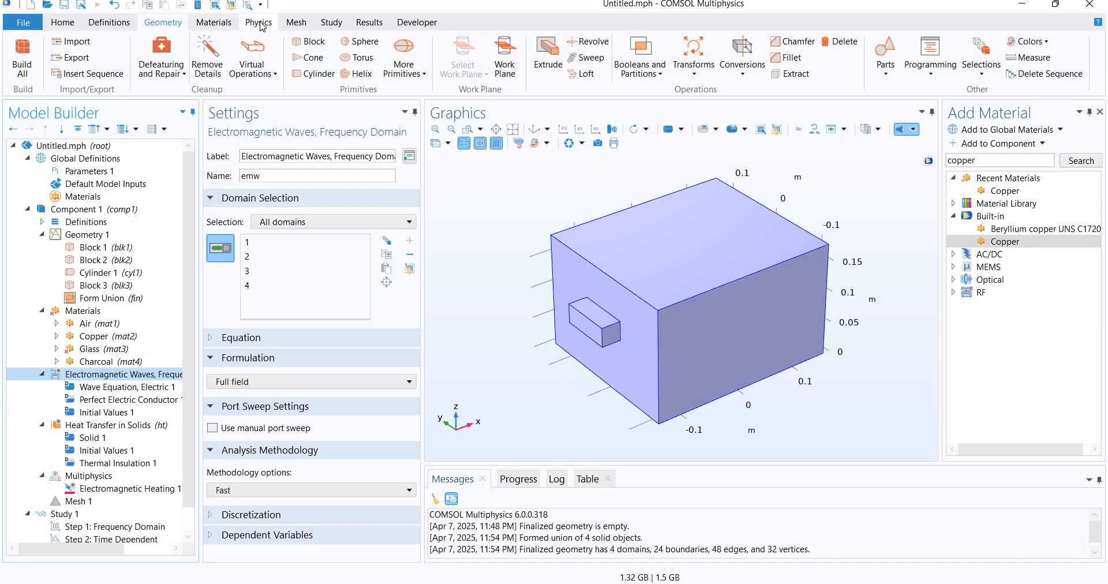
left_click(257, 22)
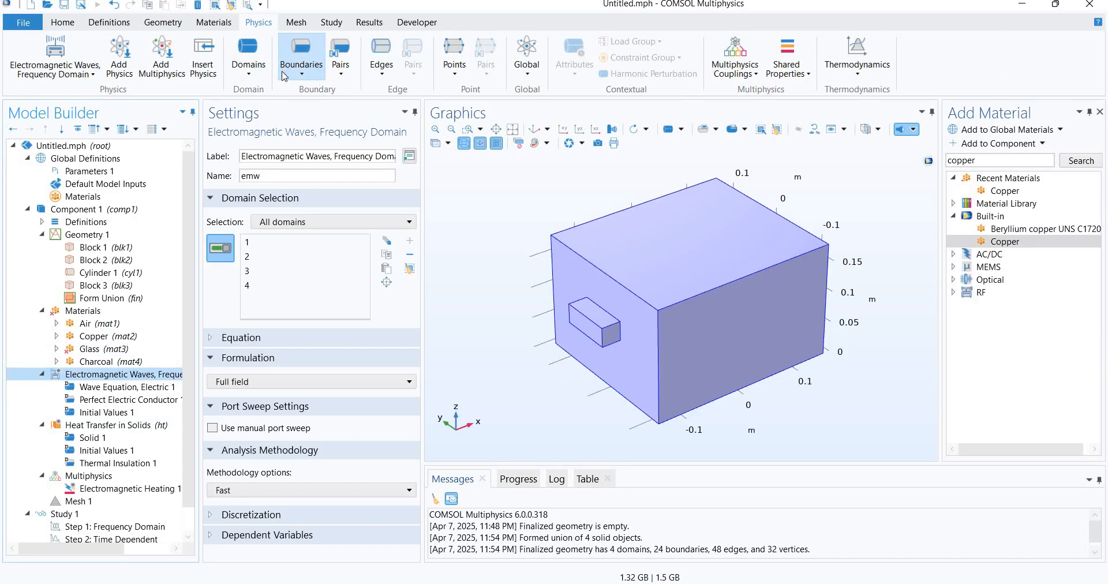
left_click(300, 56)
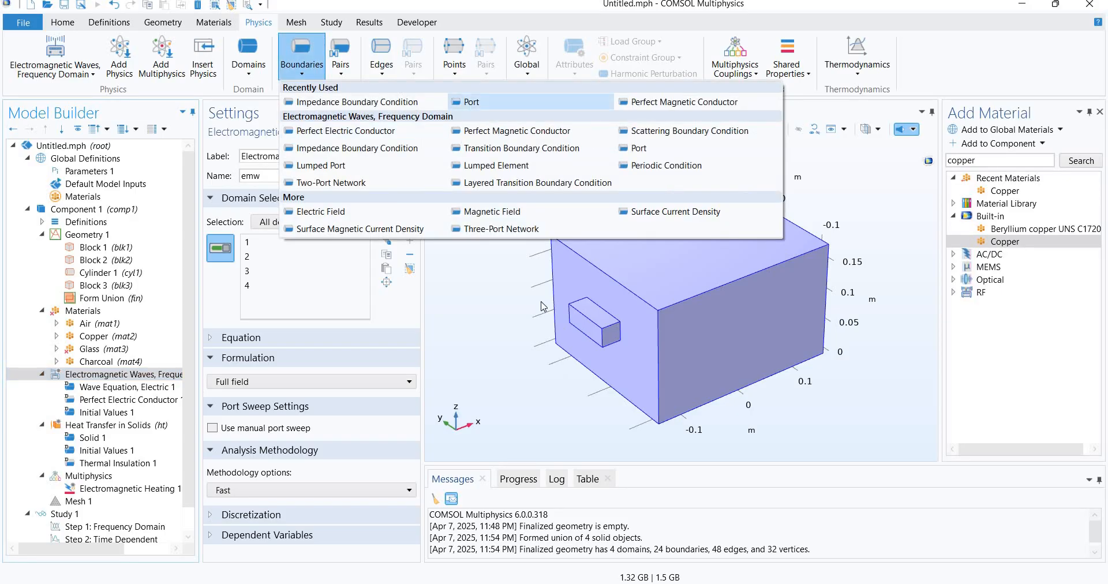
left_click(471, 102)
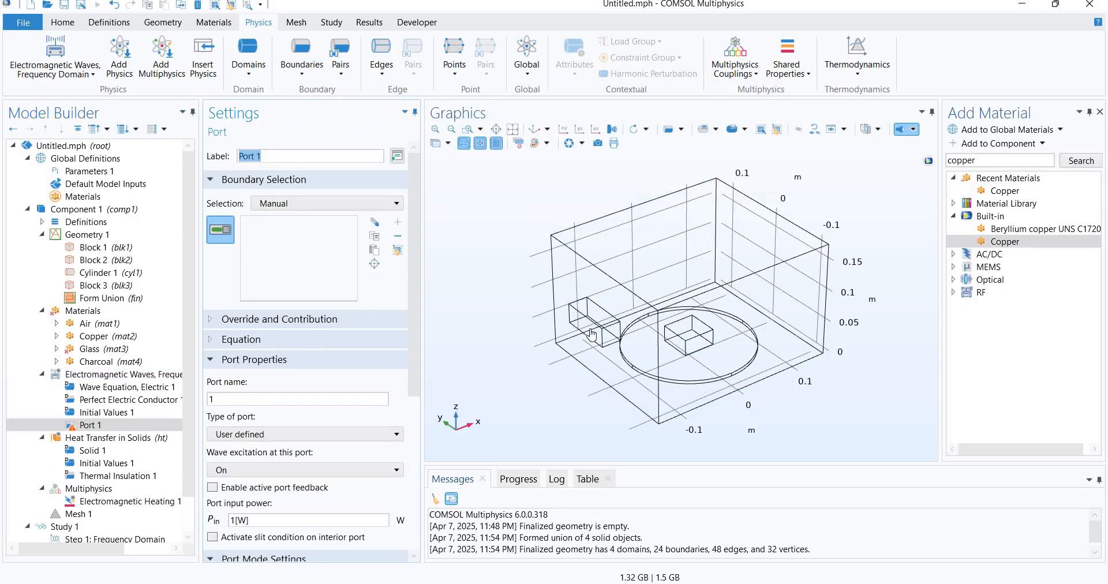
left_click(579, 322)
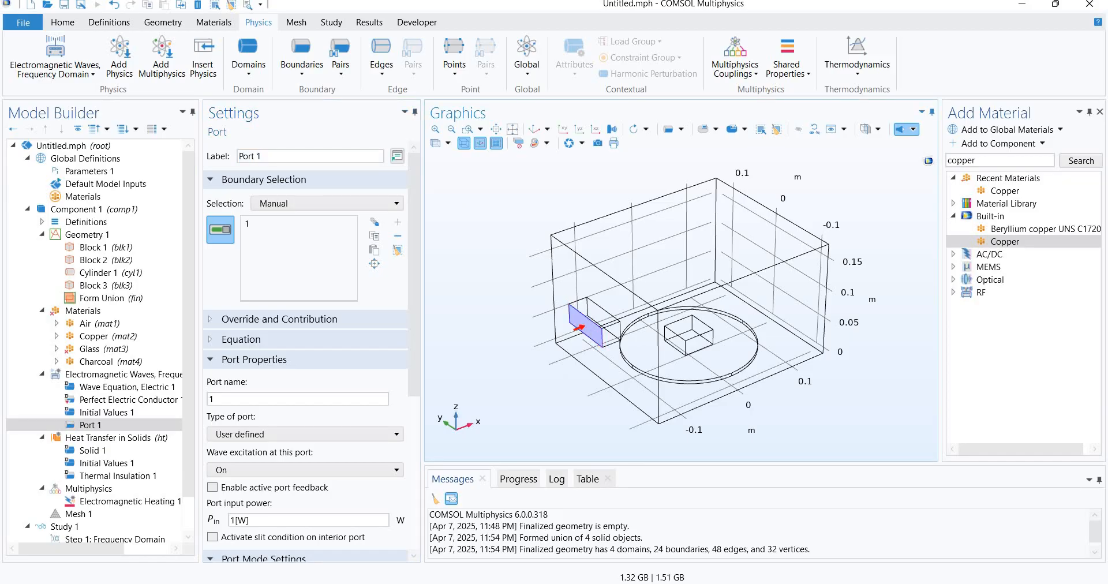
left_click(303, 434)
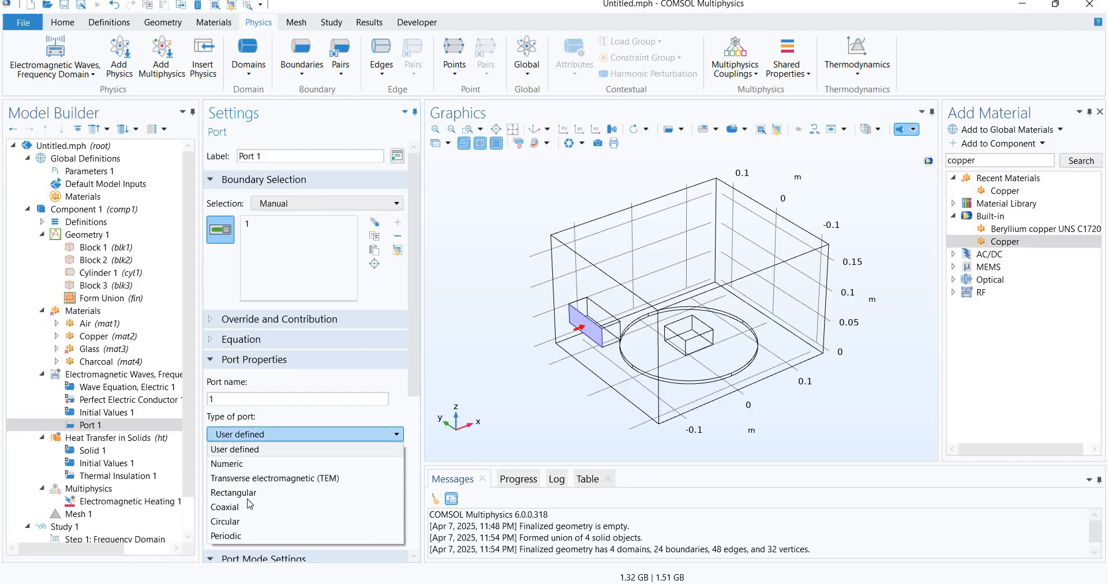
left_click(233, 491)
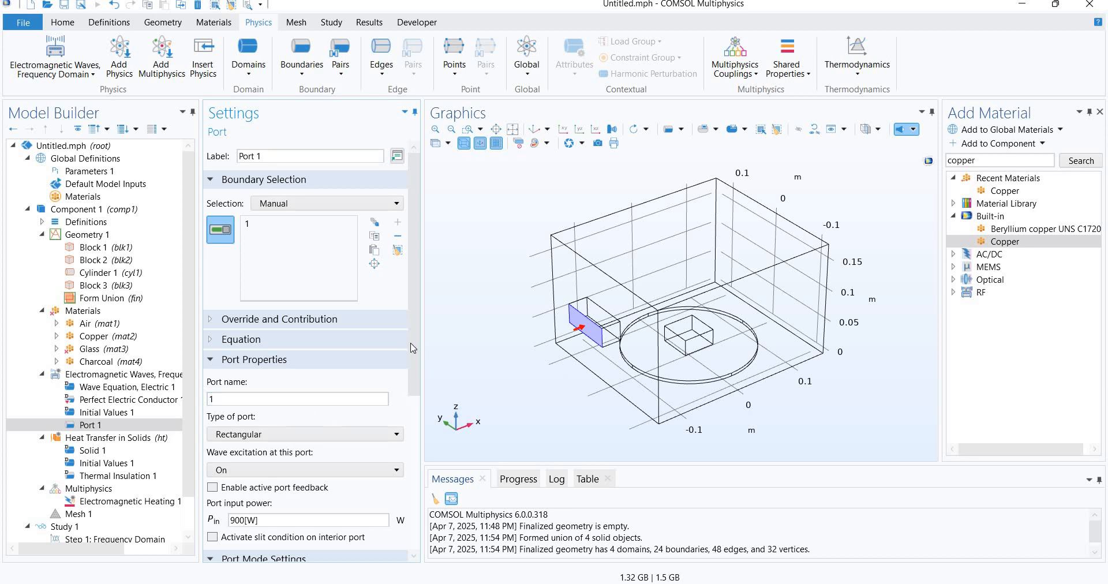
scroll("down", 3)
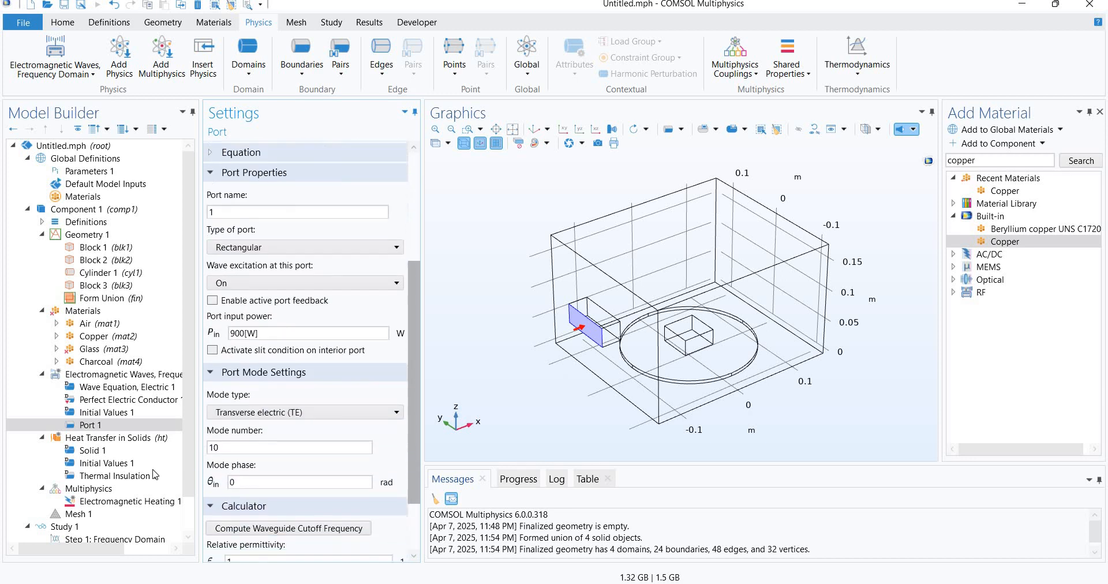
Apply Impedance Boundary Condition 1 to the oven's outer wall boundaries 2 through 7.
left_click(301, 56)
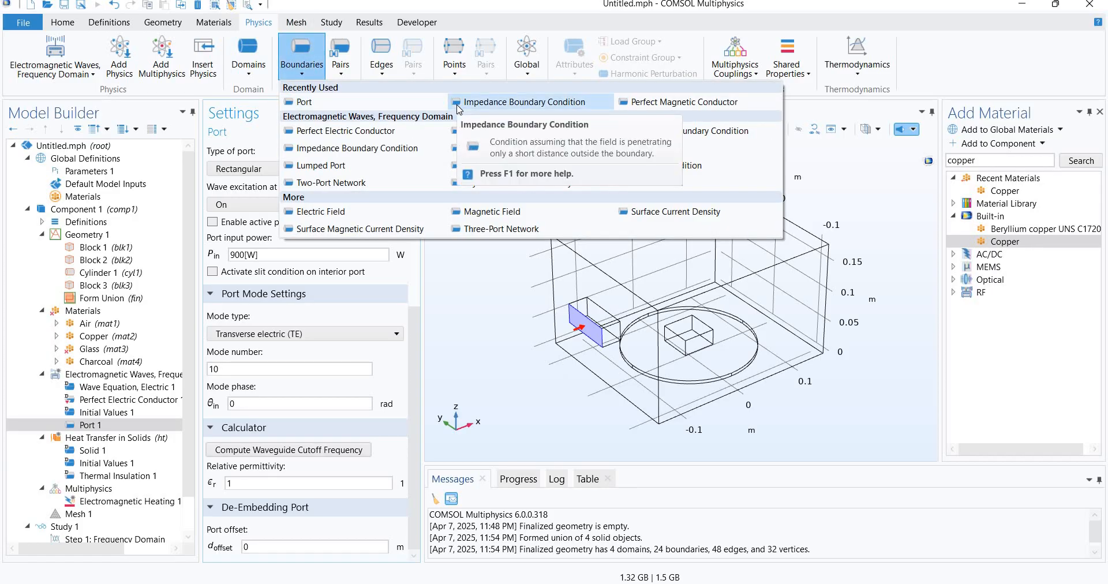
left_click(524, 101)
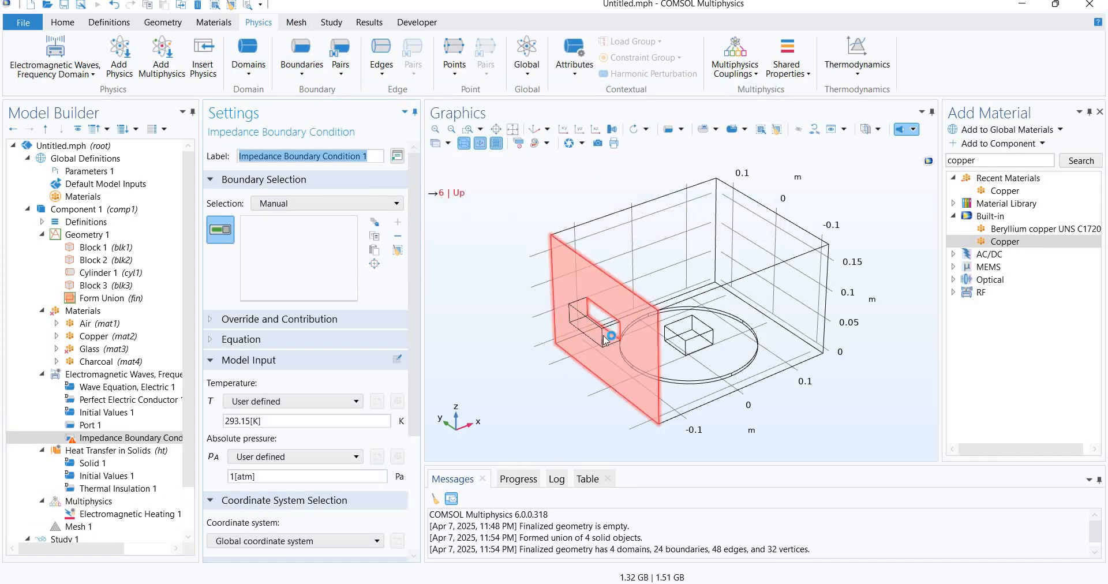
left_click(612, 334)
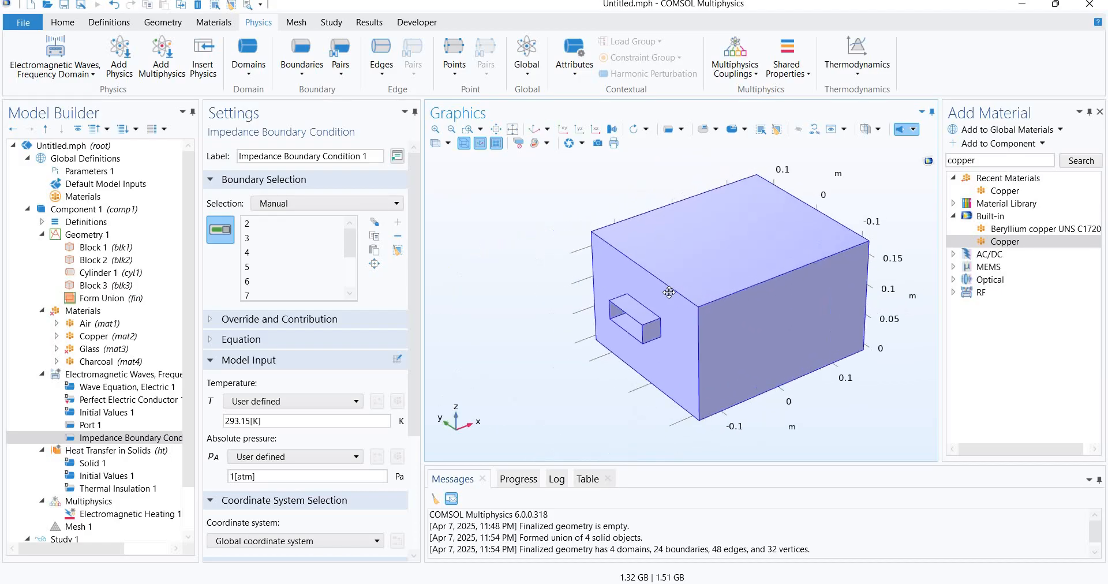
left_click_drag(668, 292, 672, 364)
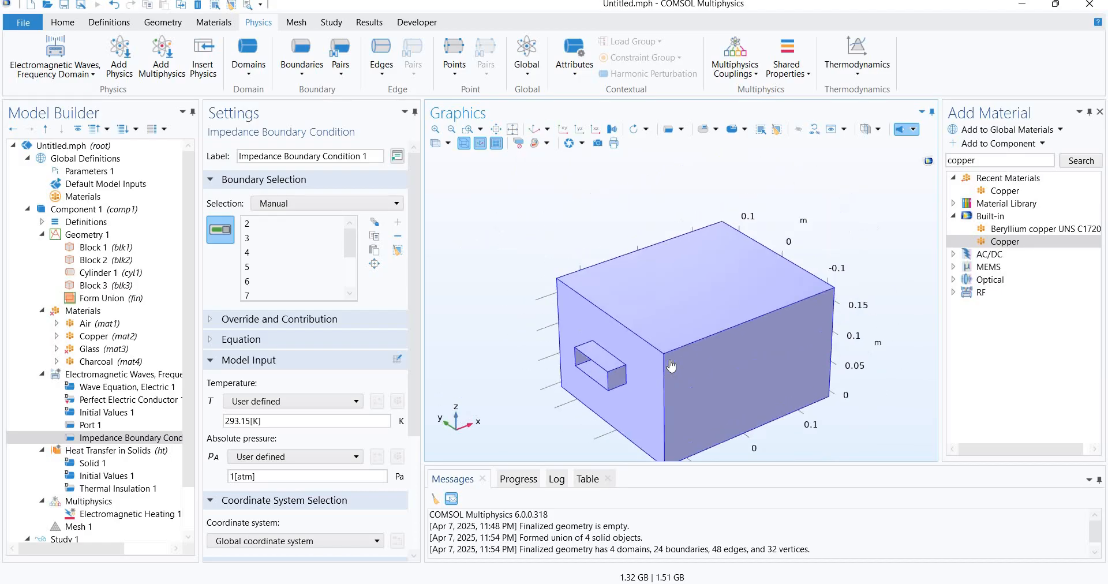
left_click(702, 362)
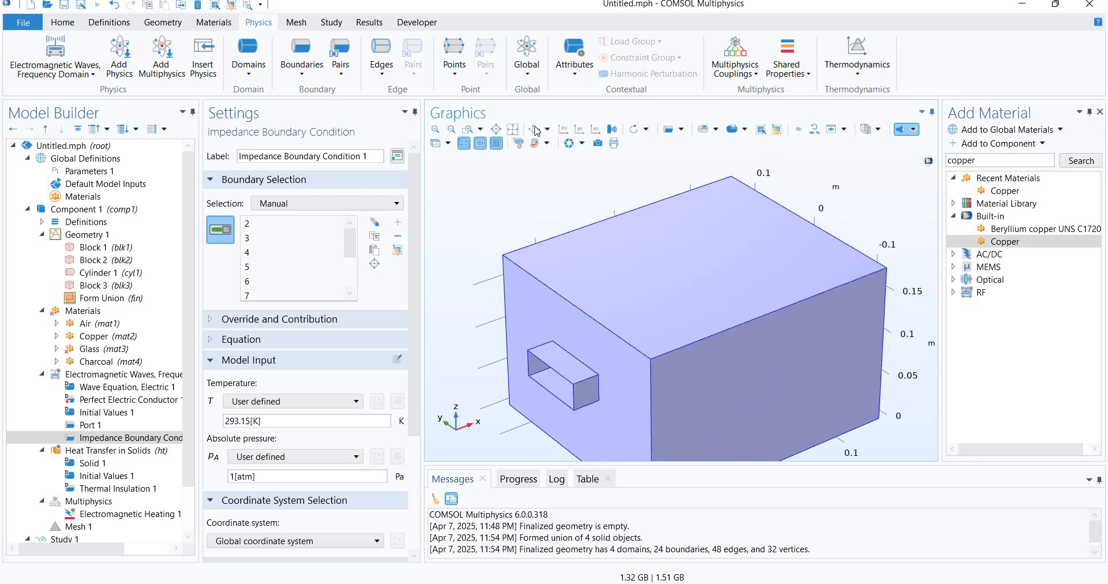
left_click(435, 129)
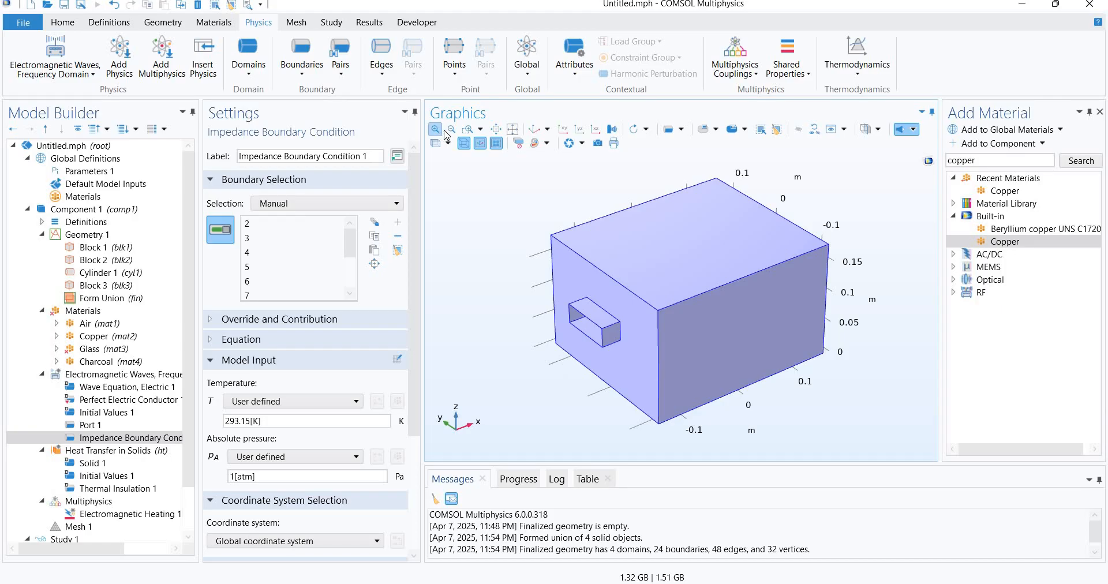
mouse_move(583, 172)
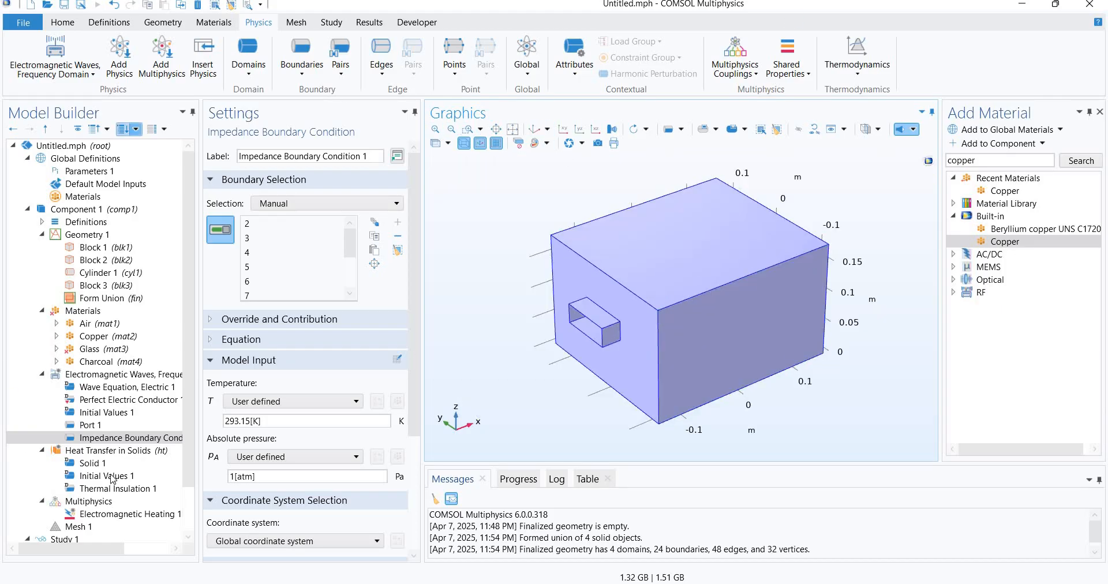
Limit Heat Transfer in Solids to the charcoal block (domain 4) and review Thermal Insulation 1.
left_click(109, 450)
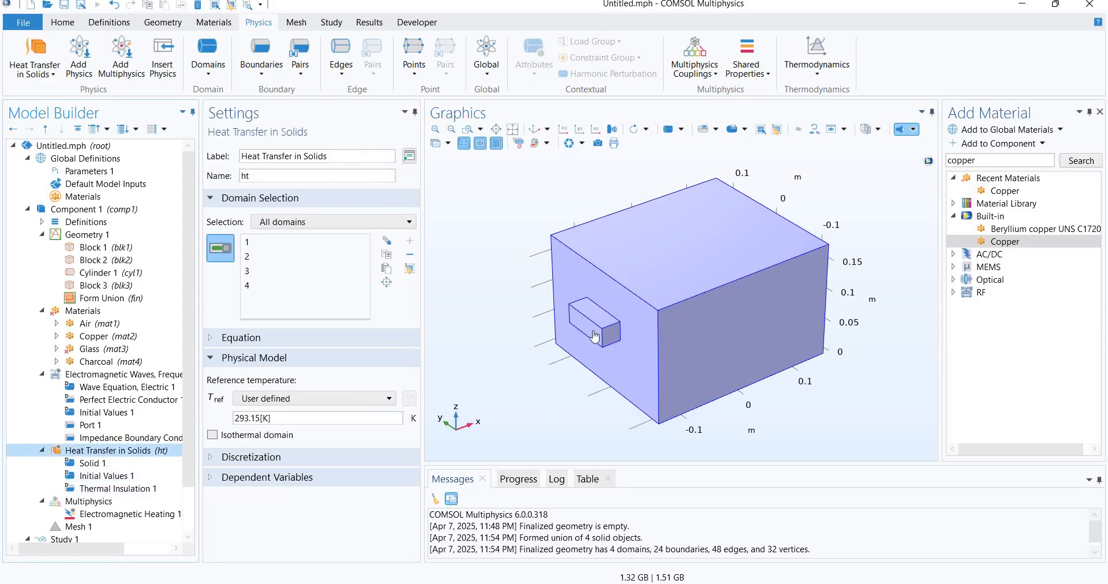
left_click(593, 328)
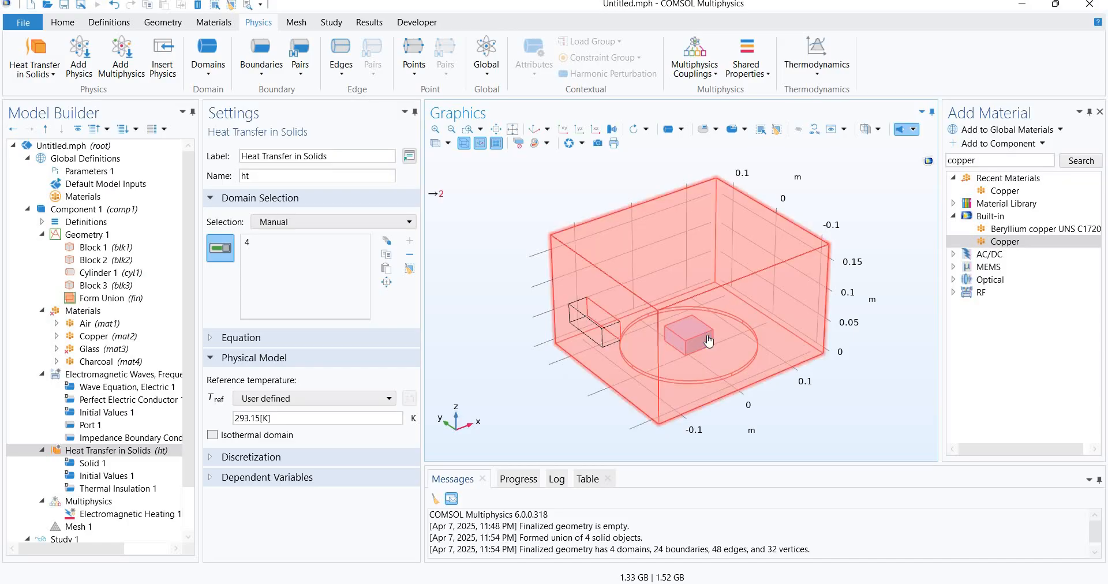
left_click(685, 336)
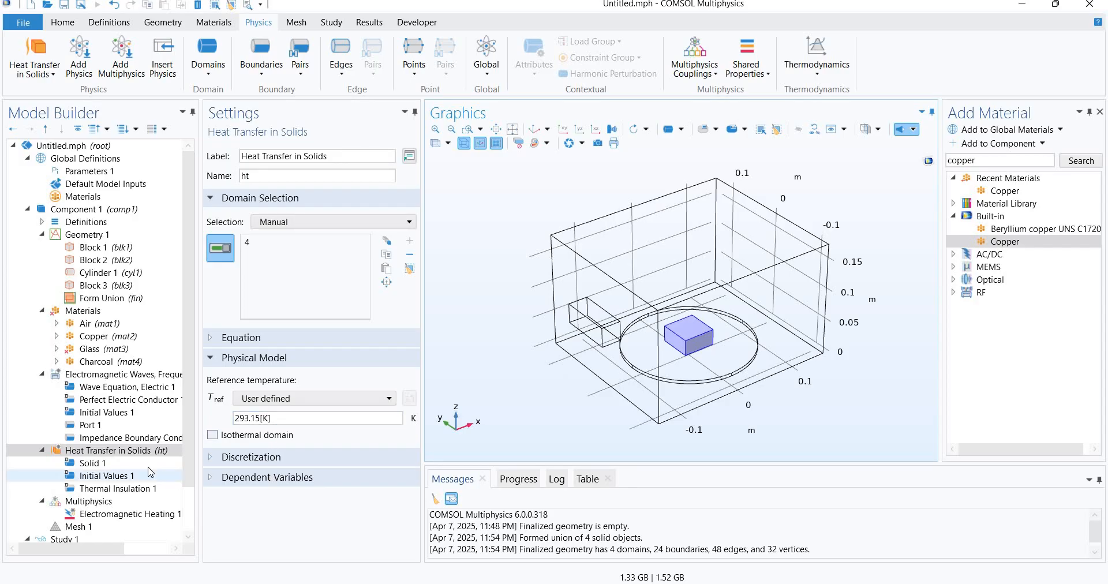
left_click(120, 488)
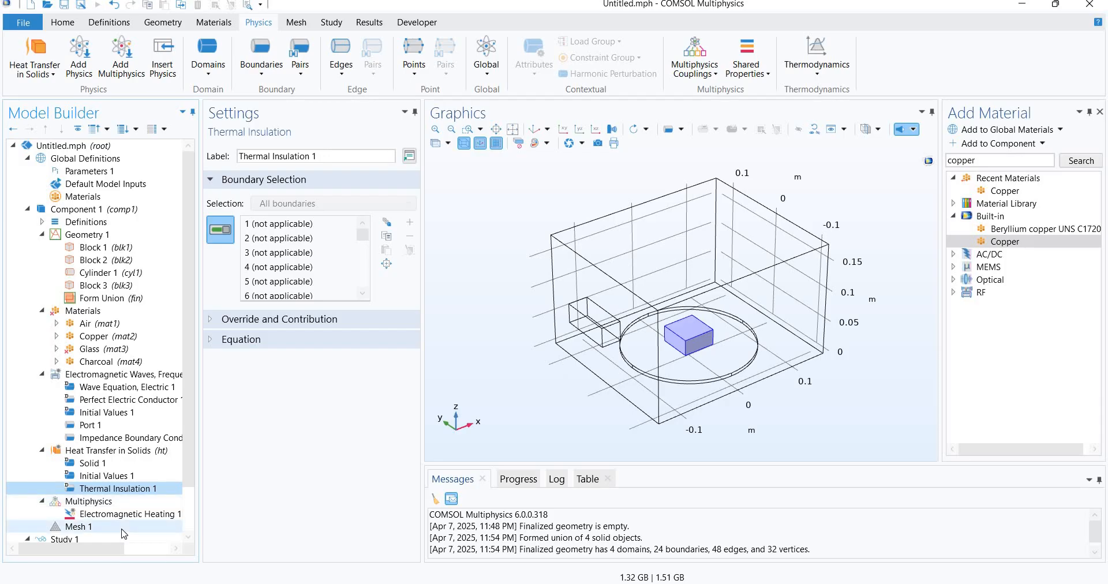
Show Mesh 1 settings with physics-controlled Normal element size.
left_click(78, 526)
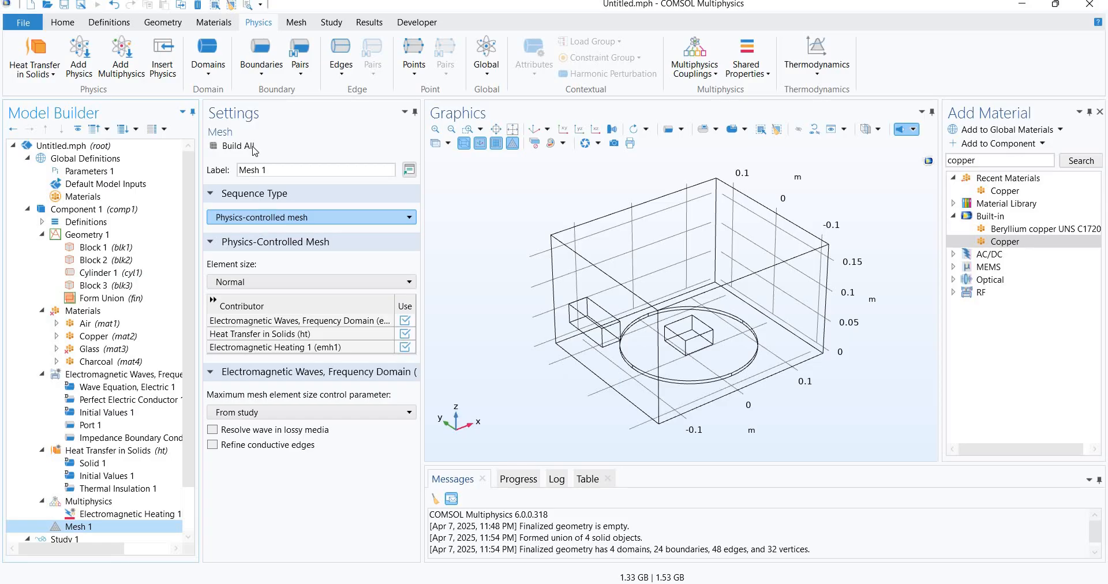
Build the mesh, then trial a user-controlled mesh with predefined Fine size.
left_click(234, 145)
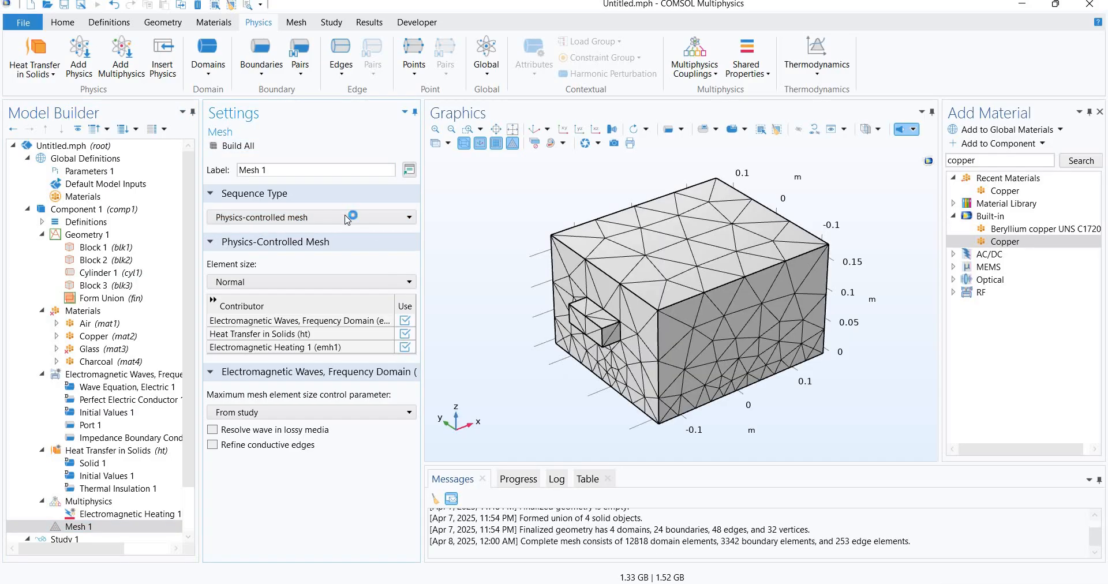
left_click(408, 217)
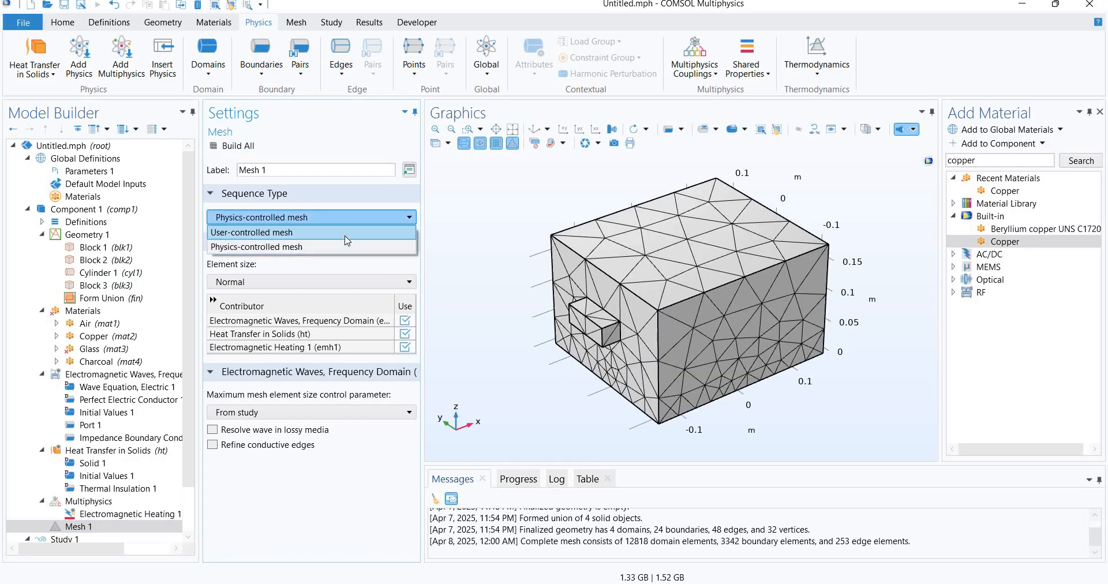
left_click(253, 232)
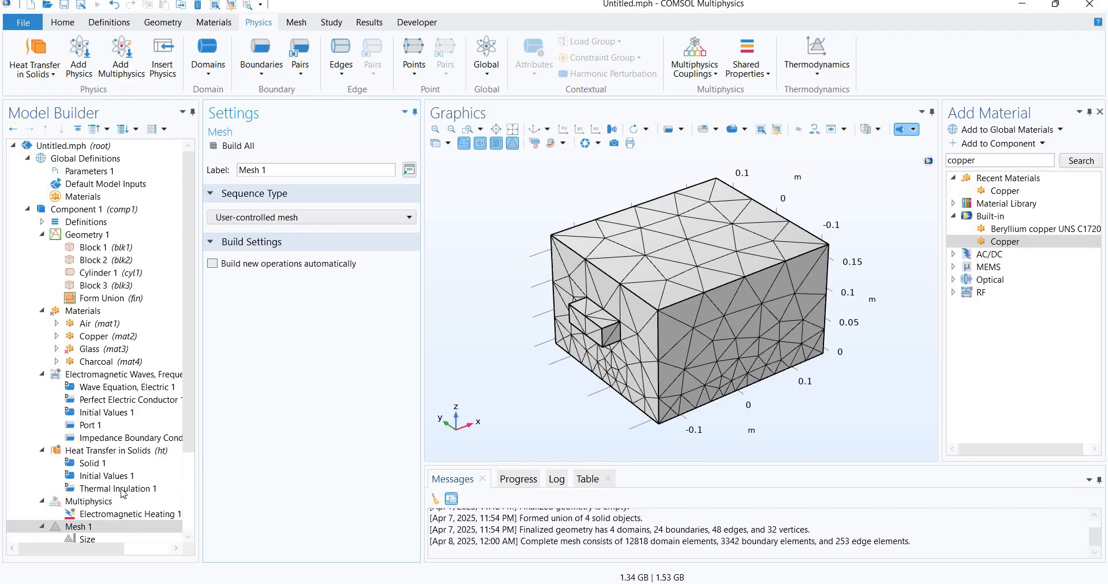
left_click(86, 463)
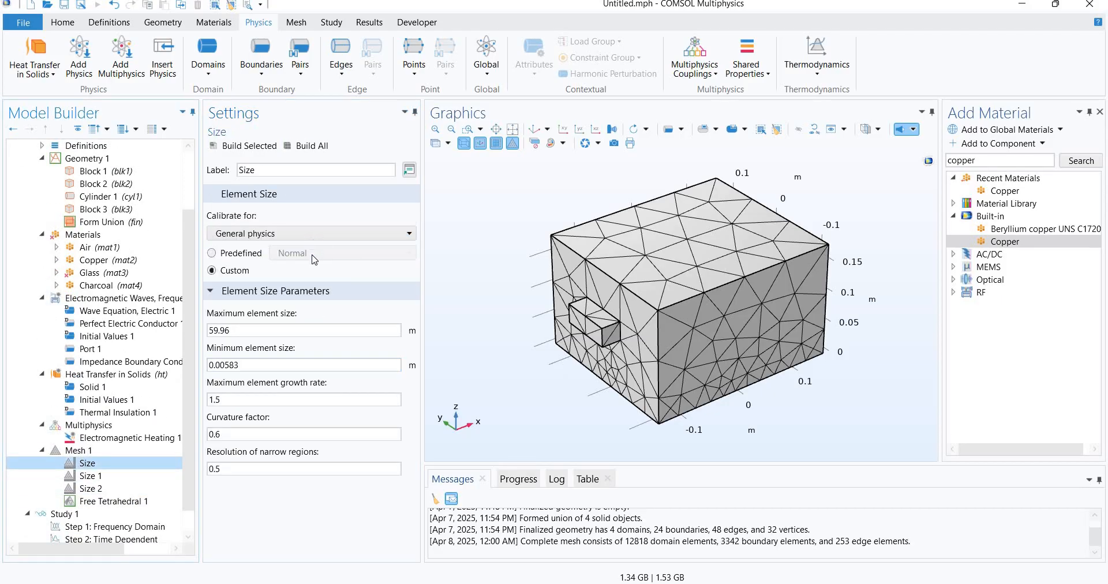
left_click(309, 233)
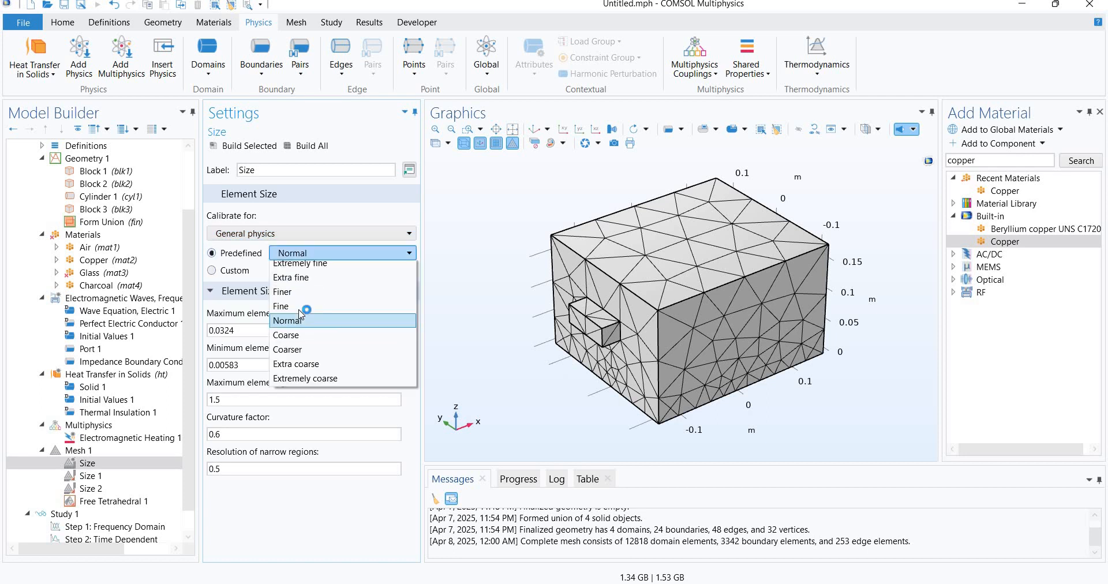
mouse_move(296, 312)
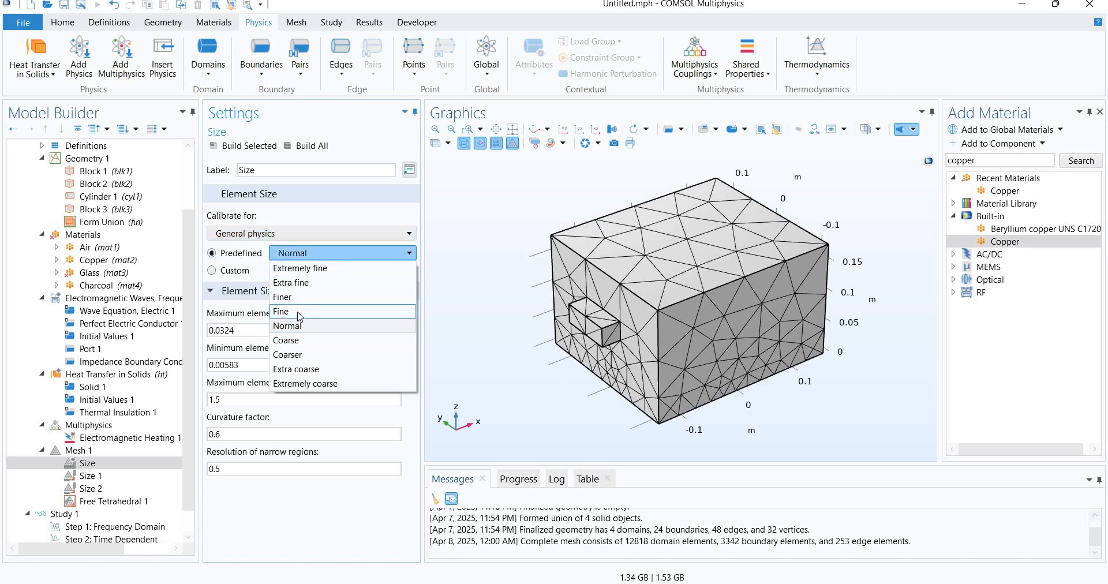
left_click(281, 311)
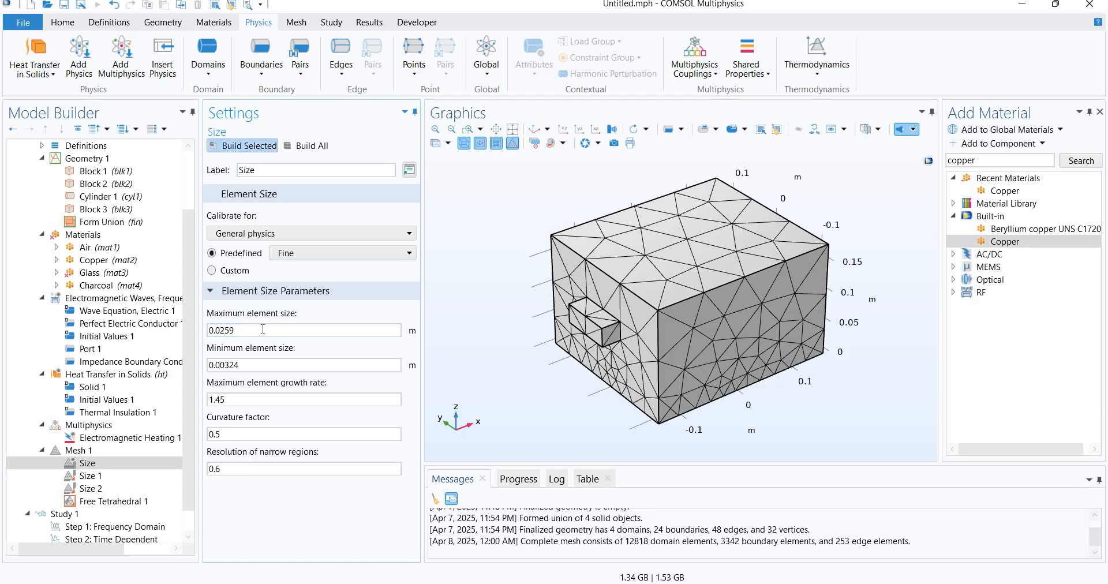
left_click(247, 145)
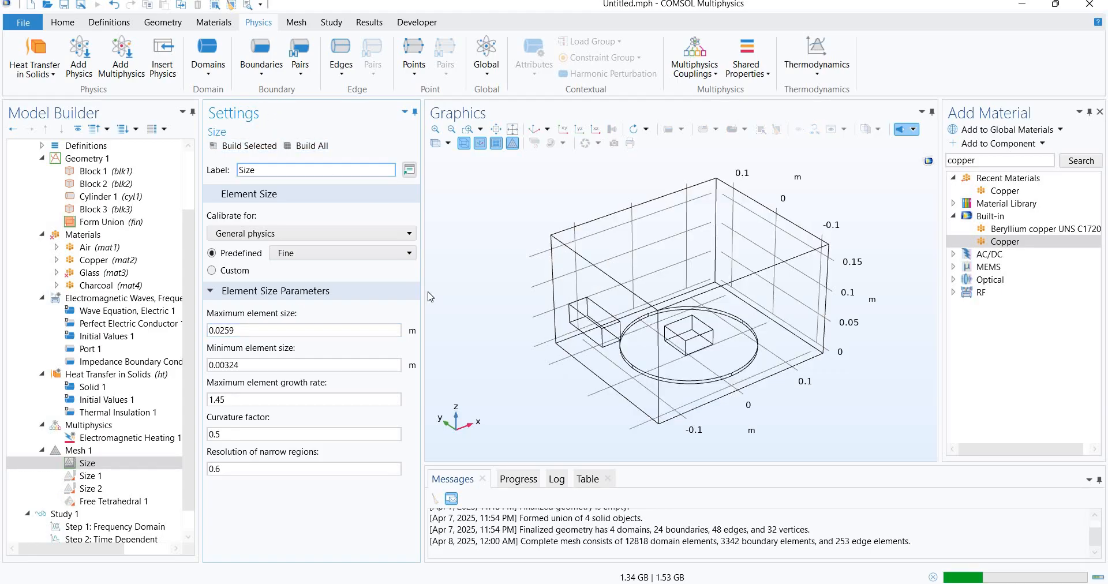
left_click(307, 145)
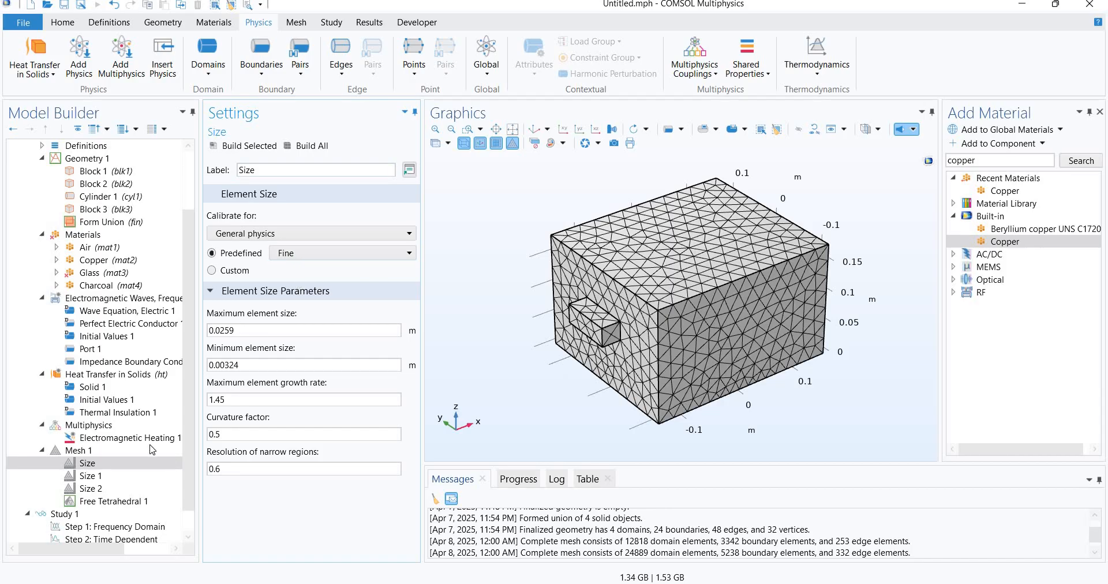
Revert to physics-controlled Normal size and rebuild with 12818 domain elements.
left_click(78, 450)
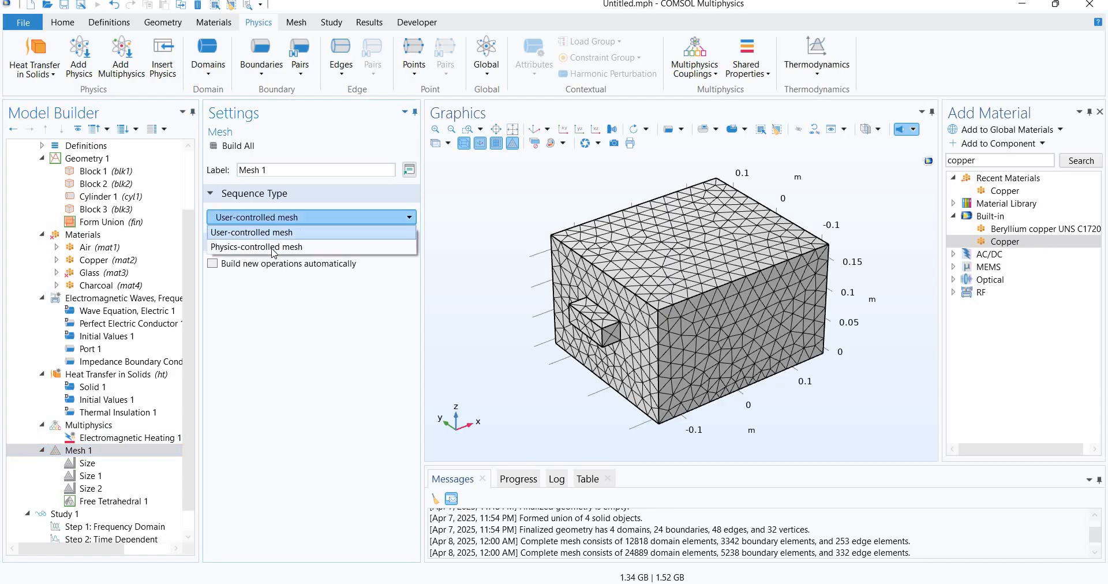
left_click(256, 247)
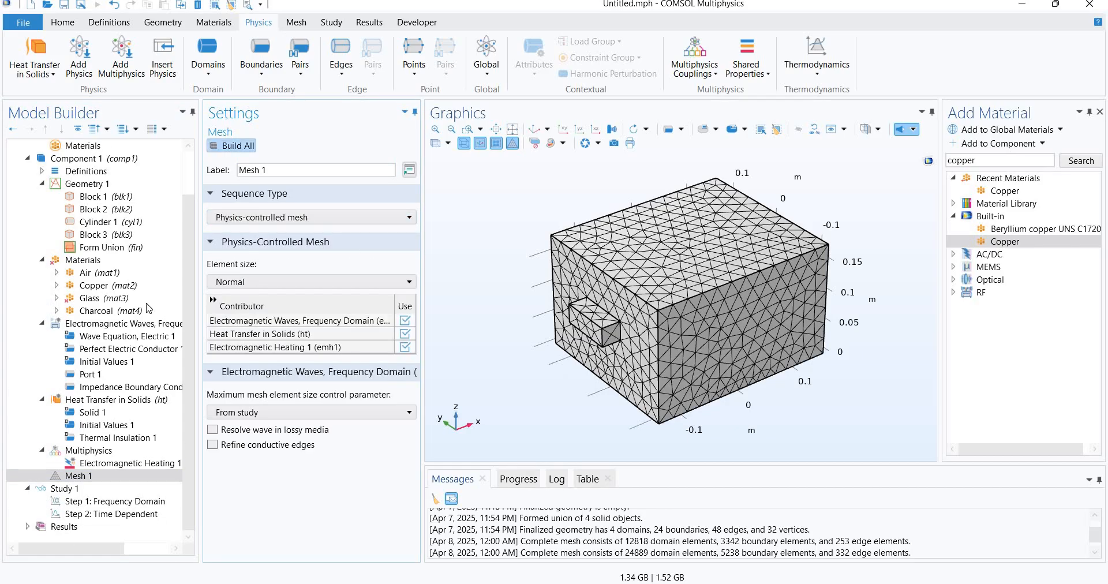
left_click(238, 145)
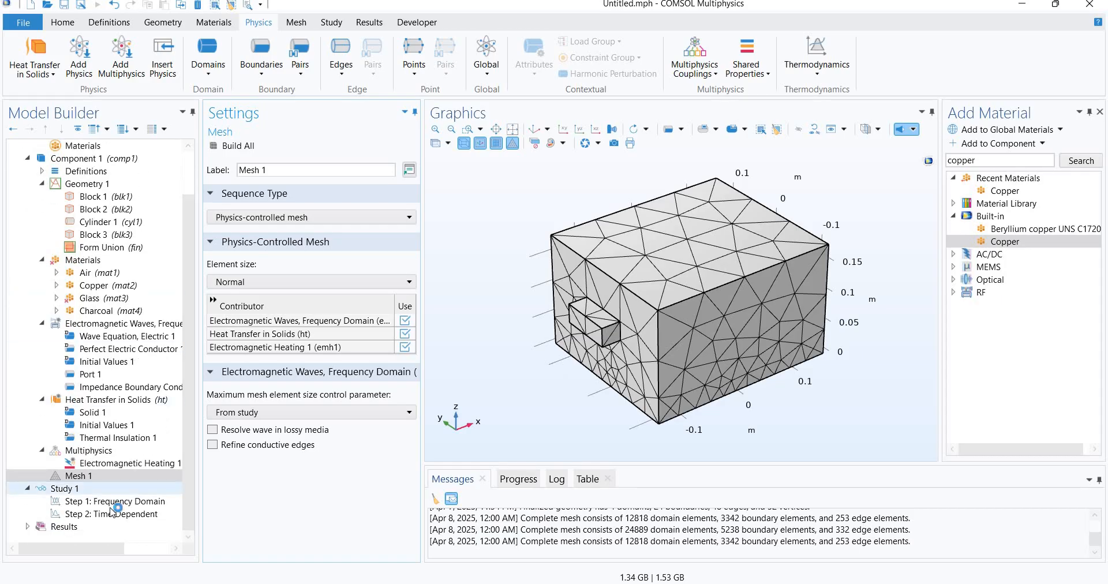
Set the frequency step to 2.45 GHz and the time-dependent output times to range(0,10,100) s.
left_click(116, 501)
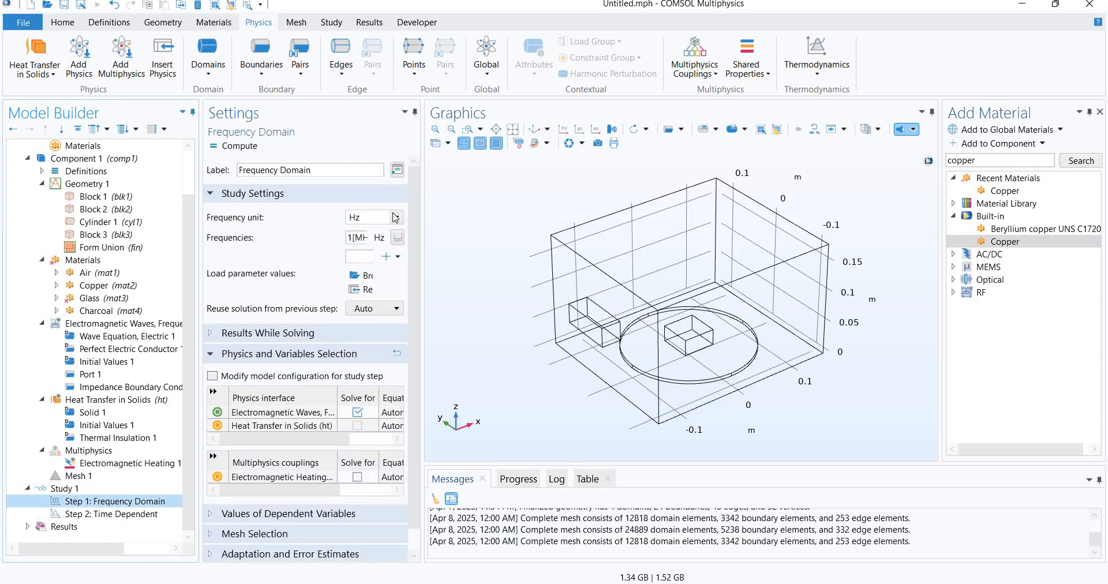
left_click(392, 217)
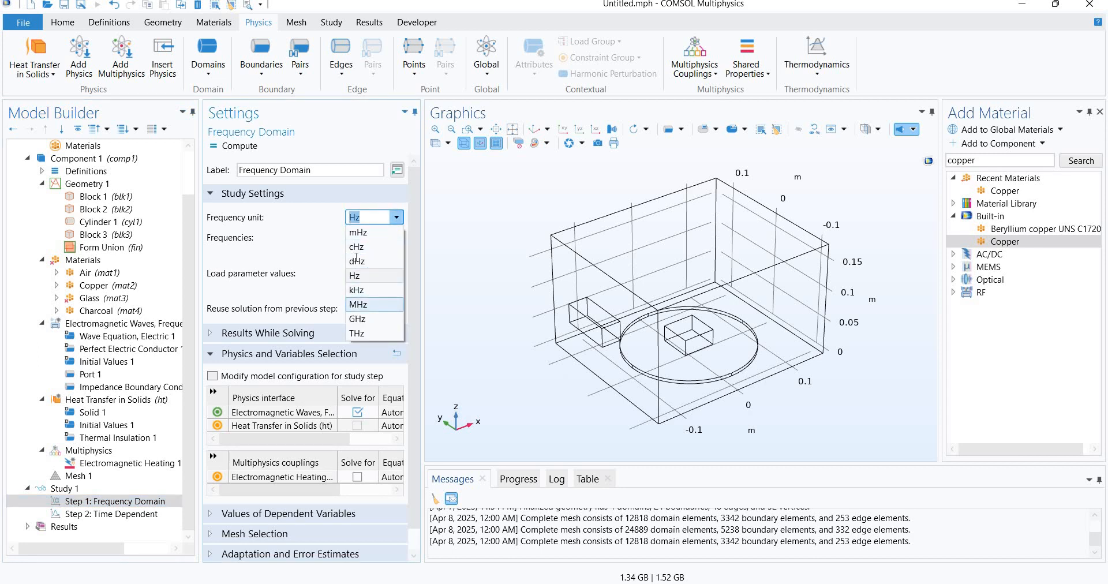
left_click(357, 318)
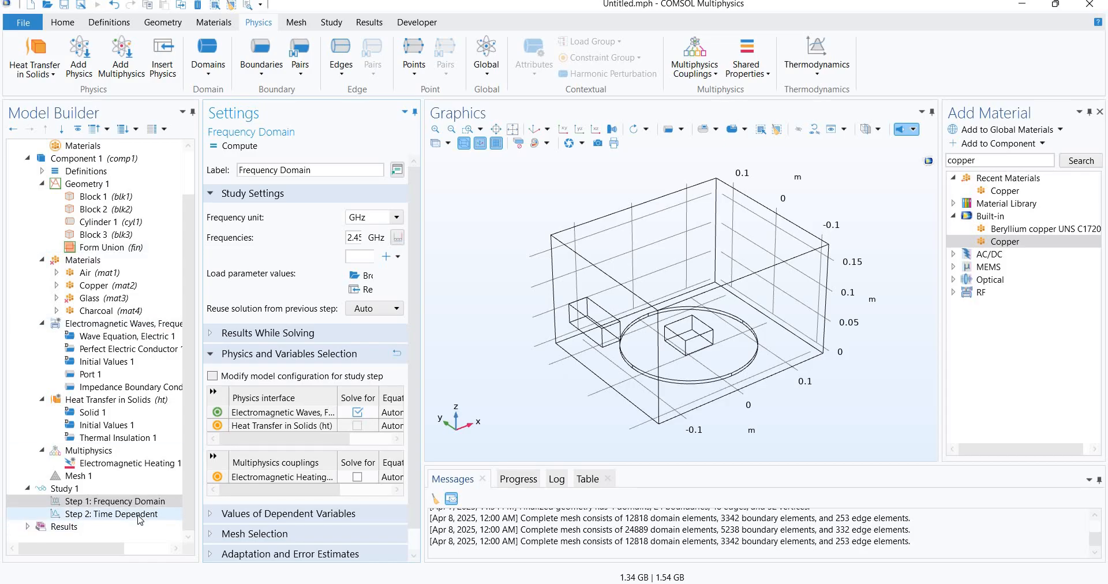
left_click(119, 514)
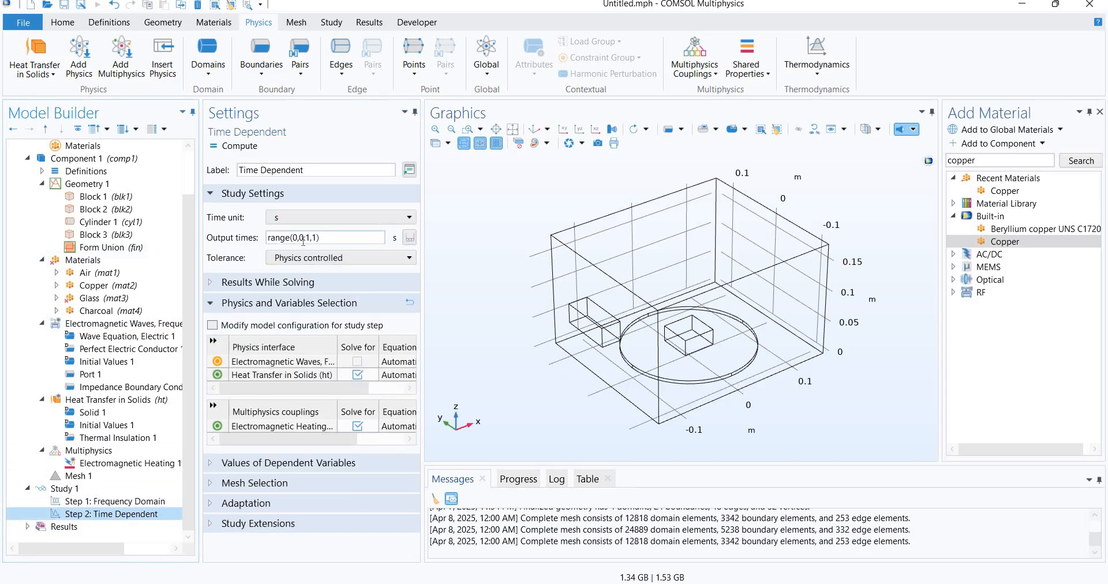
left_click(326, 237)
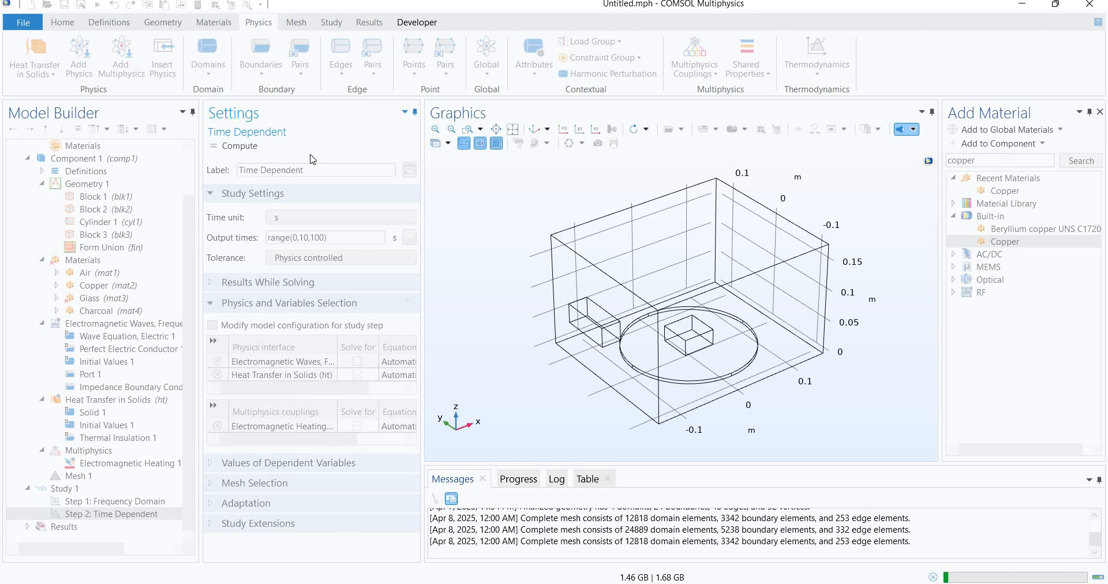
Compute the study until it finishes in about 16 s with two convergence plots.
left_click(238, 146)
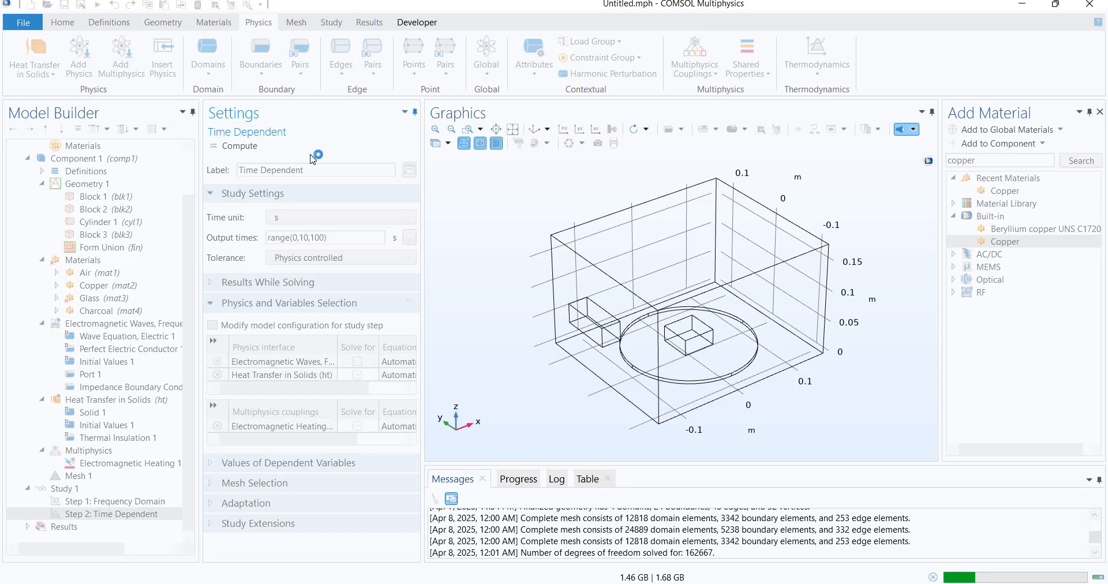
left_click(240, 145)
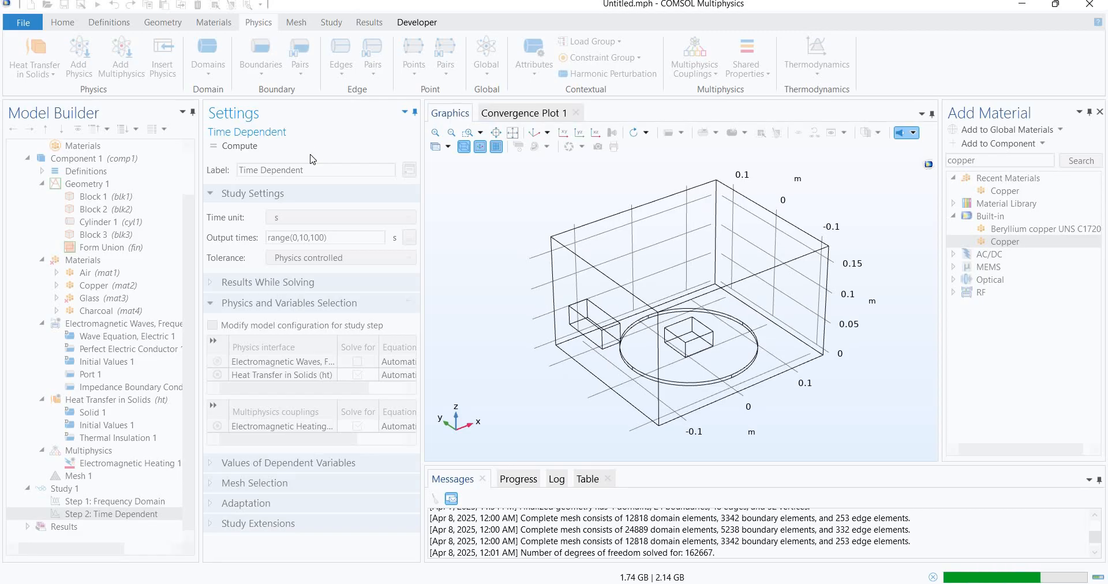
left_click(239, 141)
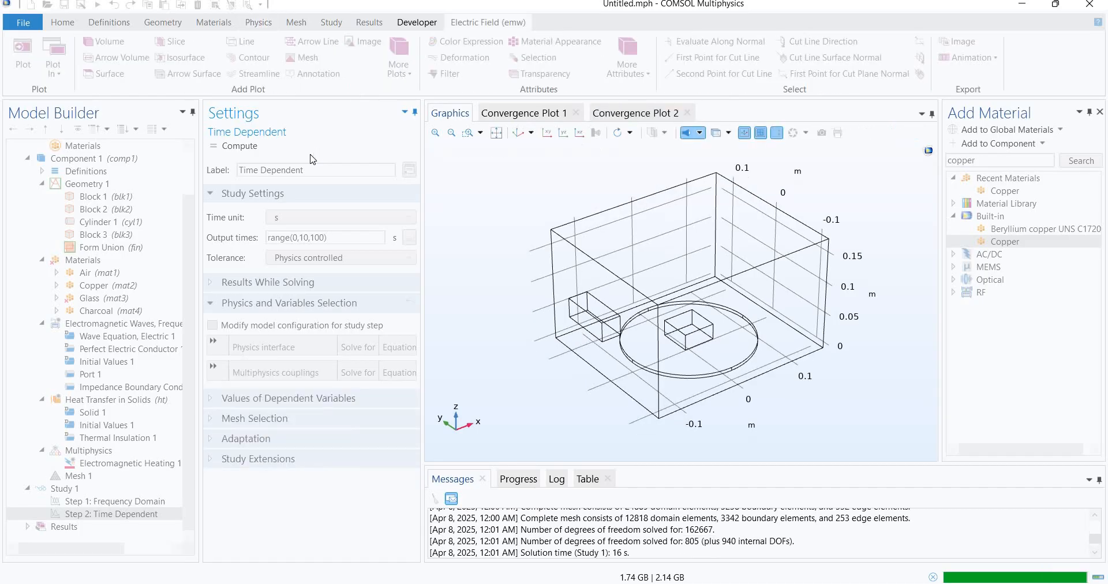
View the Temperature (ht) surface plot, then return to and expand the Electric Field (emw) group.
left_click(101, 526)
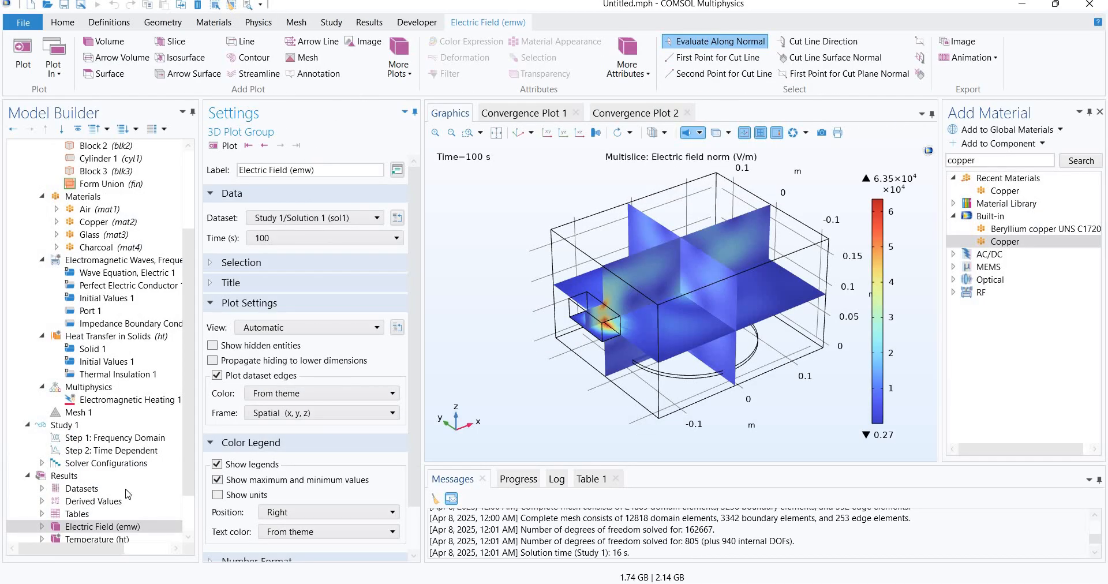
left_click(63, 475)
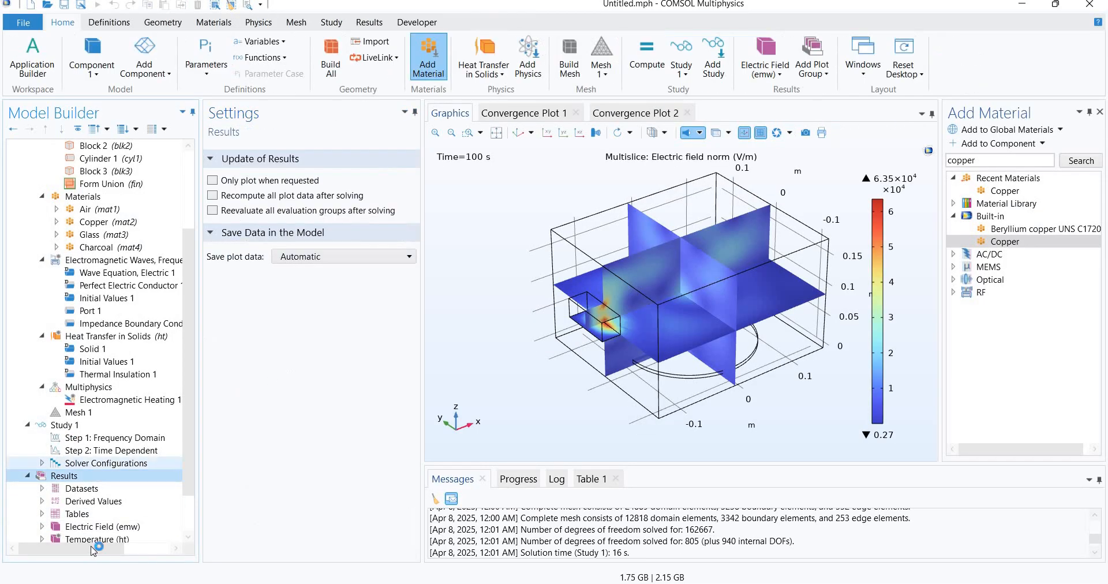
left_click(106, 527)
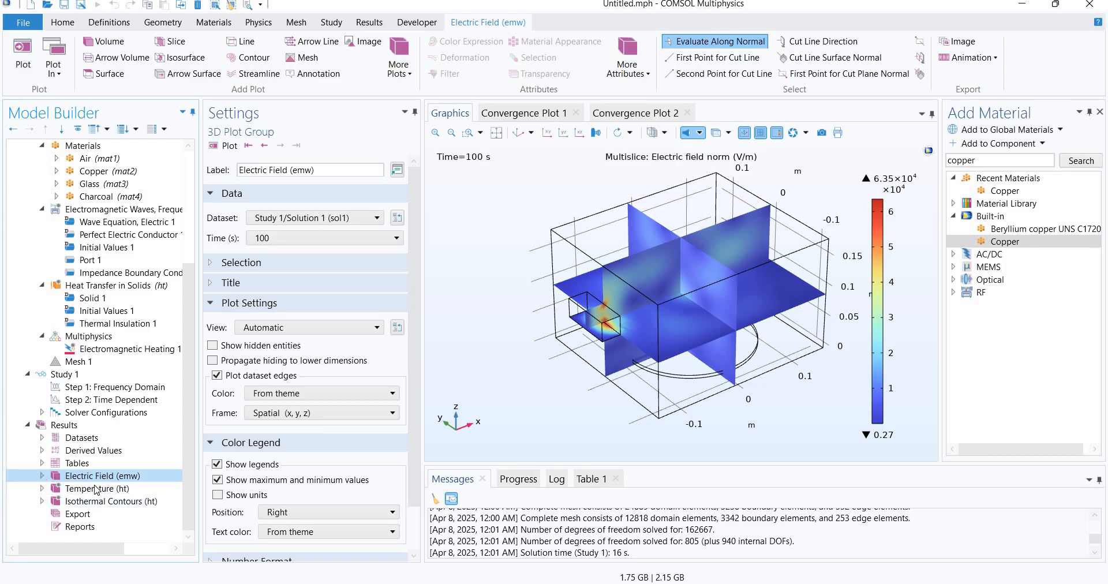
left_click(97, 488)
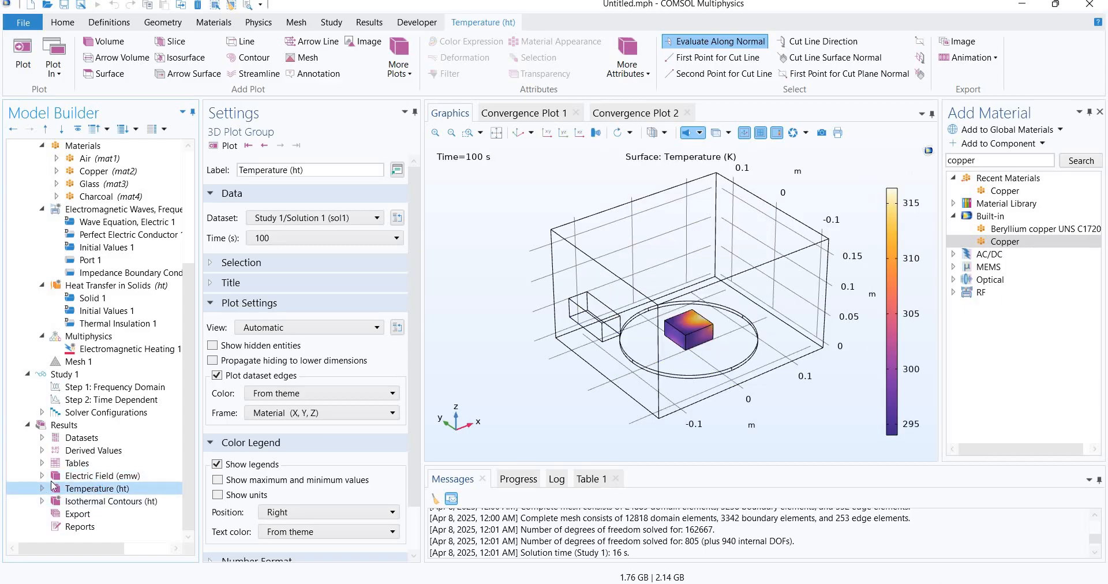
left_click(102, 475)
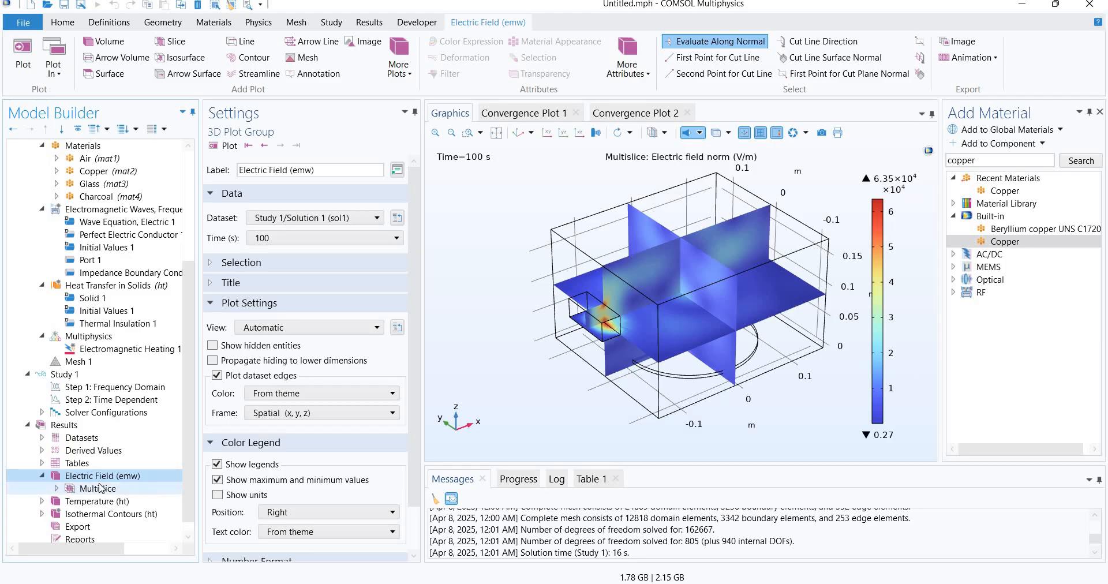
Place the multislice x-plane by coordinate at wo*0.5 and redraw the field.
left_click(98, 488)
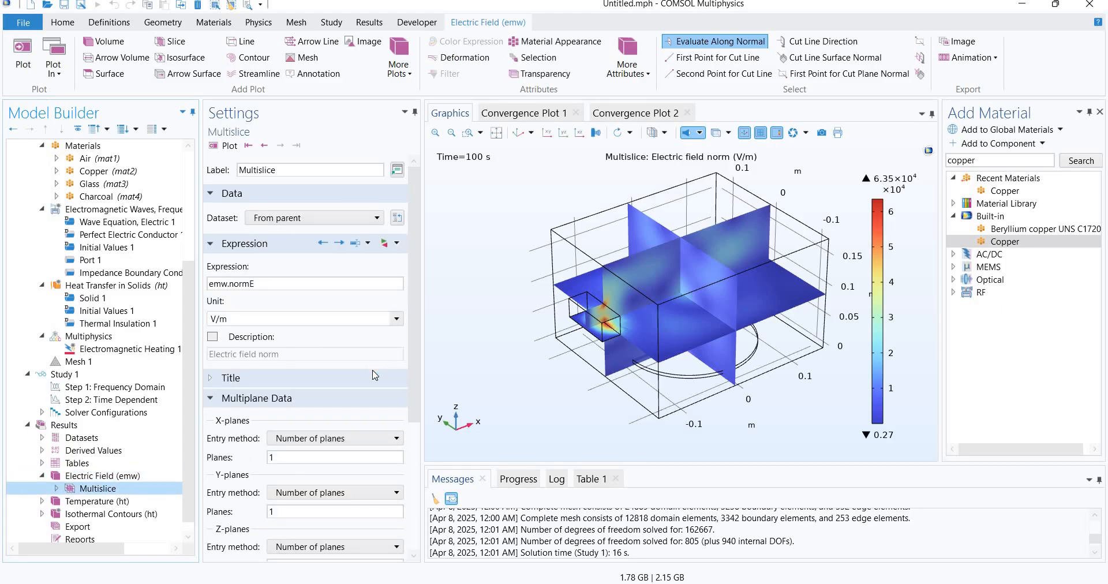
scroll("down", 3)
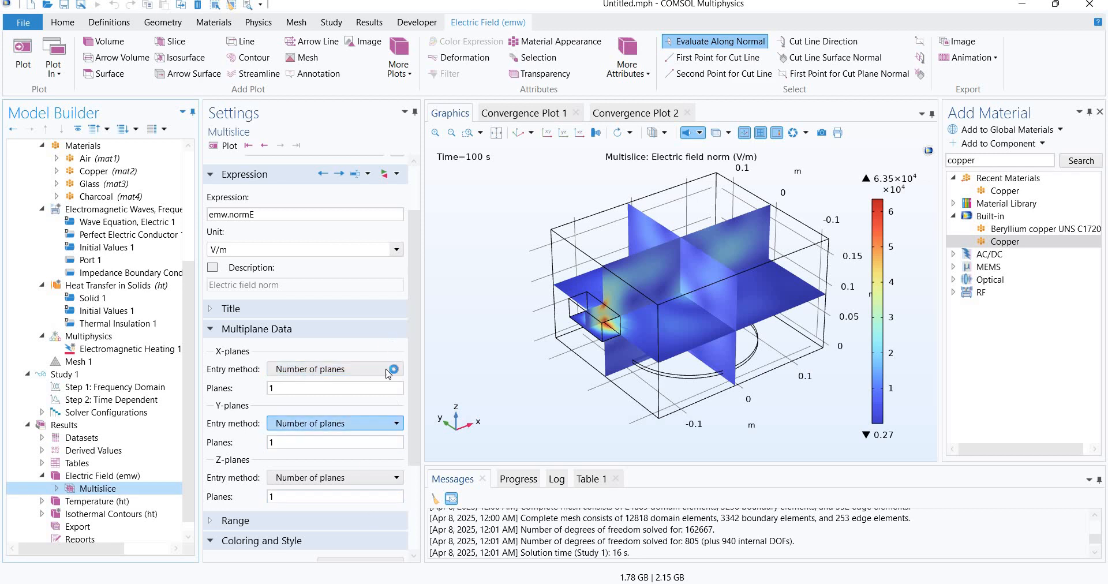
left_click(332, 368)
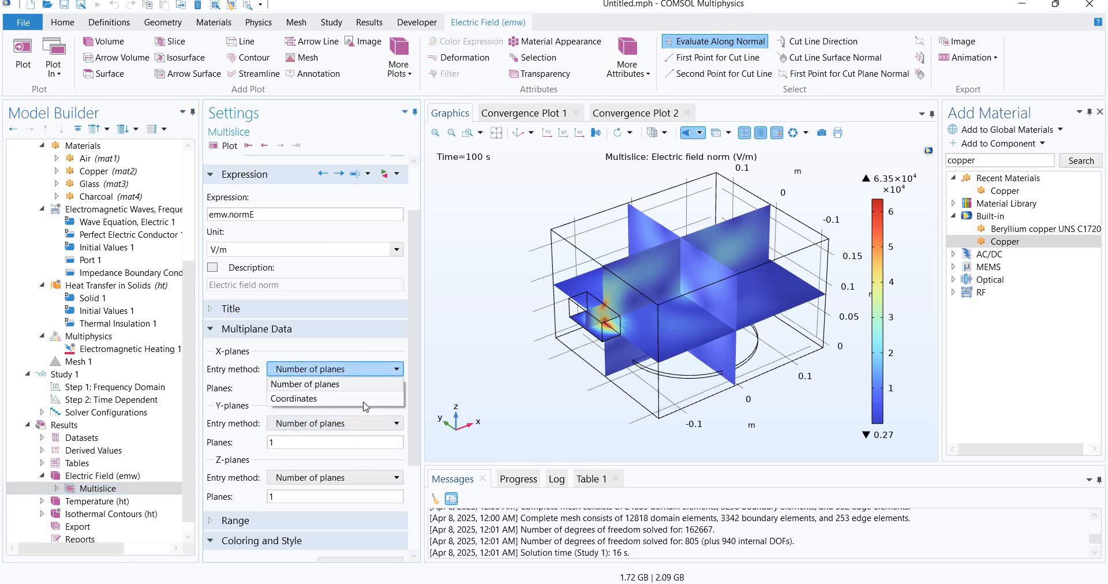
left_click(294, 398)
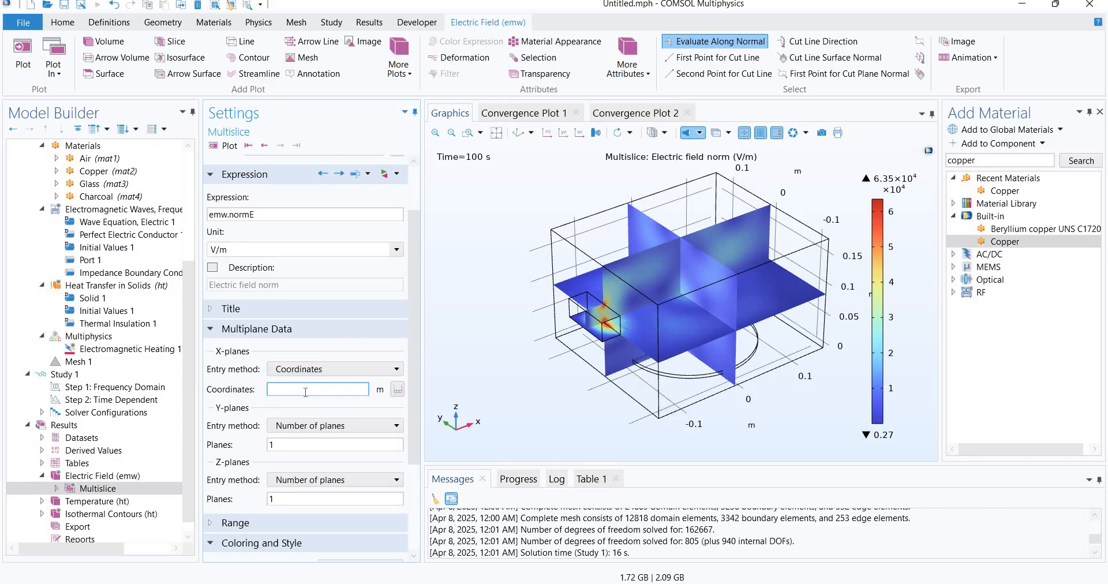
type("w")
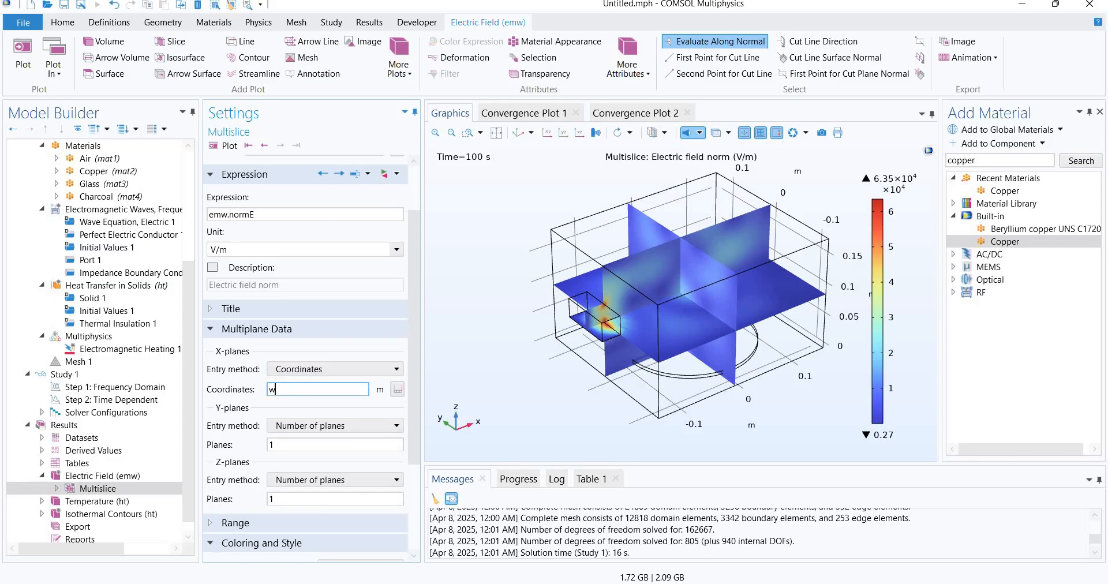
type("o")
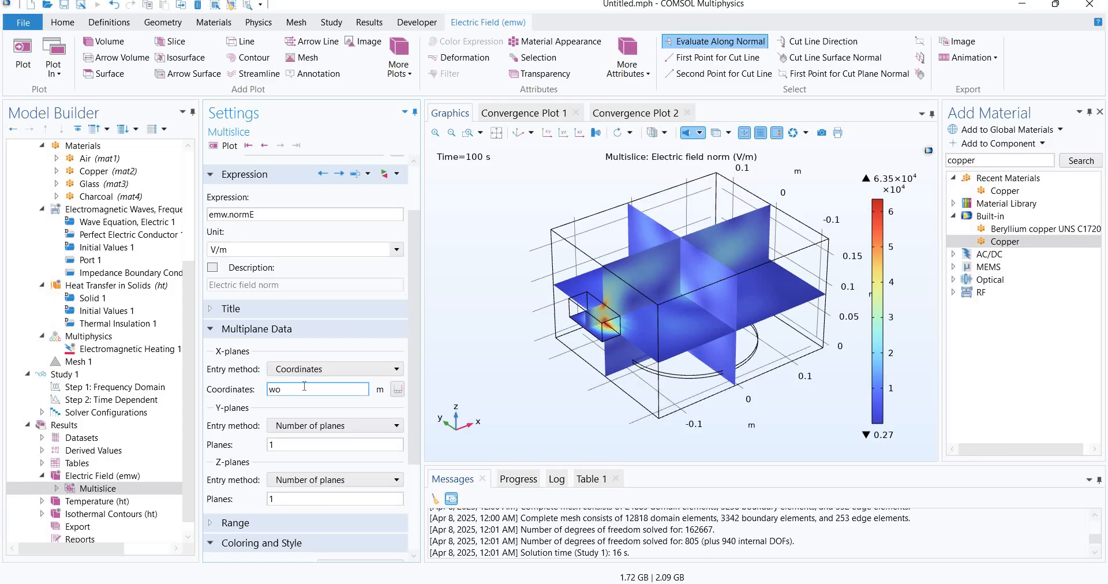
type("*0.5")
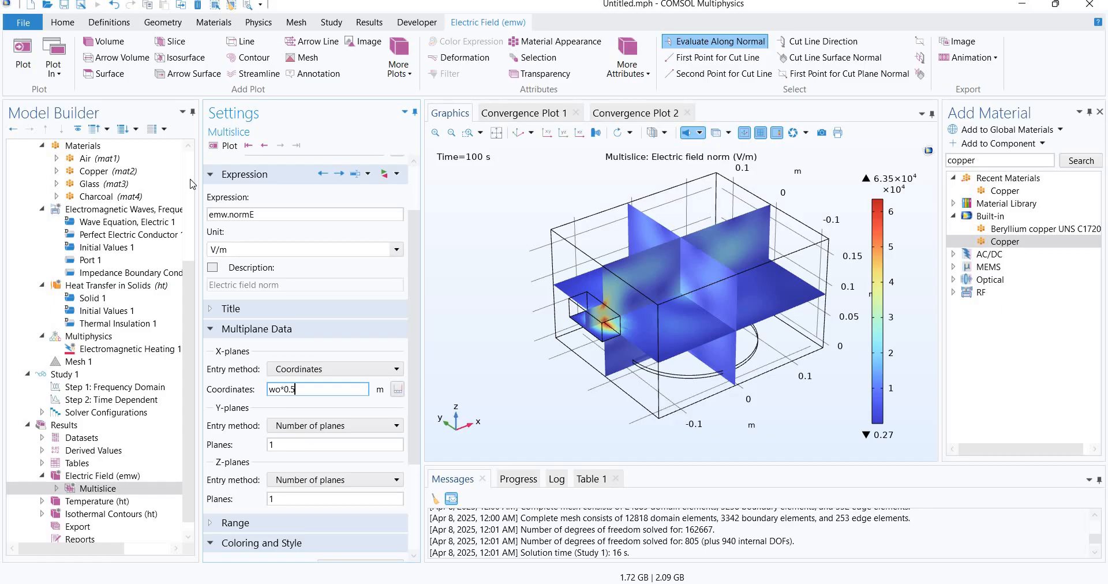
left_click(227, 145)
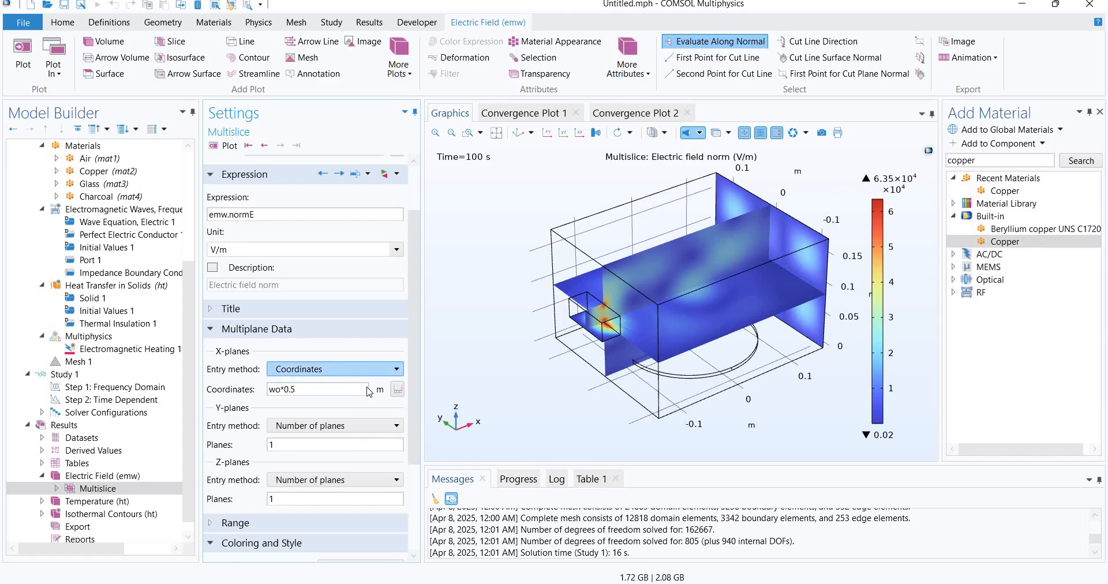
Revert the x-planes back to one plane specified by number.
left_click(334, 368)
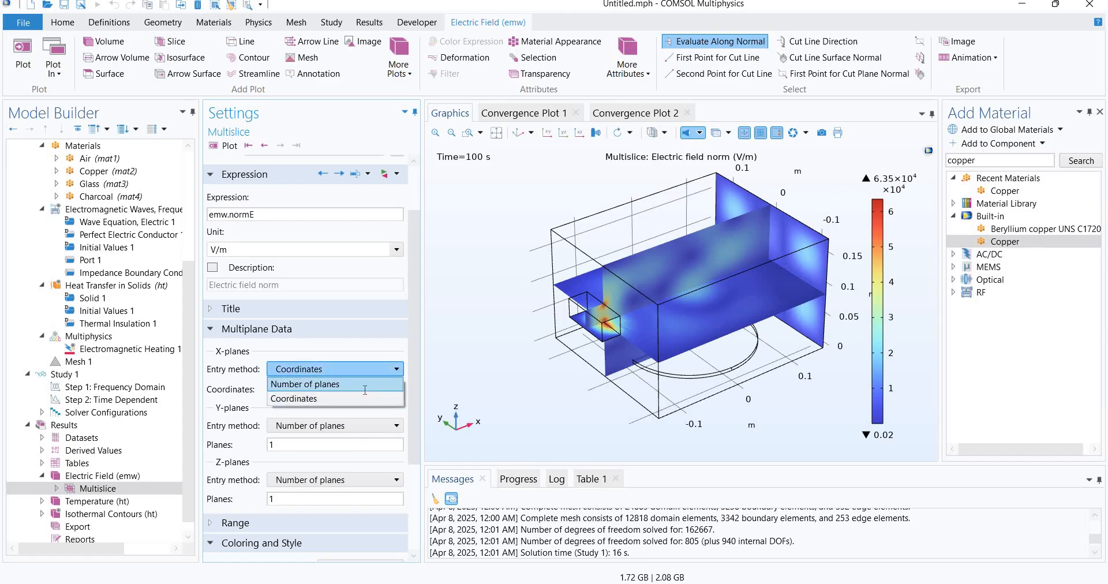
left_click(305, 384)
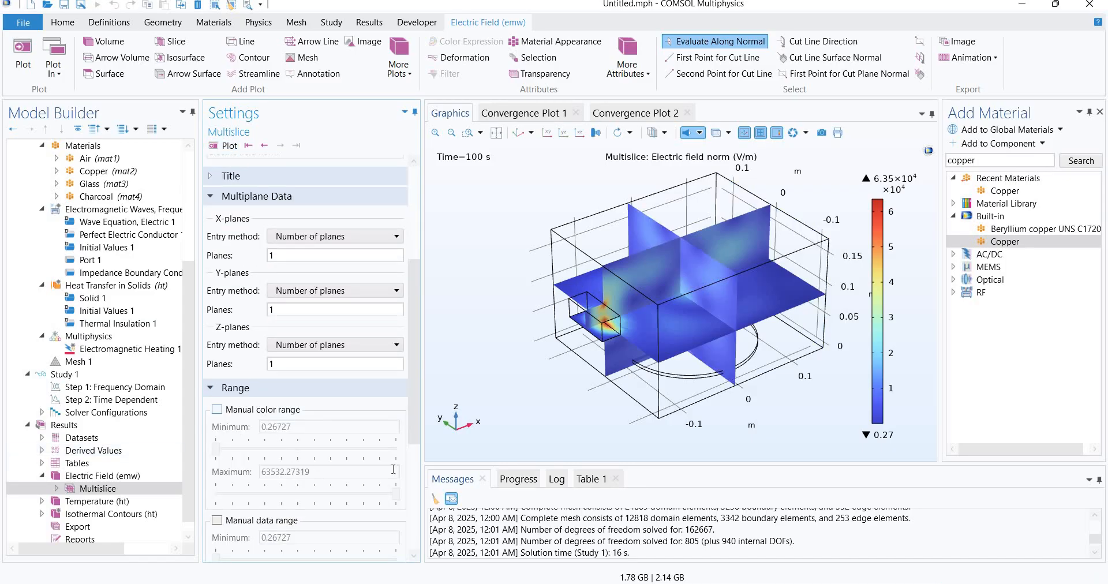
Enable a manual color range and set the multislice color table to Rainbow after trying Disco.
left_click(217, 408)
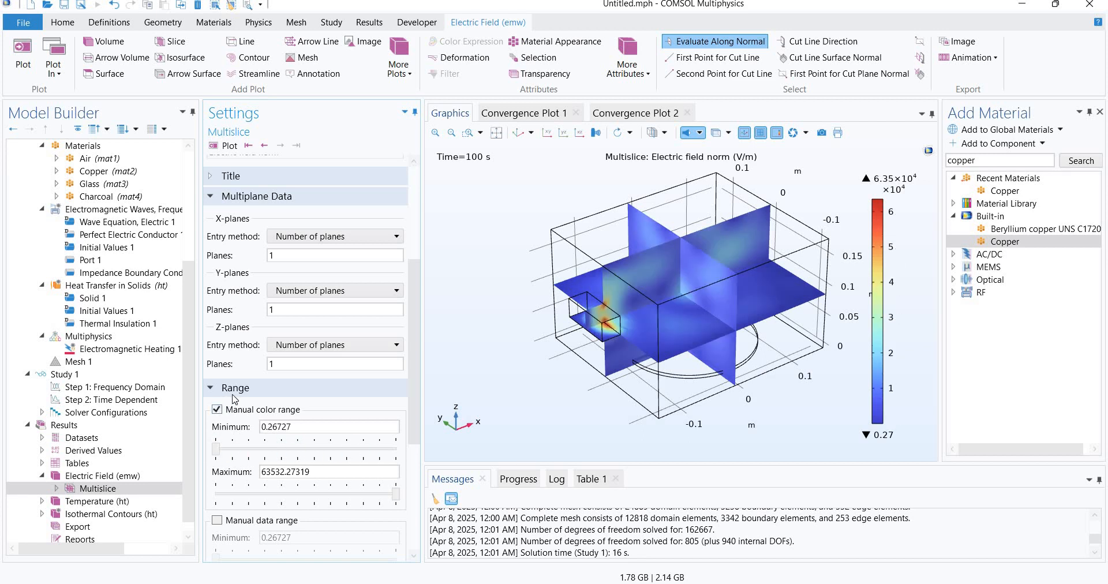
left_click(234, 388)
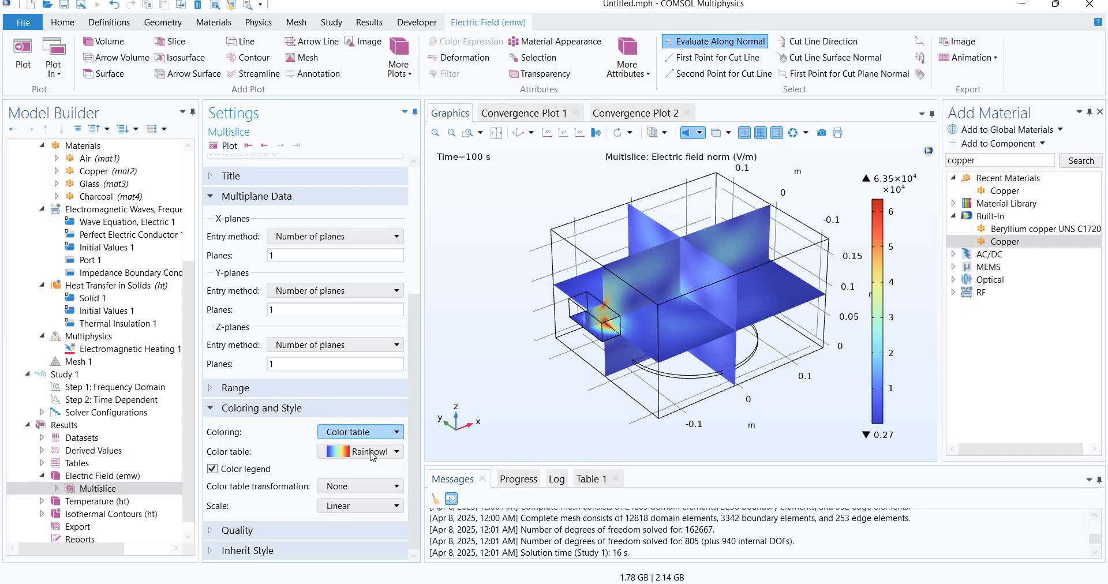
left_click(360, 452)
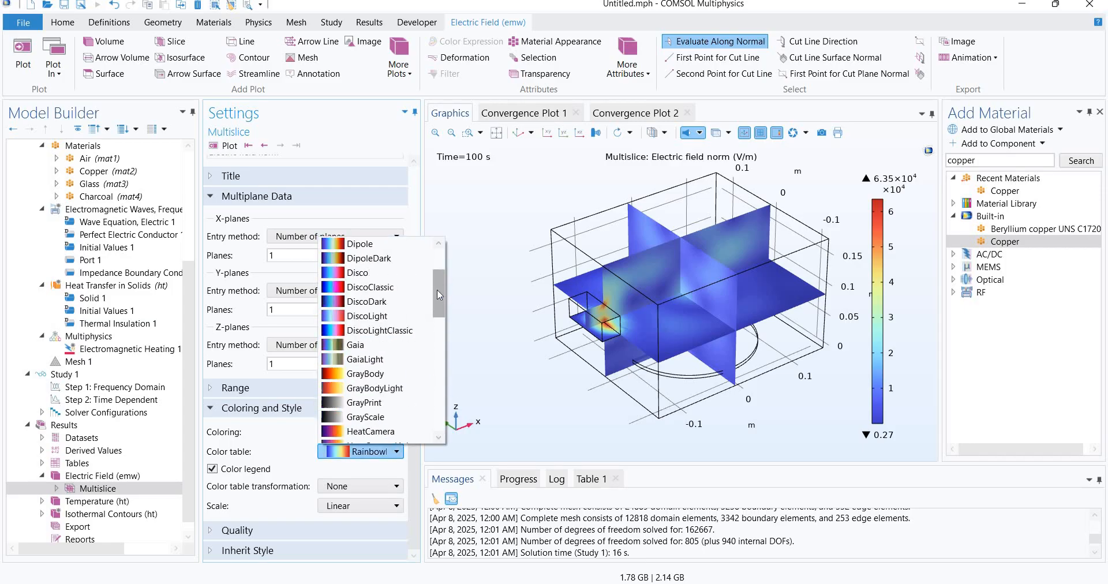
left_click(358, 273)
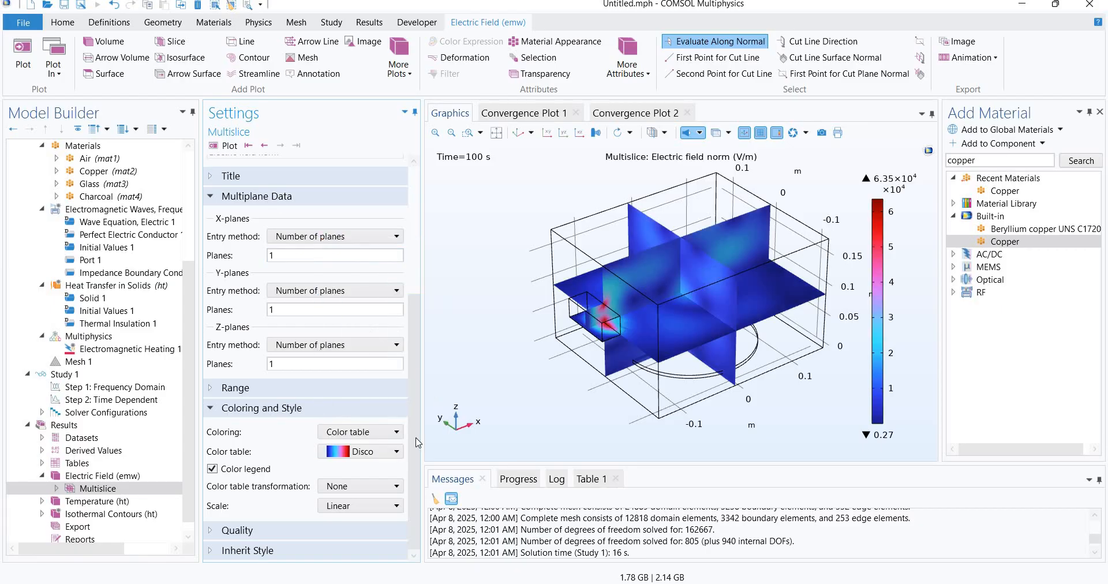
left_click(396, 451)
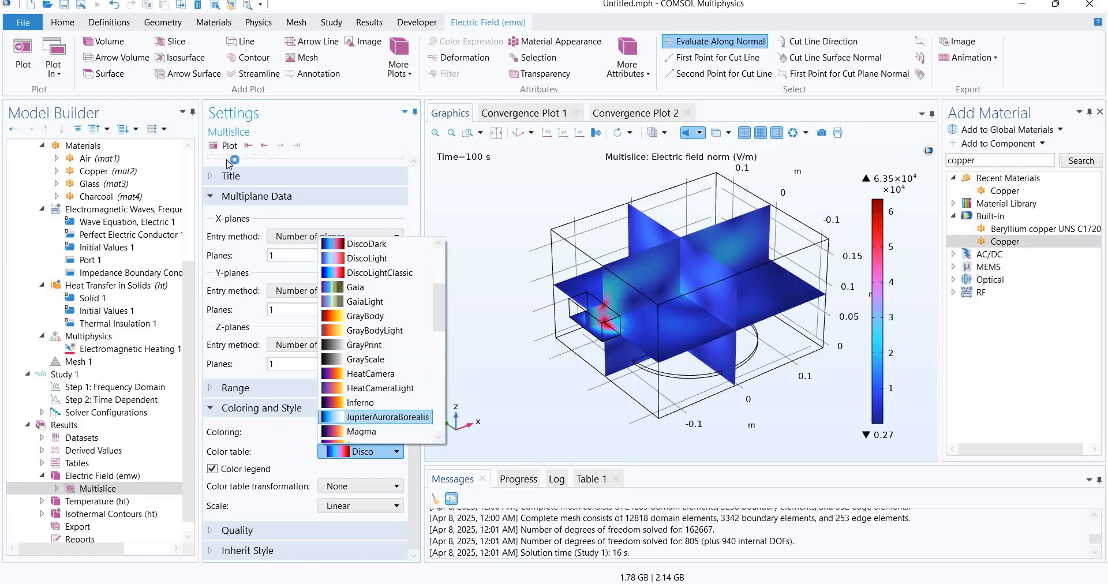
scroll("down", 3)
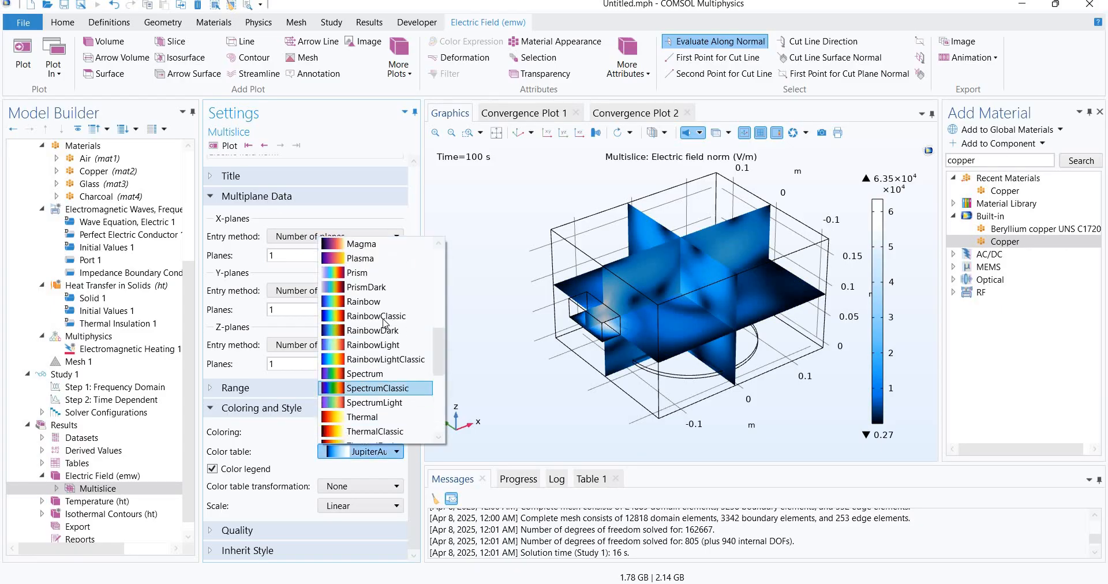
left_click(365, 301)
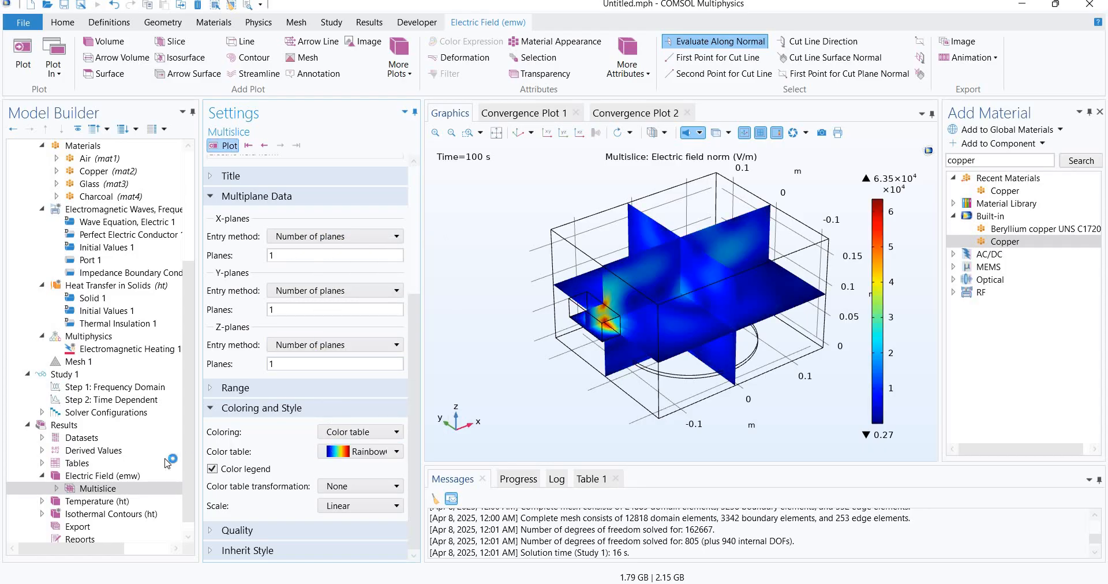
scroll("up", 3)
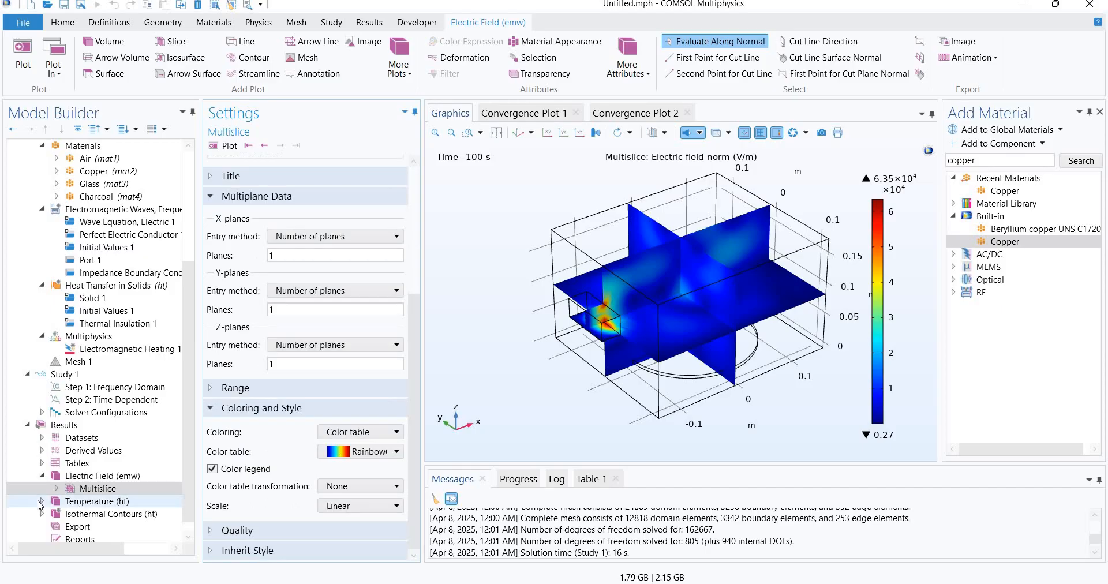
Plot the temperature surface from Study 1/Solution 1 at time 80 s, legend about 294–312 K.
left_click(39, 500)
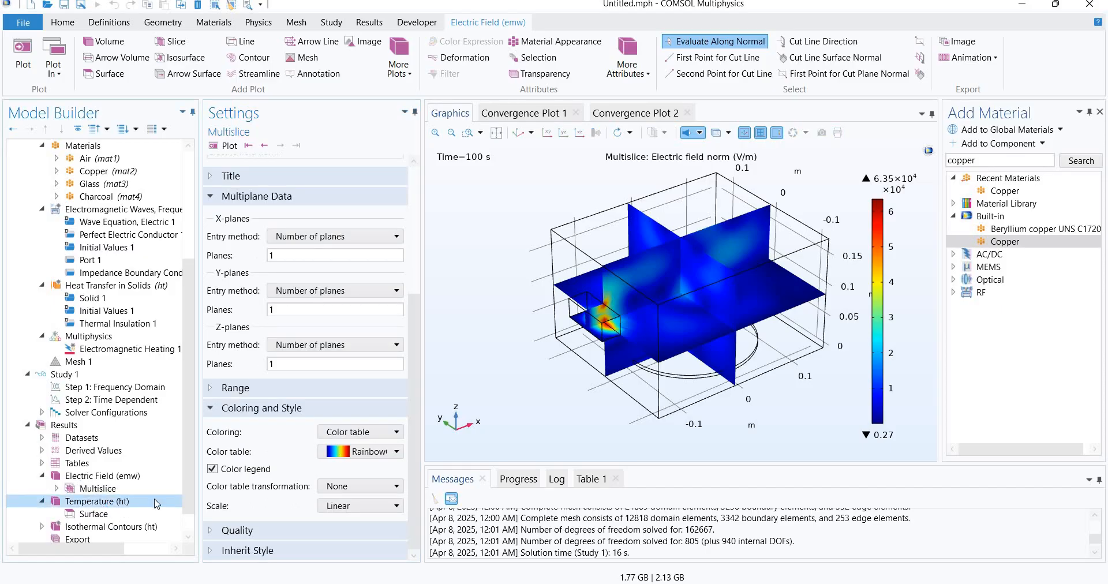
left_click(97, 501)
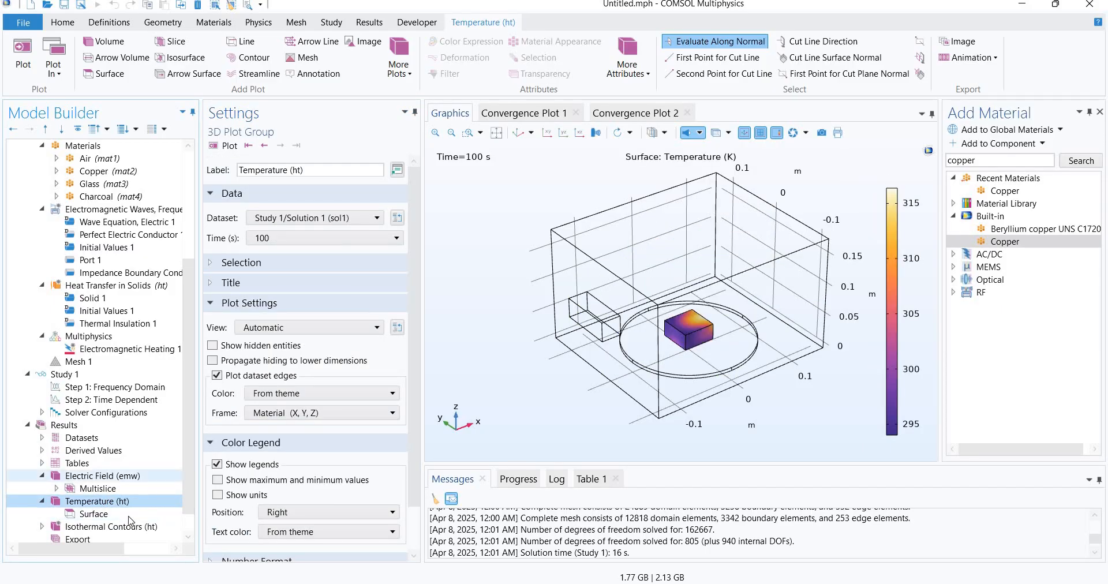
left_click(93, 514)
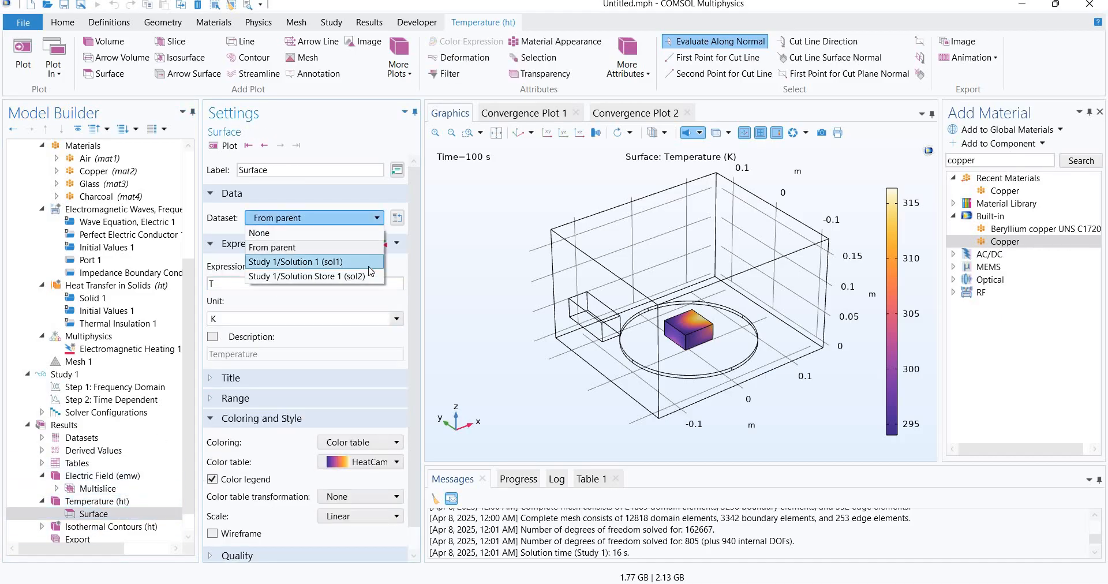
left_click(311, 262)
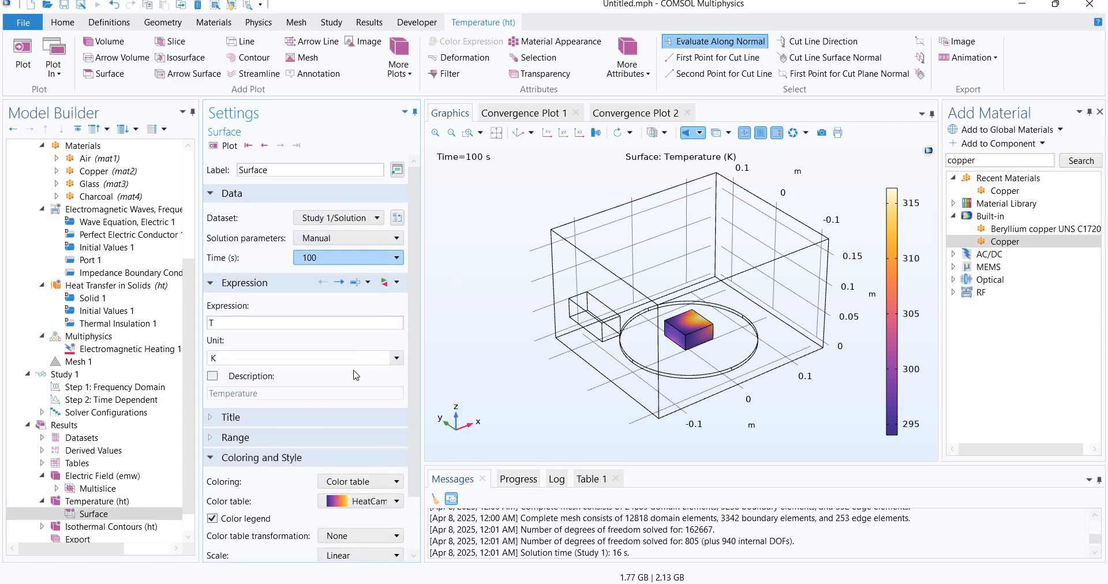
left_click(396, 257)
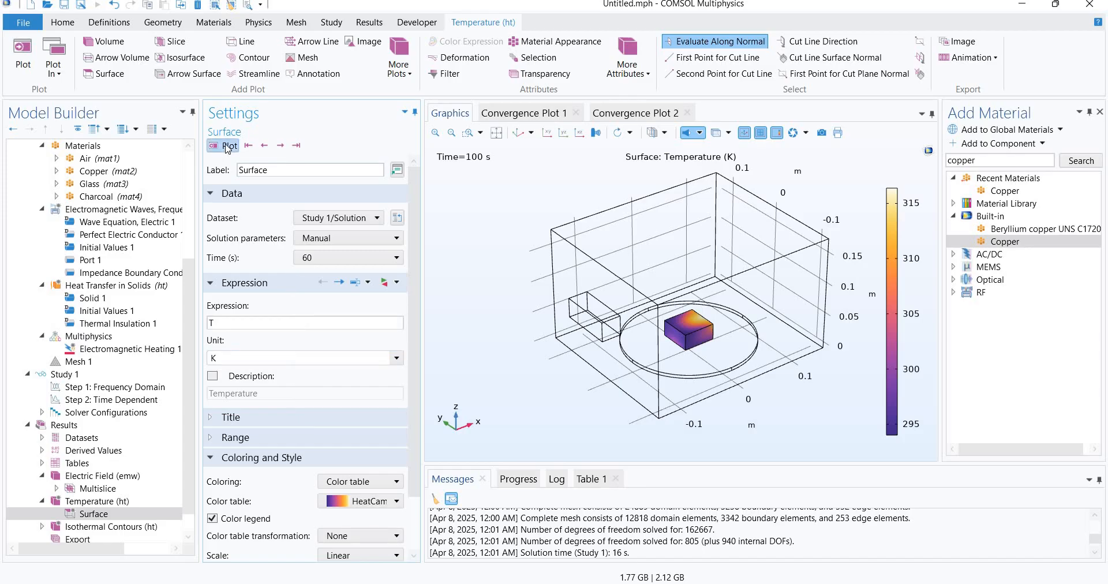
left_click(222, 145)
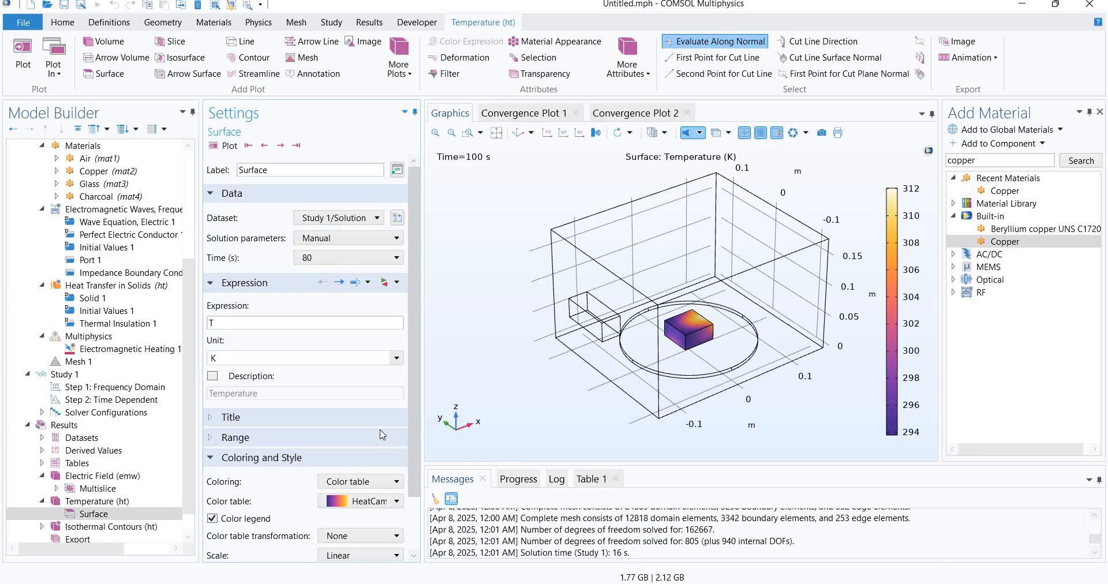
scroll("down", 3)
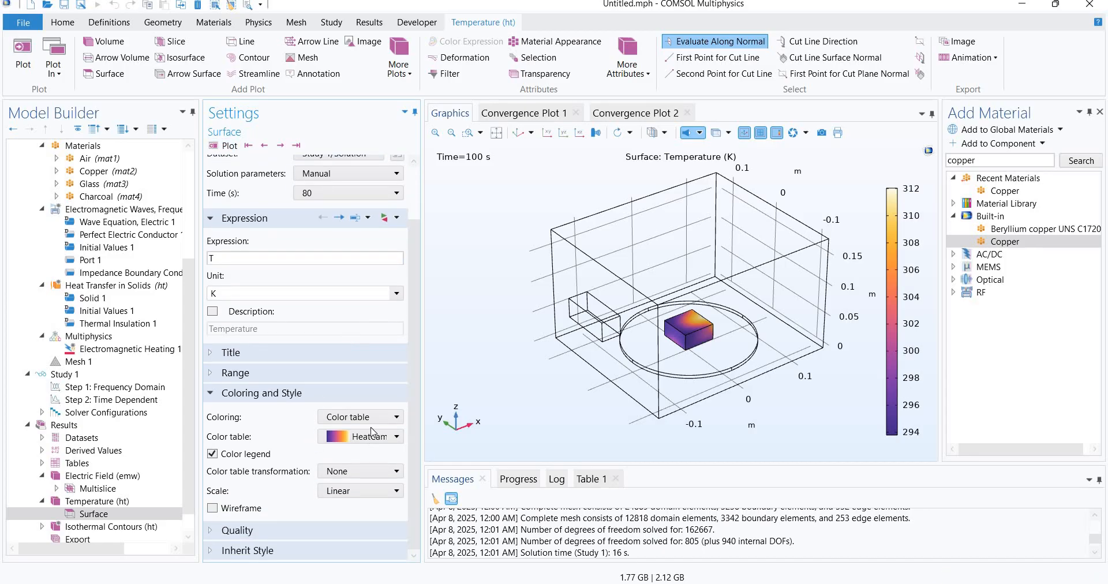
Give the temperature surface a manual color range (~293.79–312.04 K) and the Twilight color table.
left_click(234, 373)
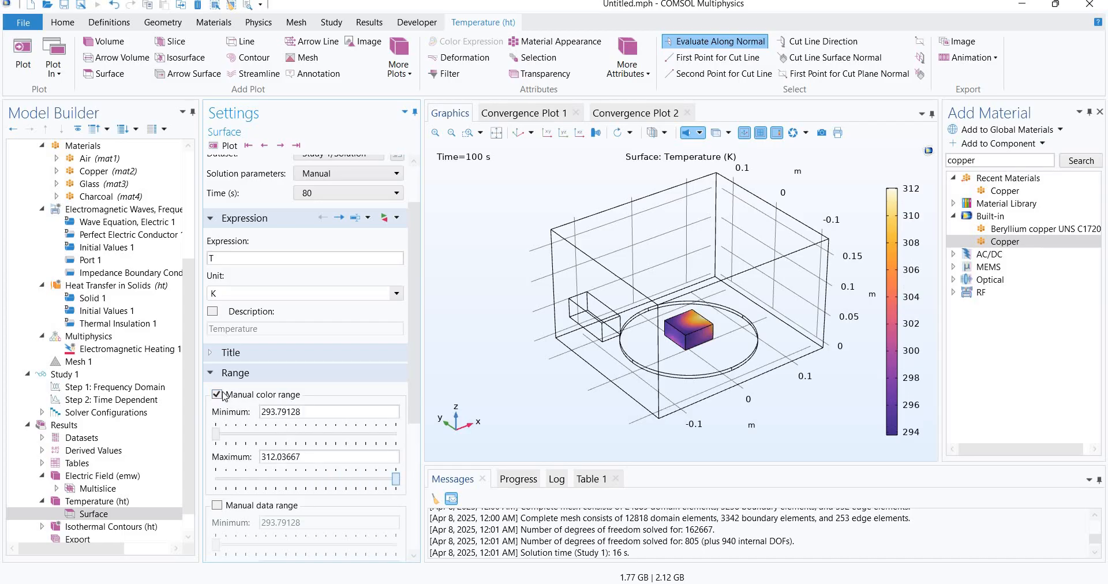
left_click(235, 373)
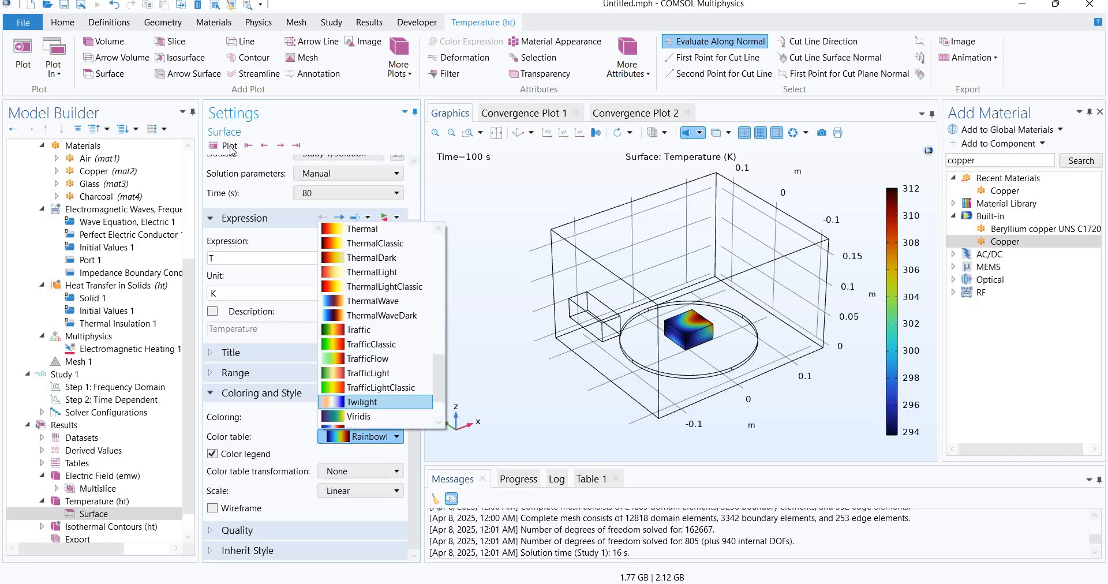
left_click(361, 402)
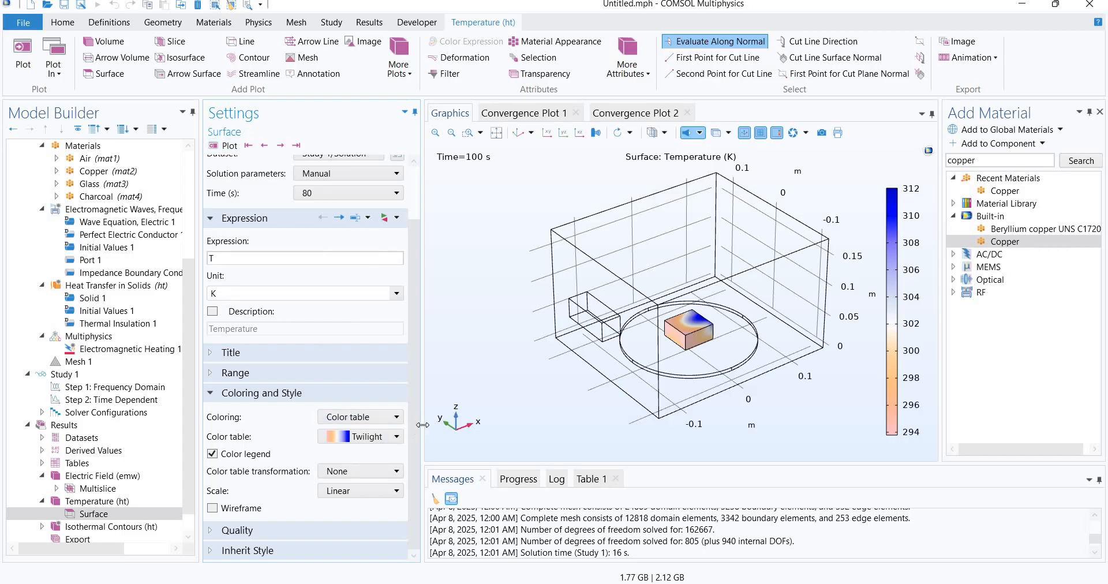